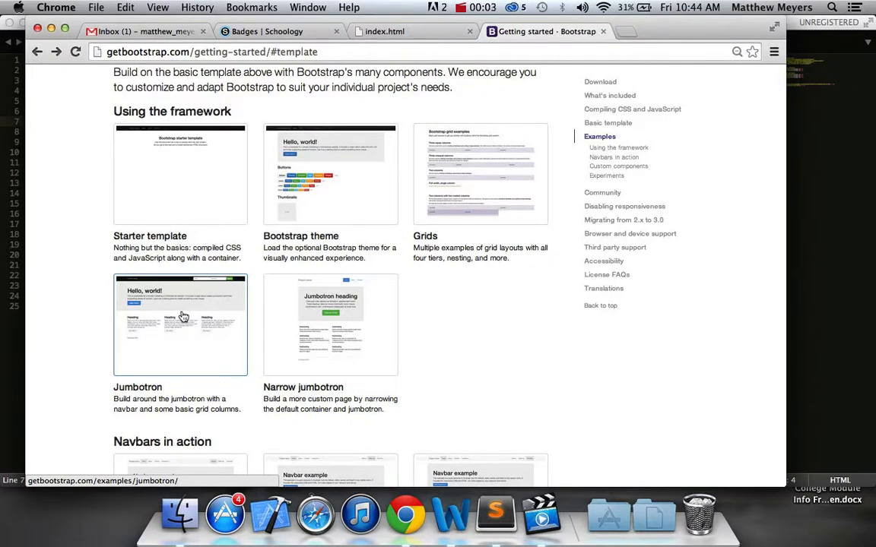
mouse_move(191, 217)
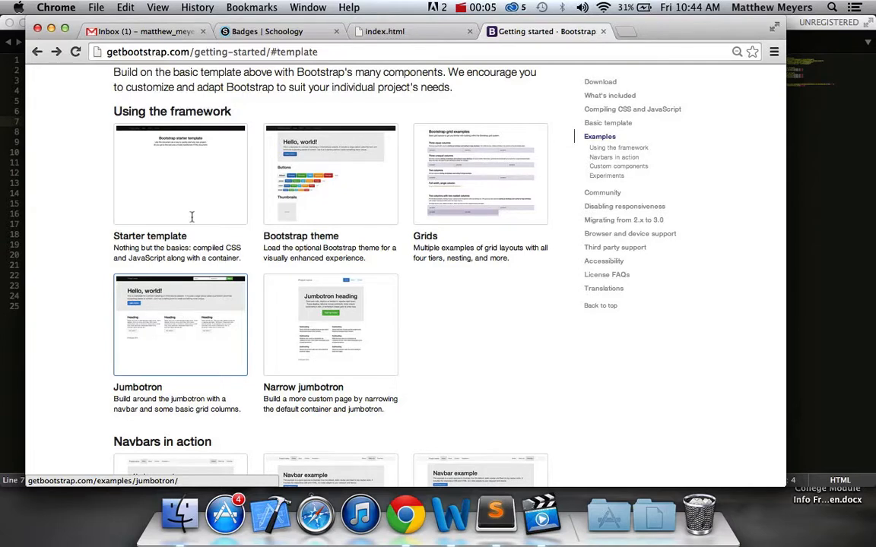
Check the rendered index.html tab, return to Getting started, and enlarge the Chrome window.
left_click(384, 31)
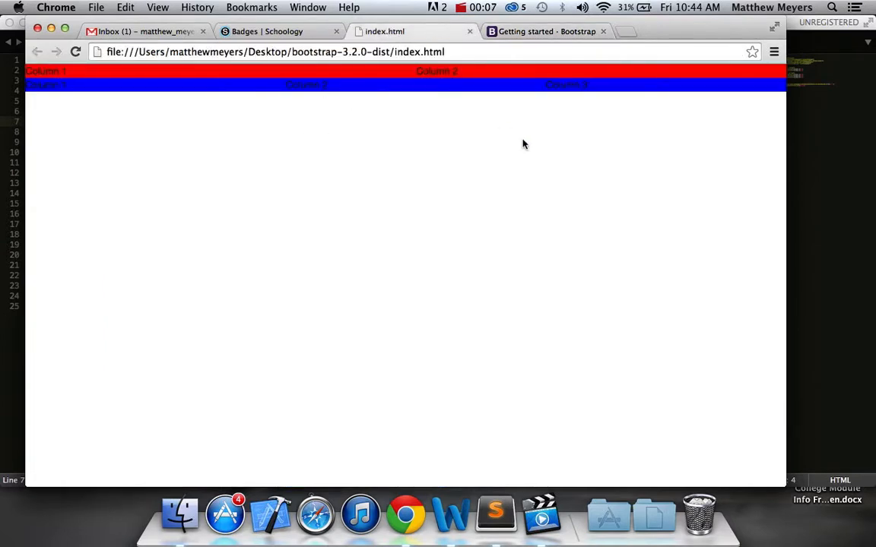
mouse_move(198, 108)
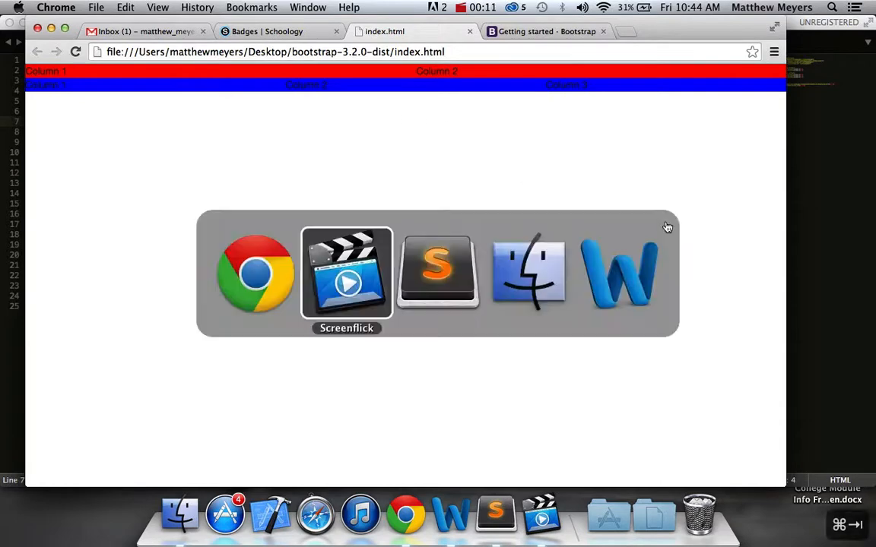
left_click(437, 271)
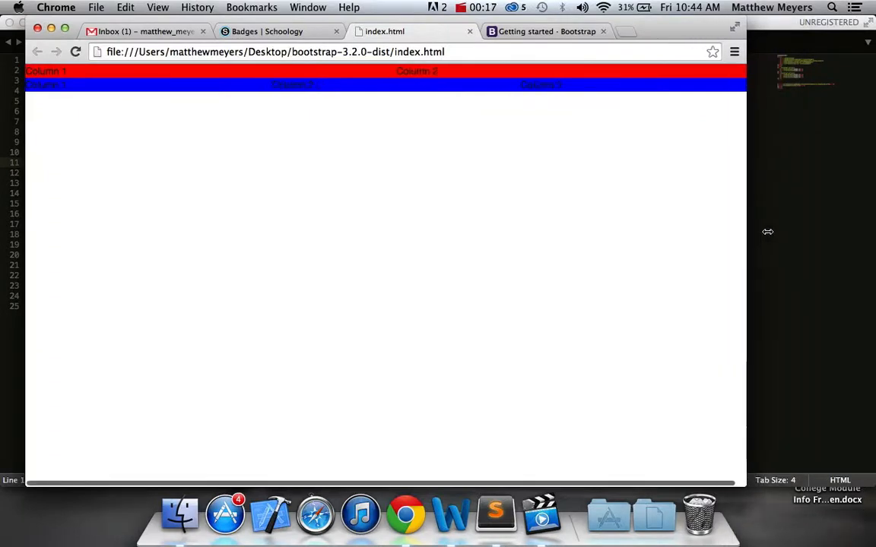
left_click_drag(745, 232, 299, 232)
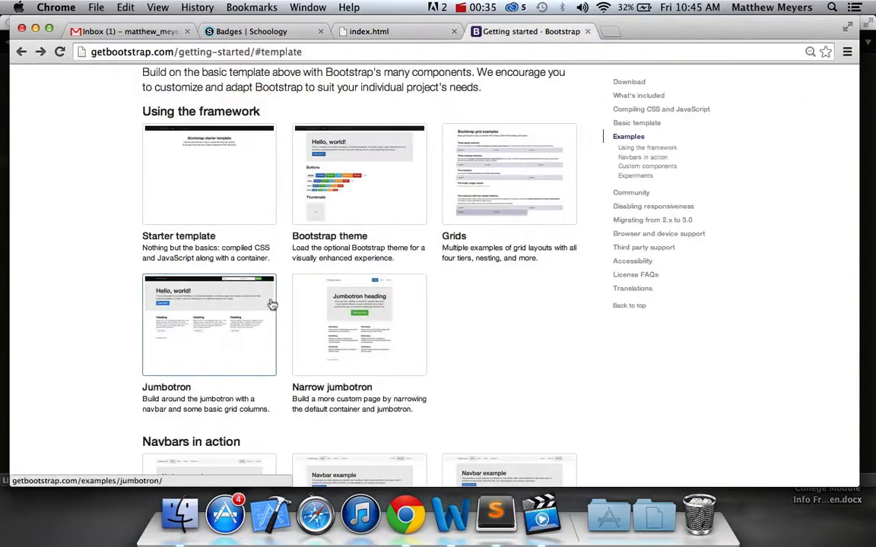
Scroll to Bootstrap's Examples section and open the Starter template example page.
scroll("up", 3)
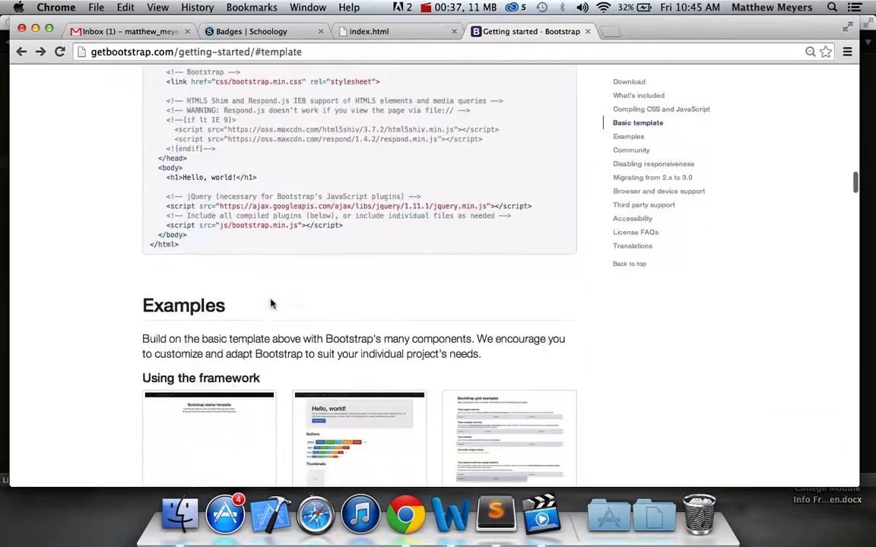
scroll("down", 3)
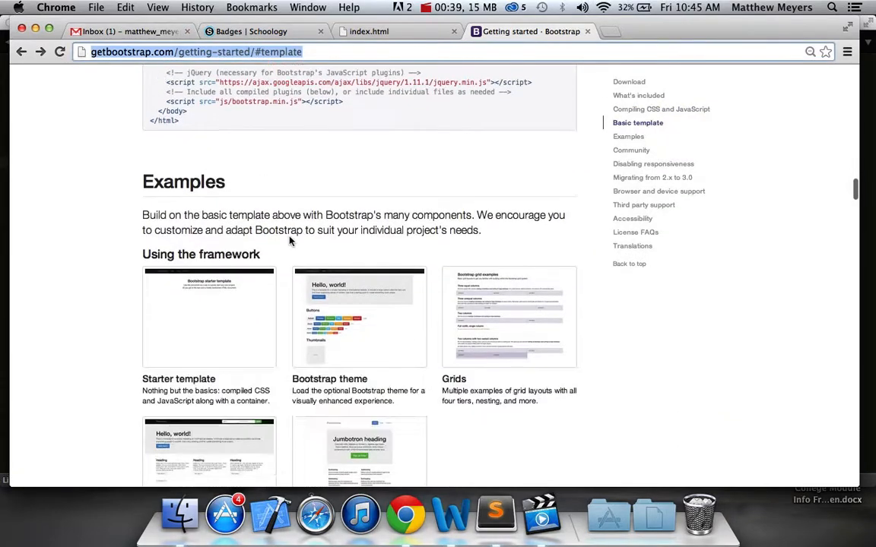
scroll("down", 3)
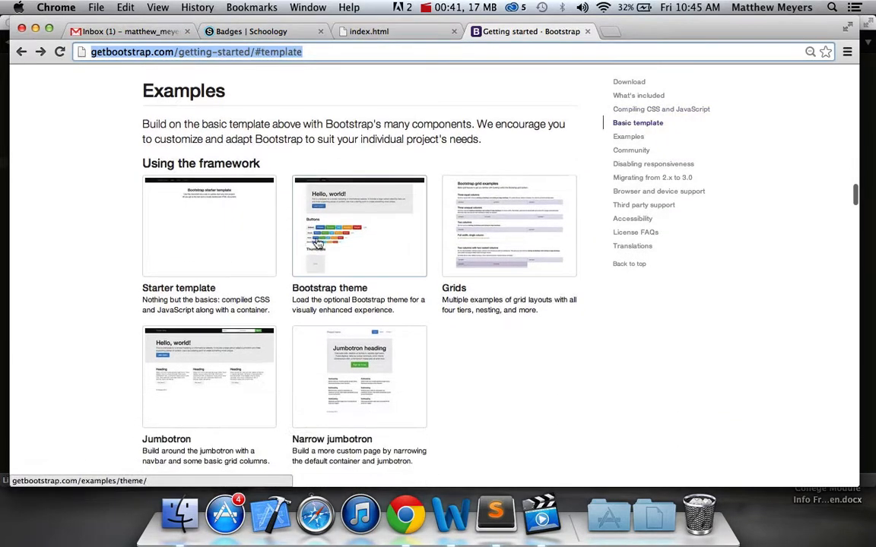
mouse_move(190, 251)
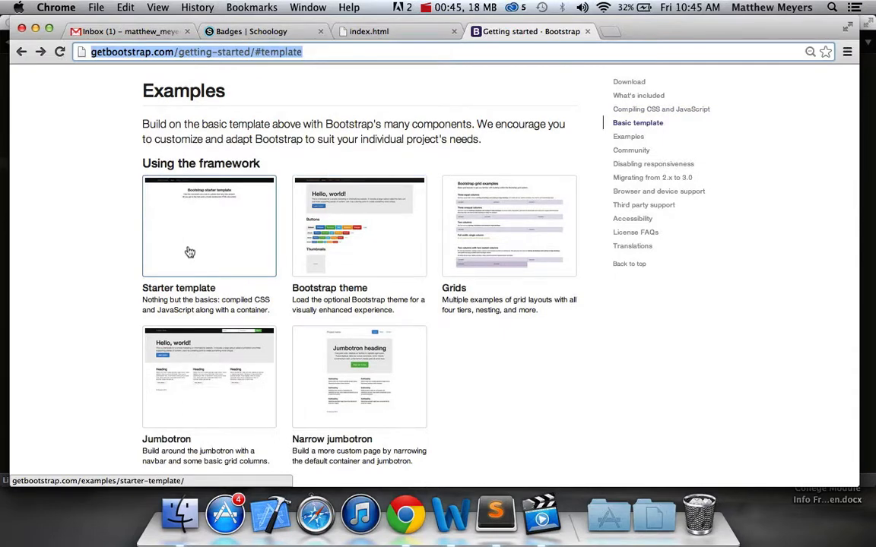
left_click(209, 225)
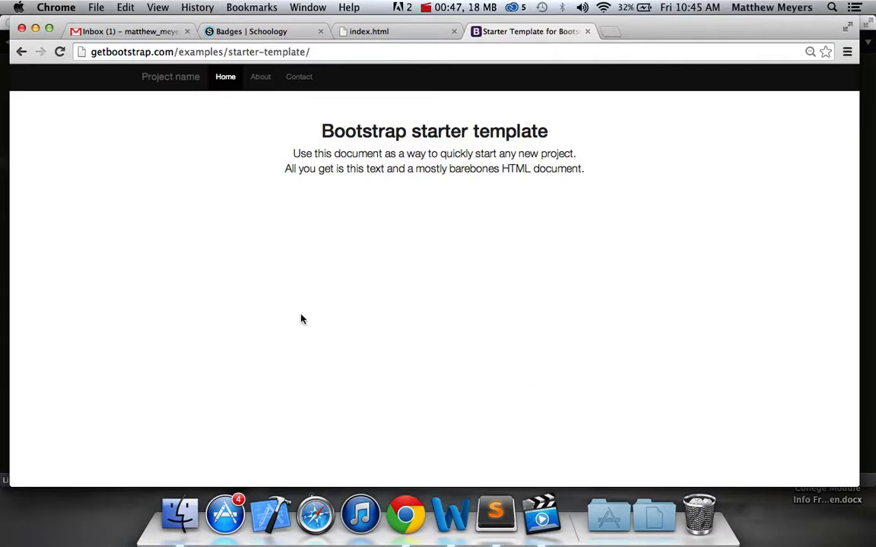
mouse_move(238, 307)
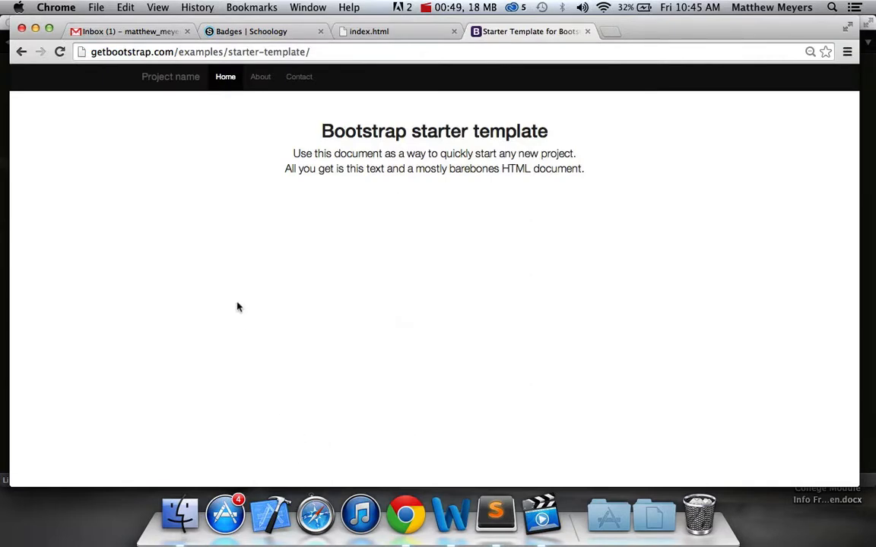
Inspect the Starter template in Developer Tools, expanding html and toggling head, then return to index.html.
key("F12")
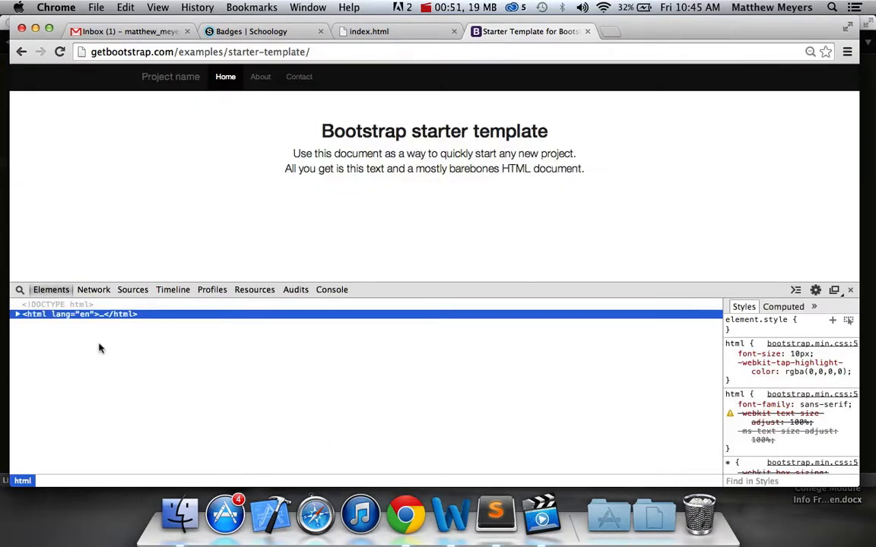
left_click(17, 314)
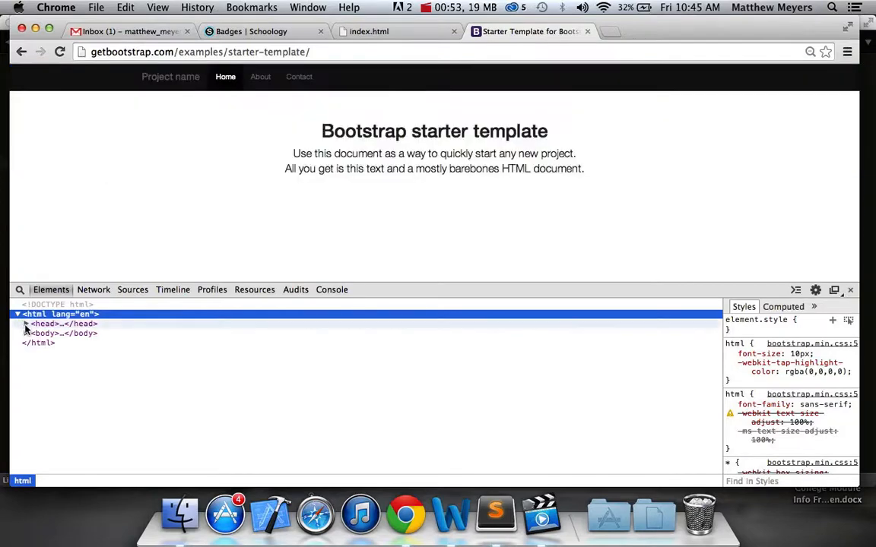
left_click(26, 323)
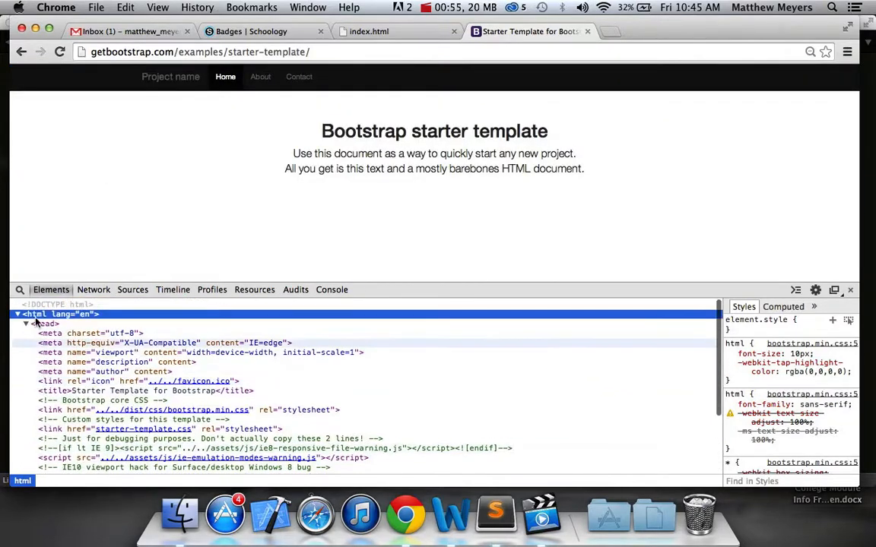
left_click(25, 323)
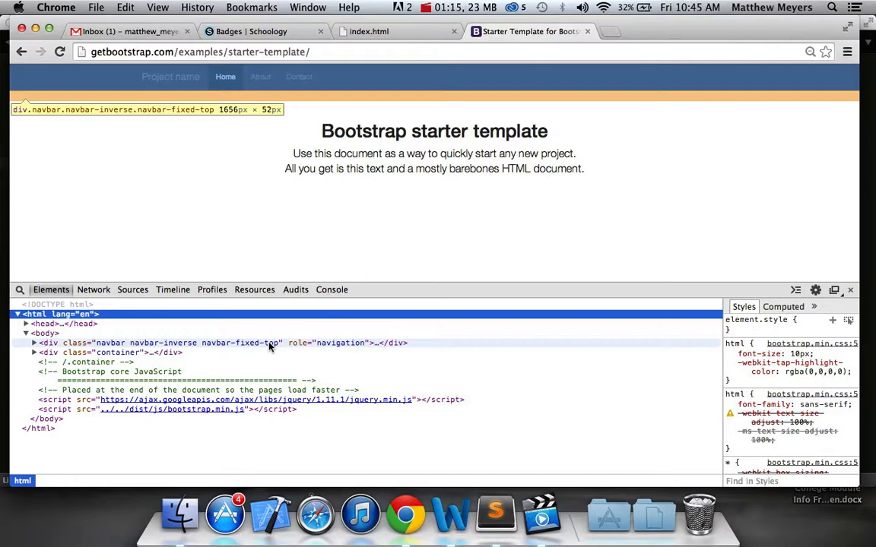
mouse_move(84, 347)
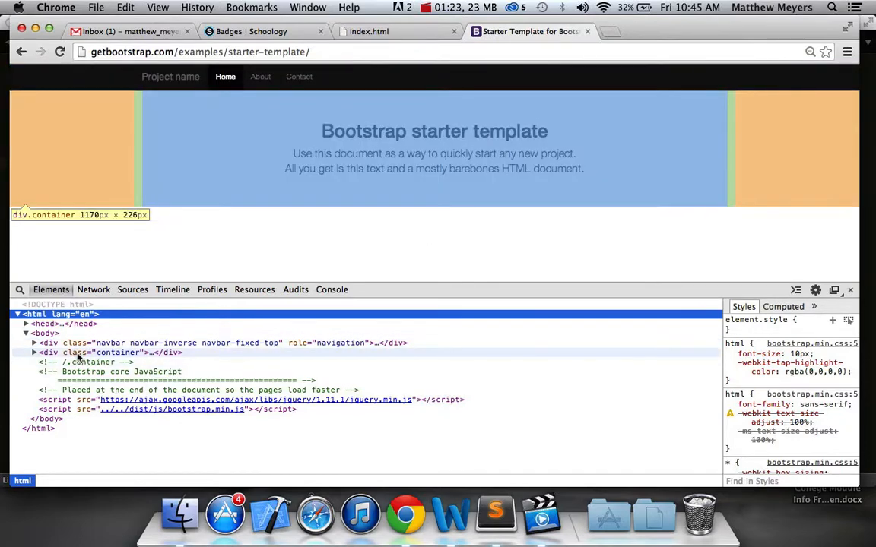
mouse_move(84, 343)
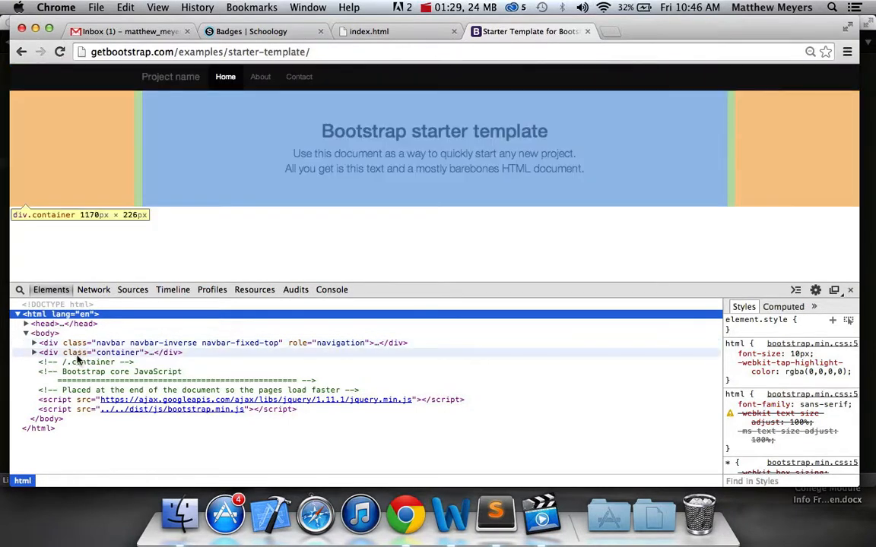
left_click(496, 515)
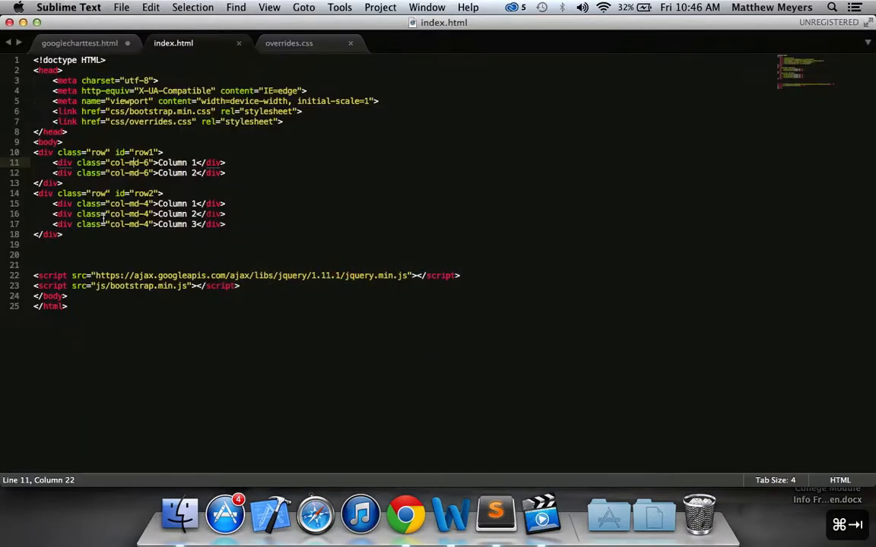
Wrap both rows of index.html in a <div class="container"> closed after the second row.
left_click(64, 142)
type("<div class")
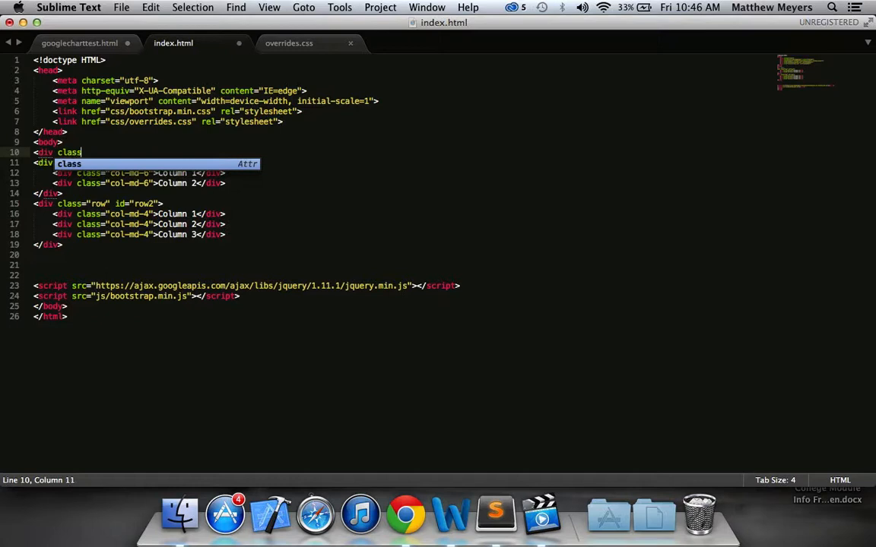
type("=\"container\"")
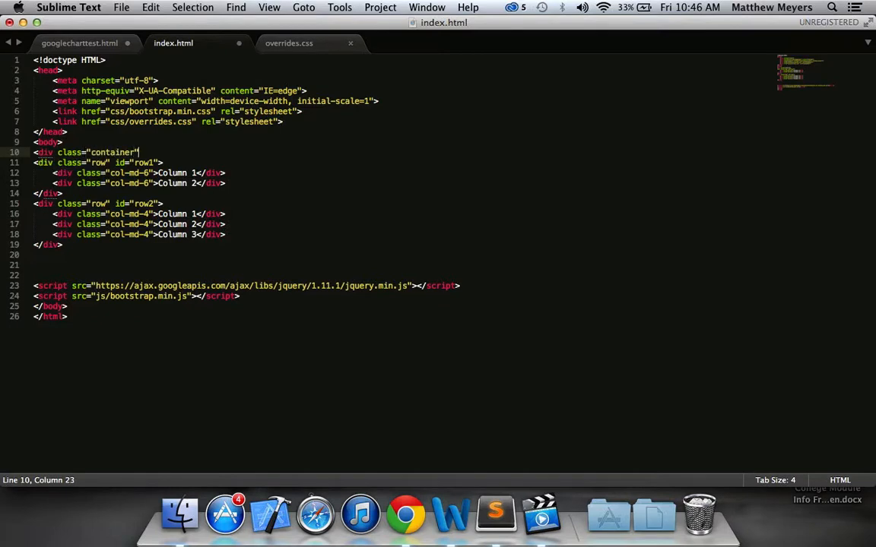
type(">")
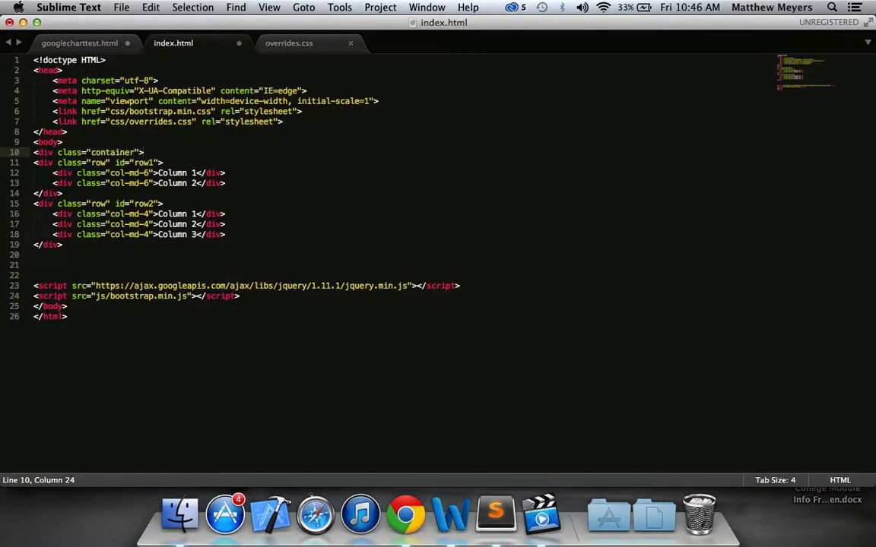
left_click(38, 254)
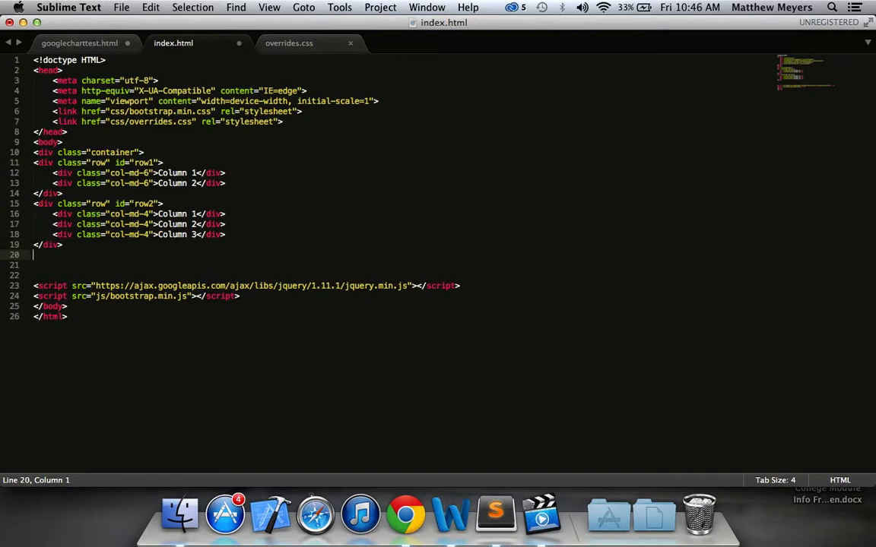
type("</div>")
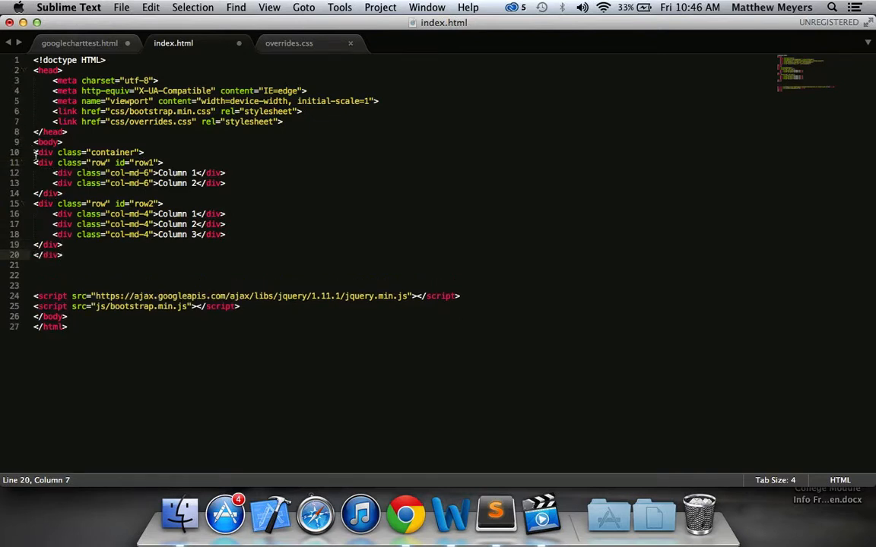
Begin a new <div class=""> line above the container, then return to the starter template page.
left_click(34, 152)
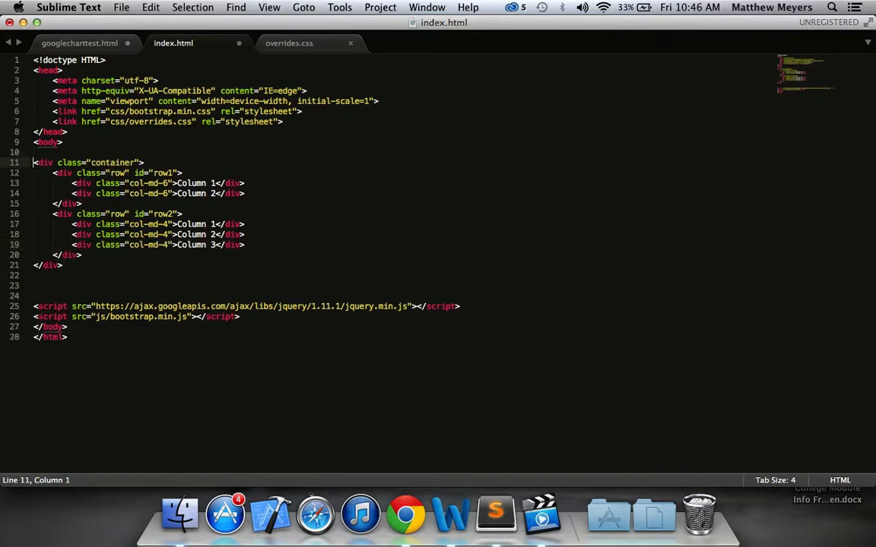
type("<div")
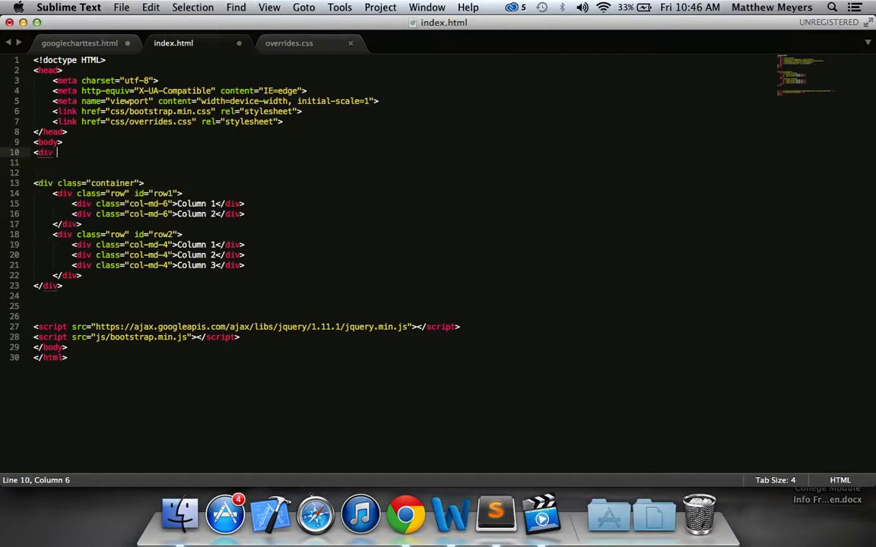
type("class=\"\"")
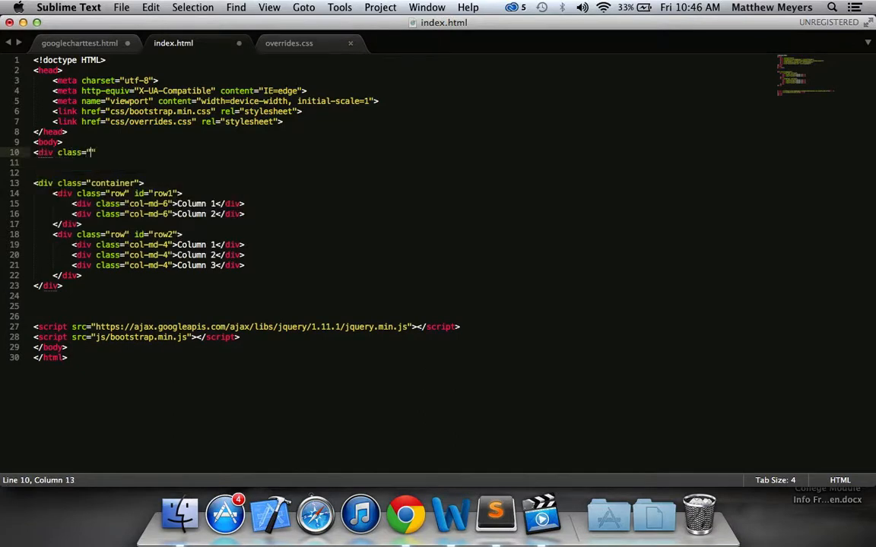
left_click(406, 514)
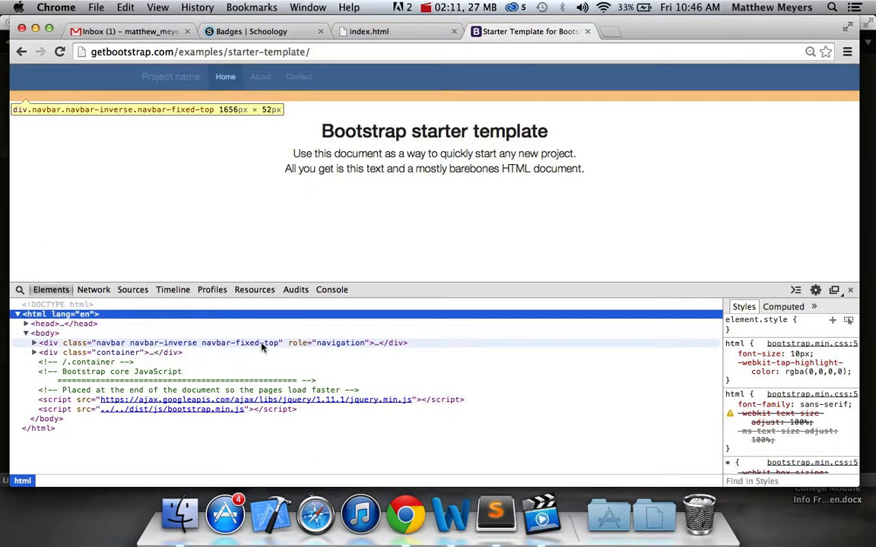
mouse_move(296, 348)
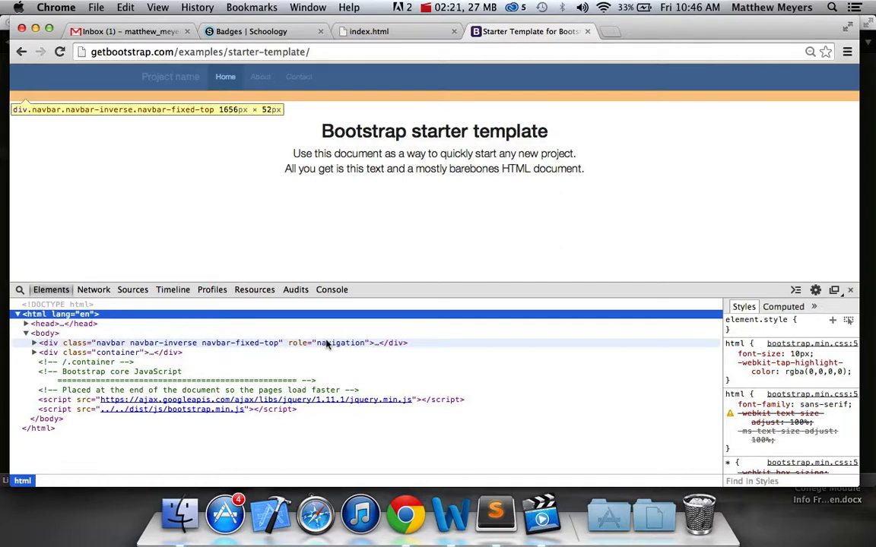
left_click(495, 515)
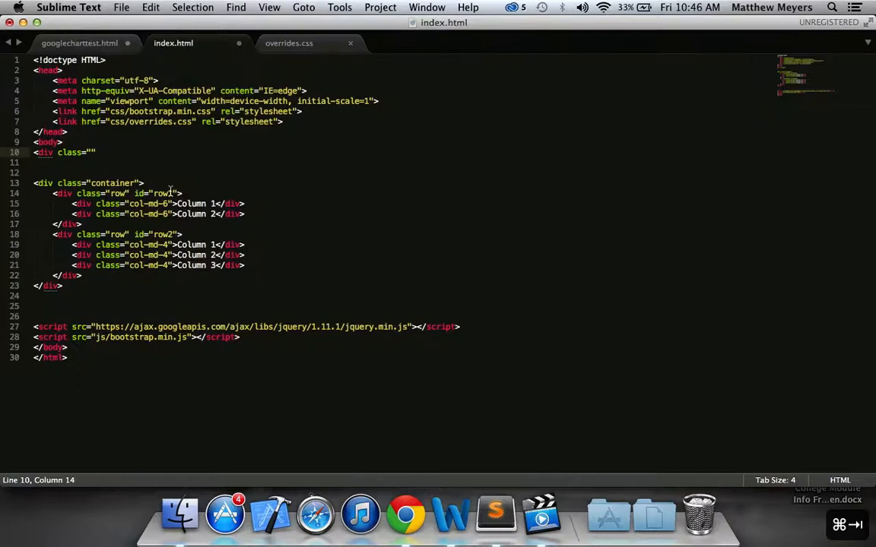
Add role="navigation" to the top div and close its tag, then switch to the Bootstrap docs.
type("role=\"navigation")
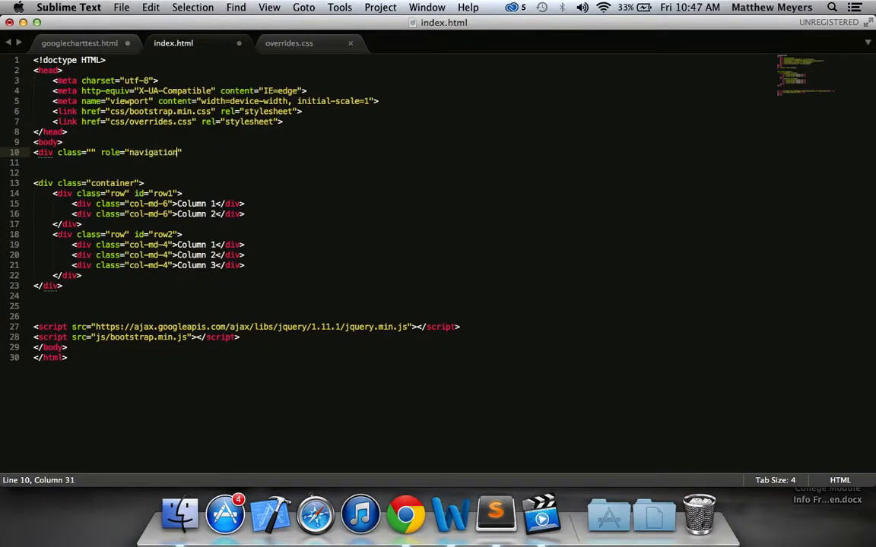
key("Return")
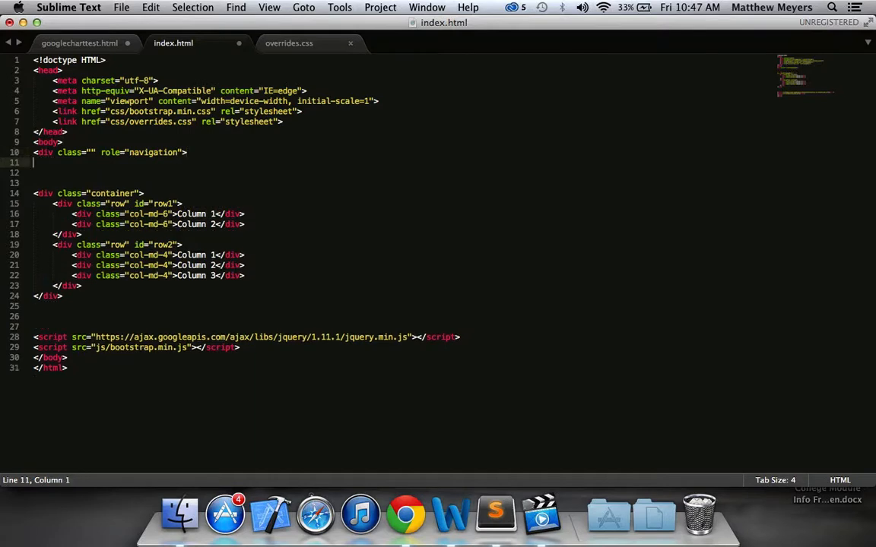
left_click(406, 513)
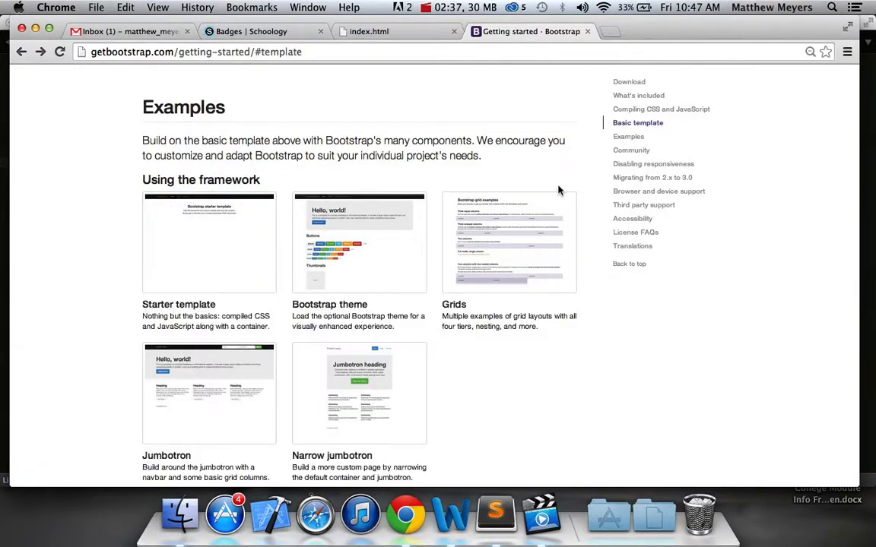
Browse Bootstrap's Components docs to the Navbar section and scroll through the default navbar example code.
scroll("up", 3)
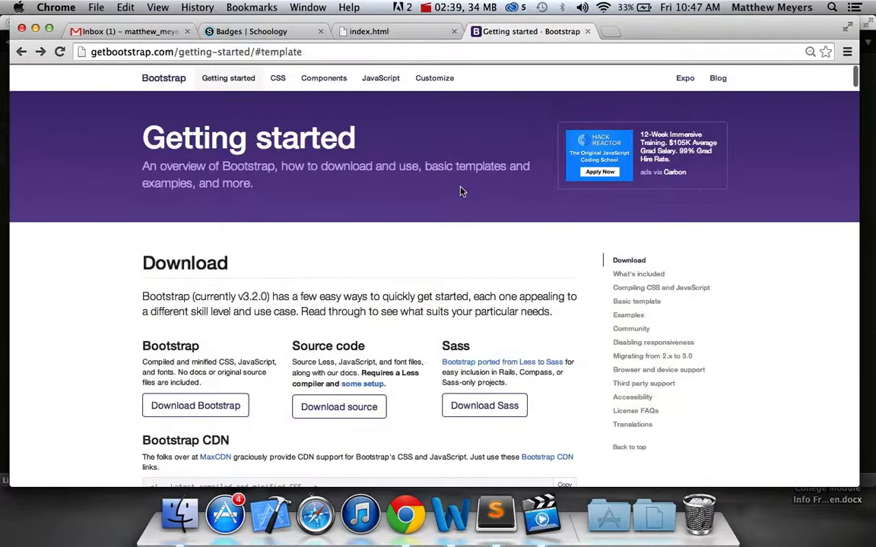
left_click(323, 78)
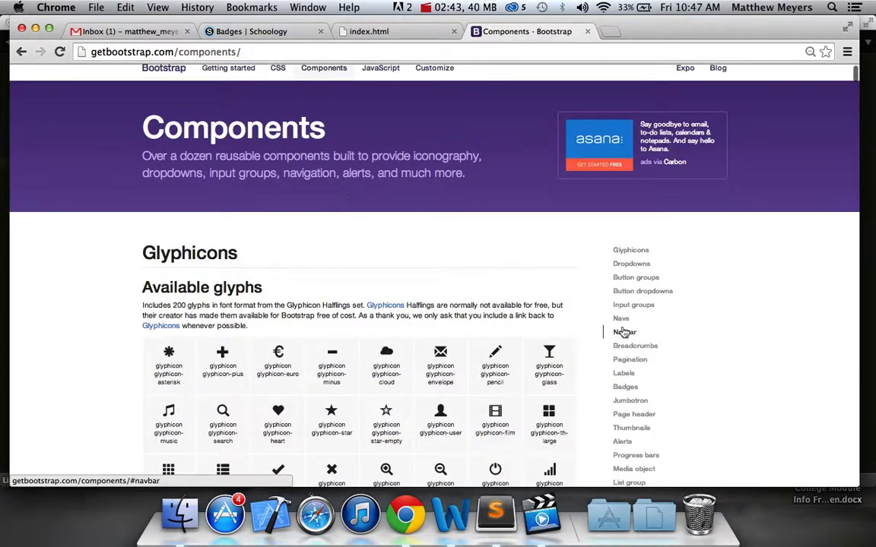
left_click(624, 331)
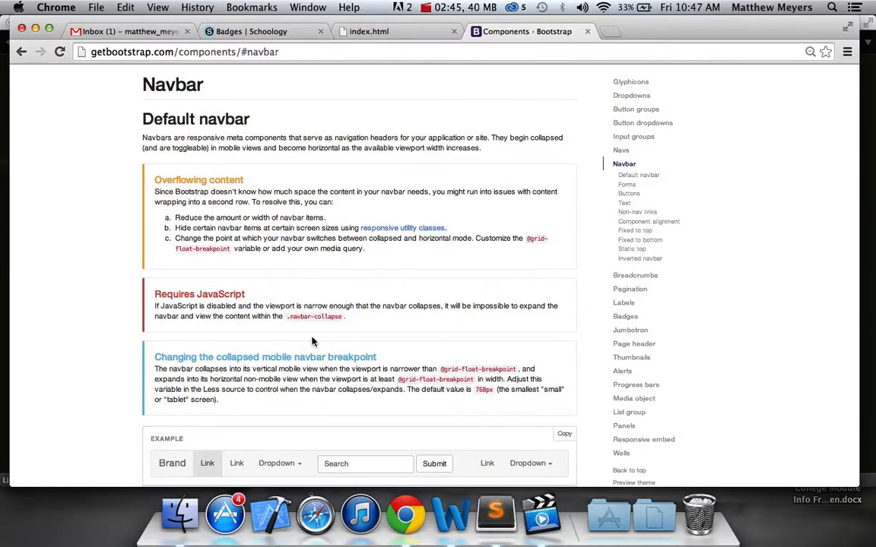
scroll("down", 3)
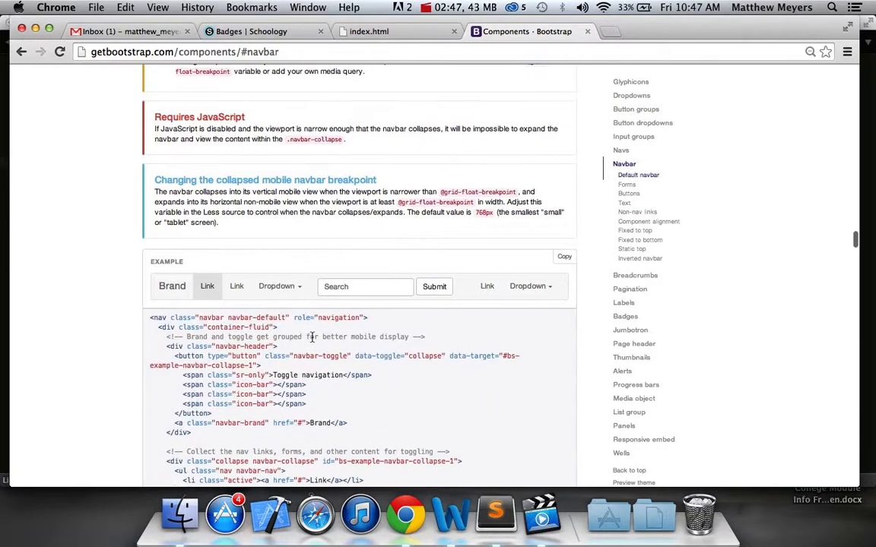
scroll("up", 3)
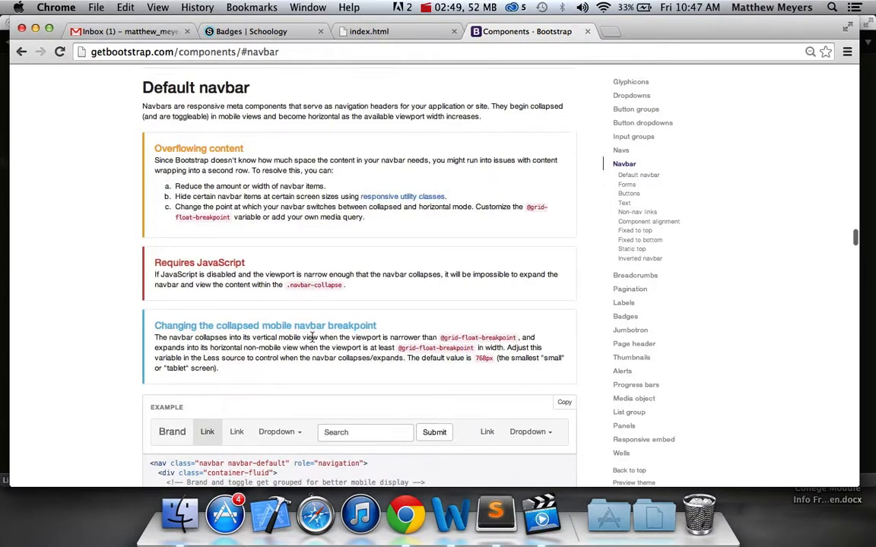
scroll("up", 3)
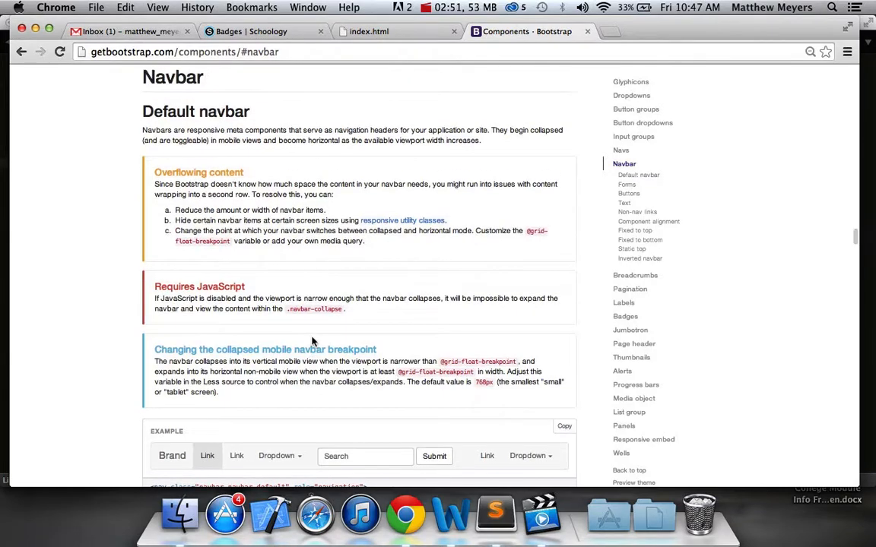
scroll("down", 3)
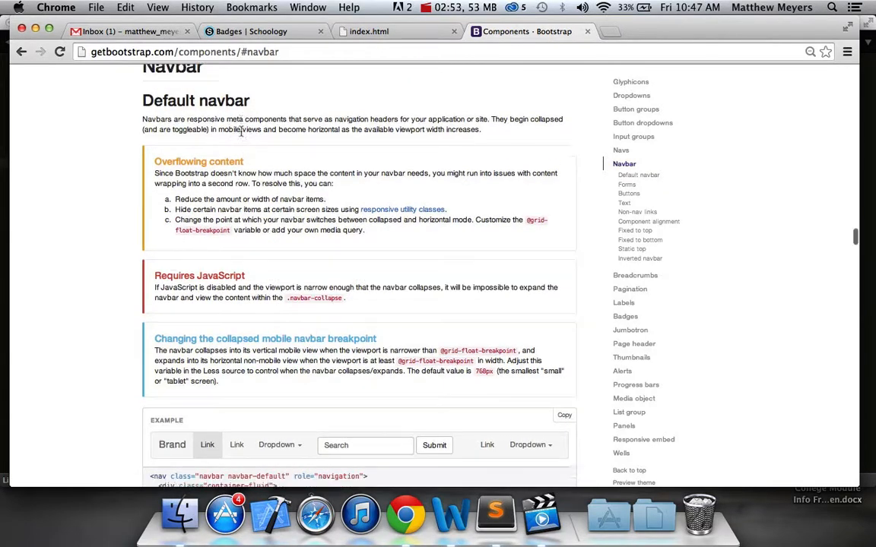
scroll("down", 3)
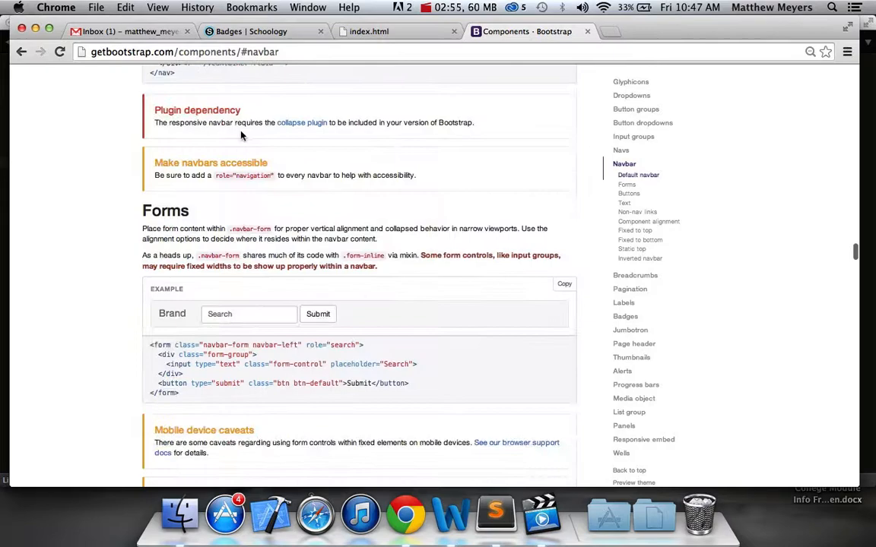
scroll("up", 3)
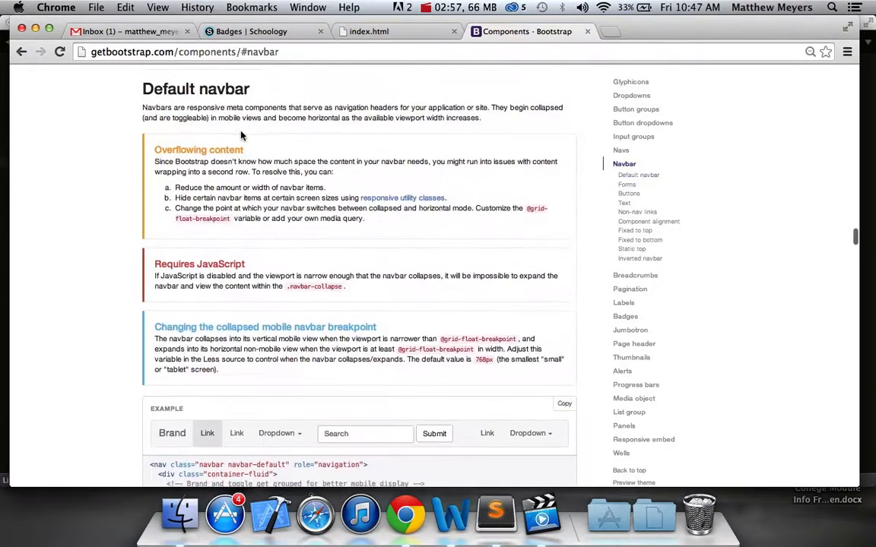
scroll("up", 3)
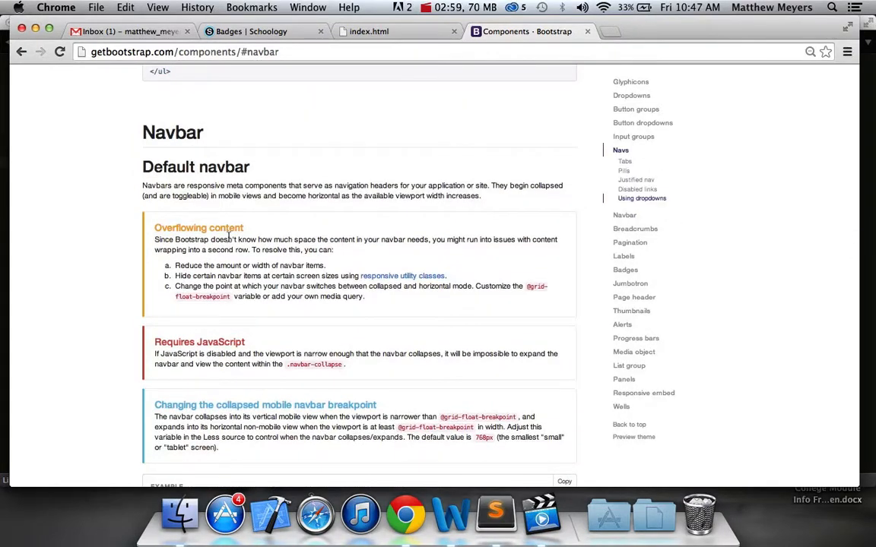
mouse_move(350, 363)
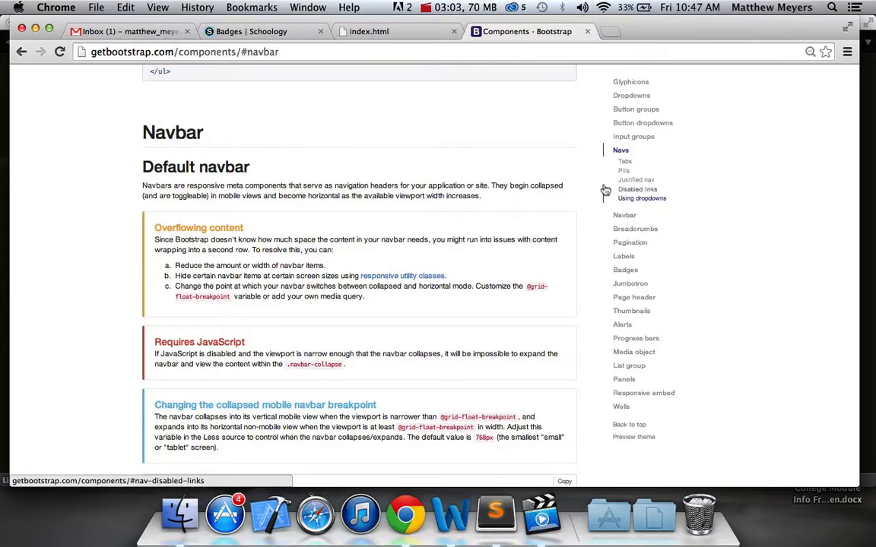
scroll("up", 3)
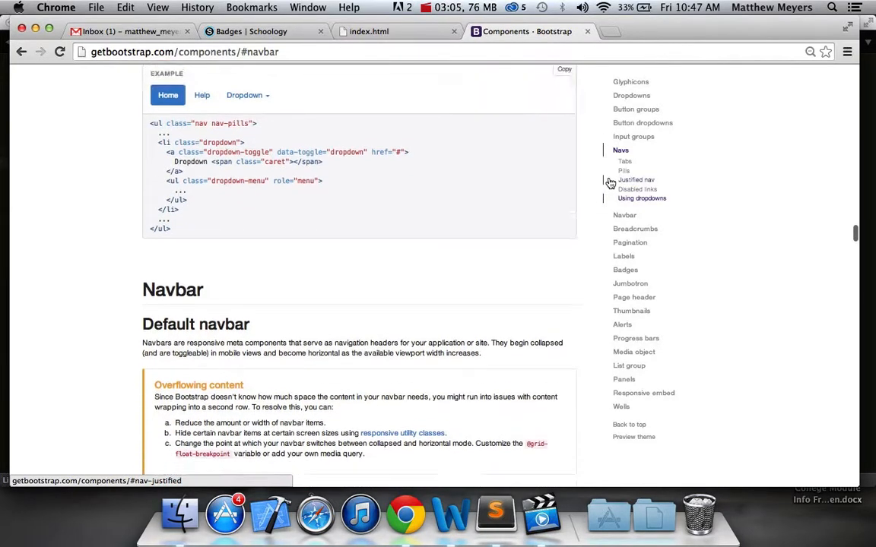
scroll("up", 3)
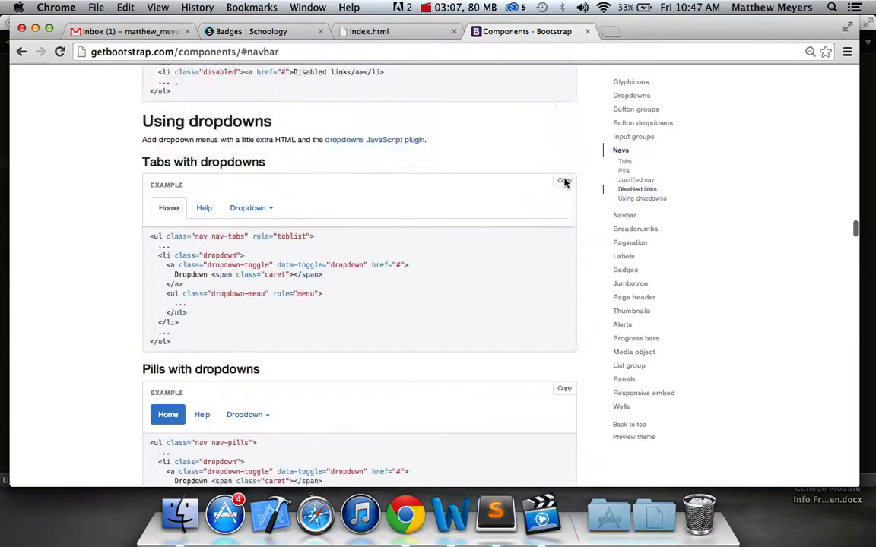
scroll("up", 3)
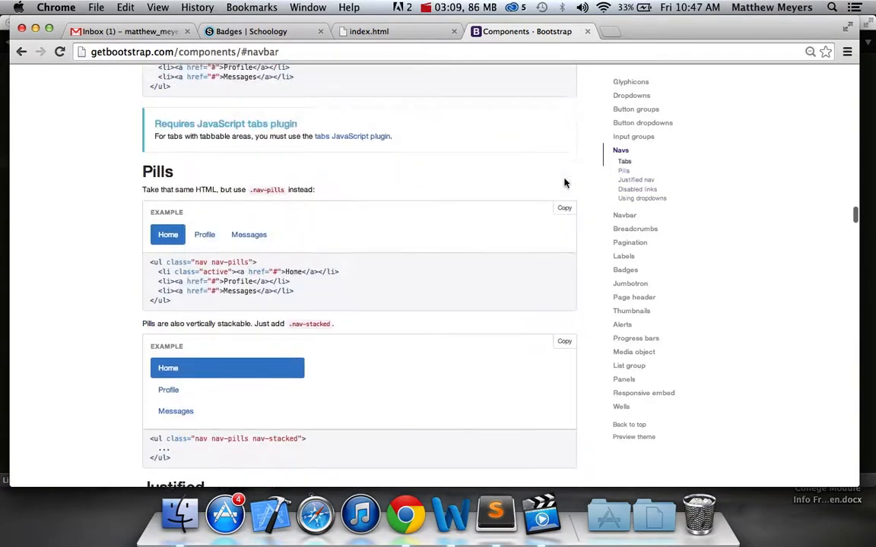
scroll("up", 3)
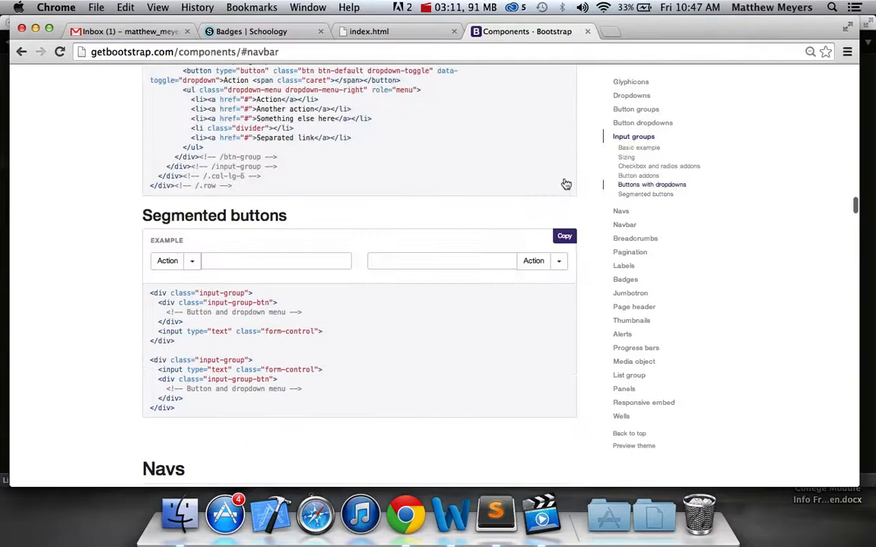
scroll("down", 3)
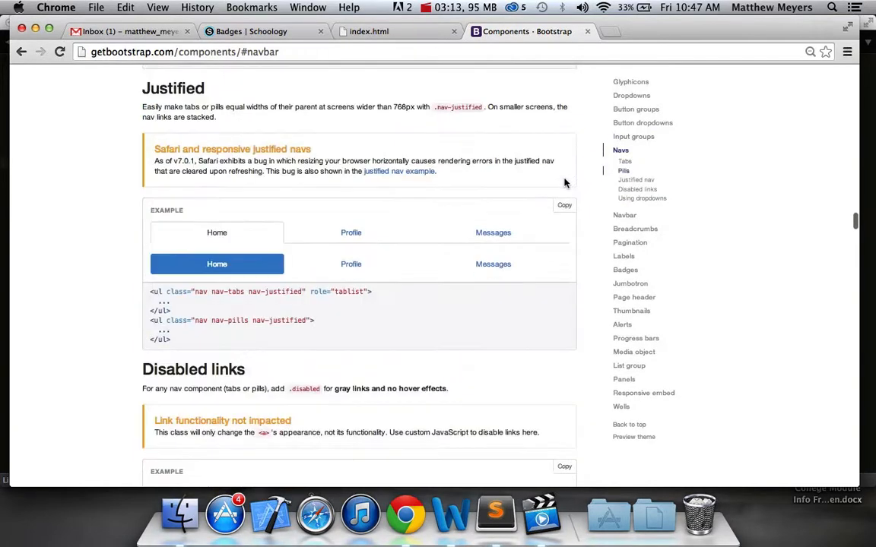
scroll("down", 3)
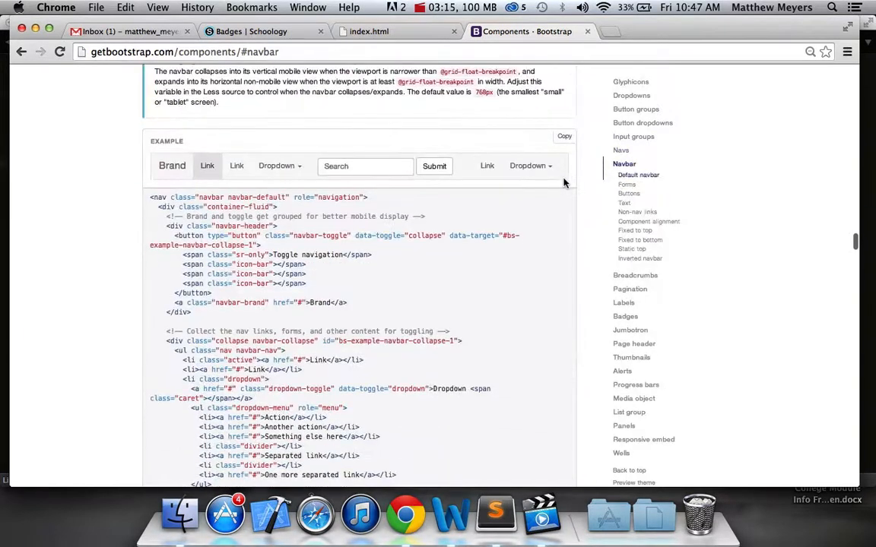
mouse_move(308, 105)
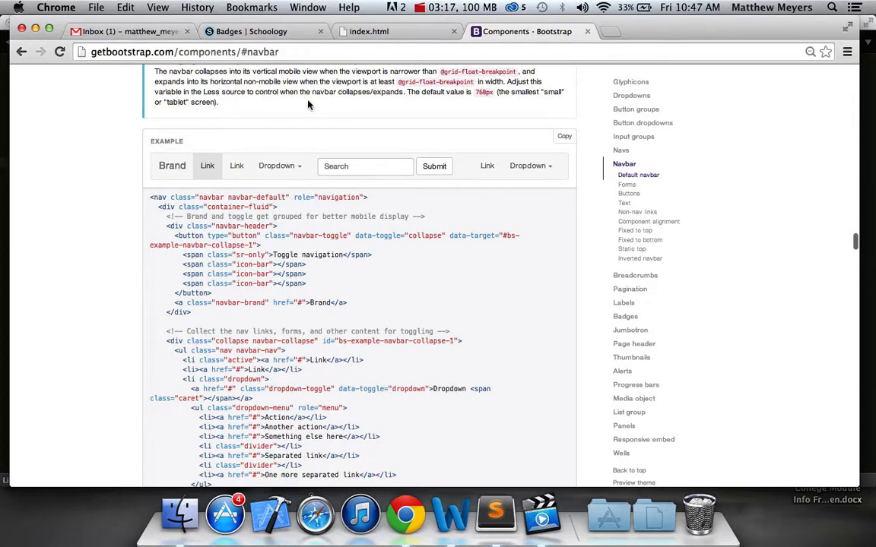
scroll("up", 3)
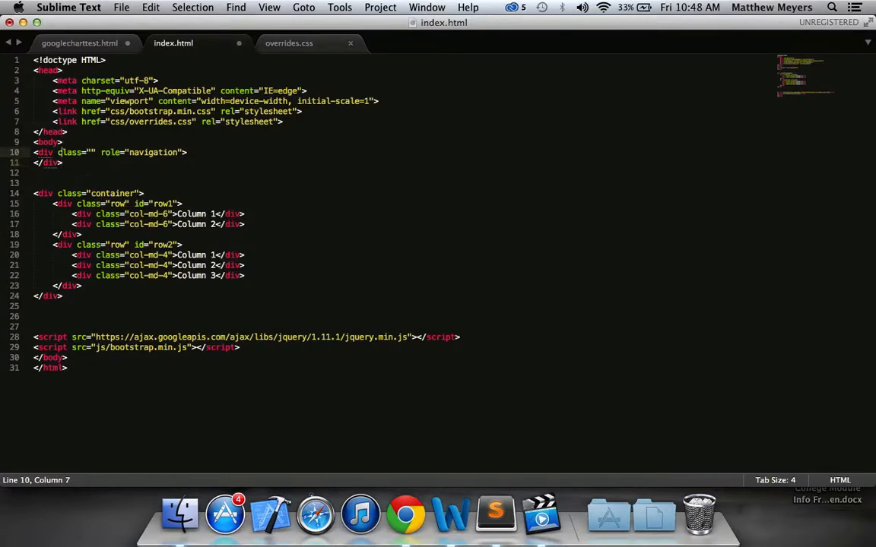
Type 'navb' into the navigation div's class attribute.
type("navb")
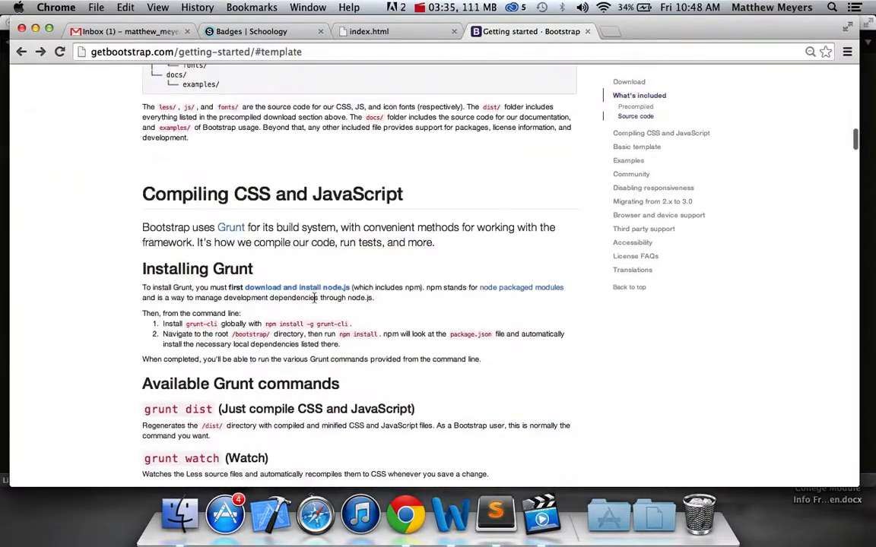
Inspect the starter template and expand html, body and the fixed-top navbar div in Elements.
scroll("up", 3)
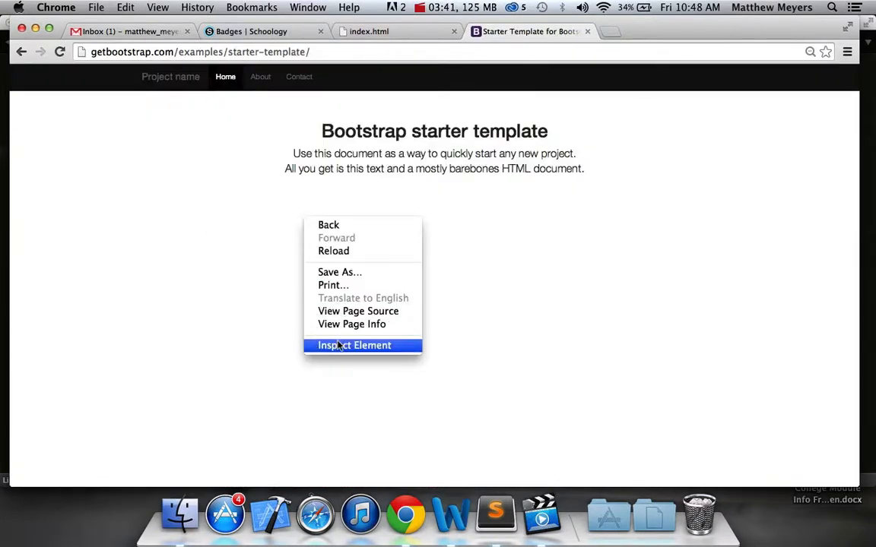
left_click(354, 345)
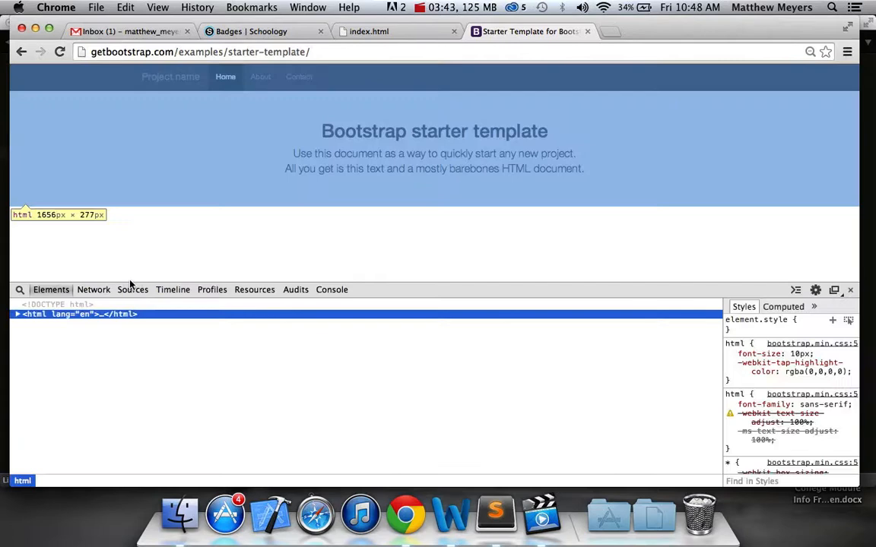
left_click(18, 314)
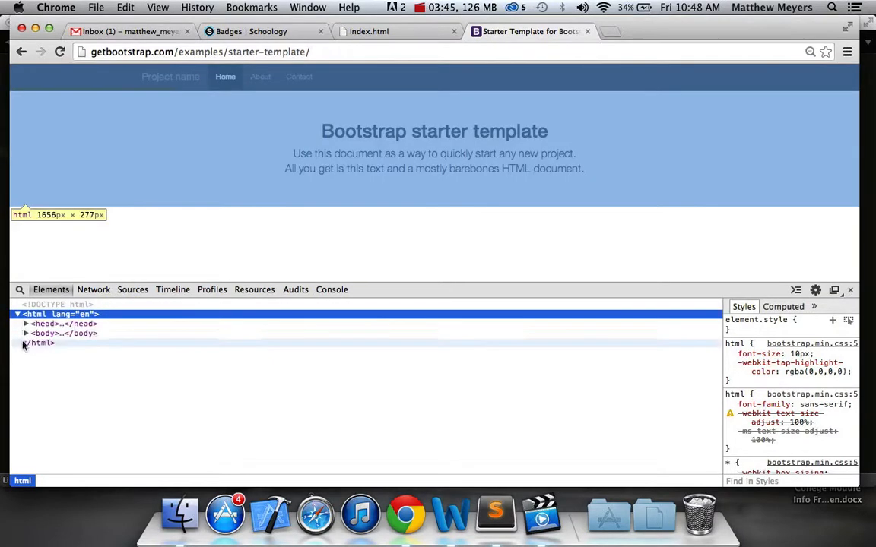
left_click(25, 333)
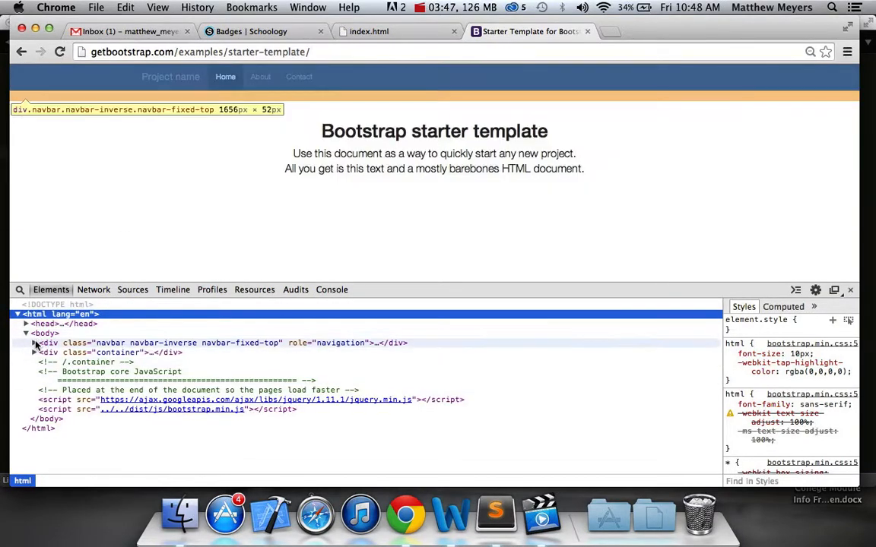
left_click(34, 343)
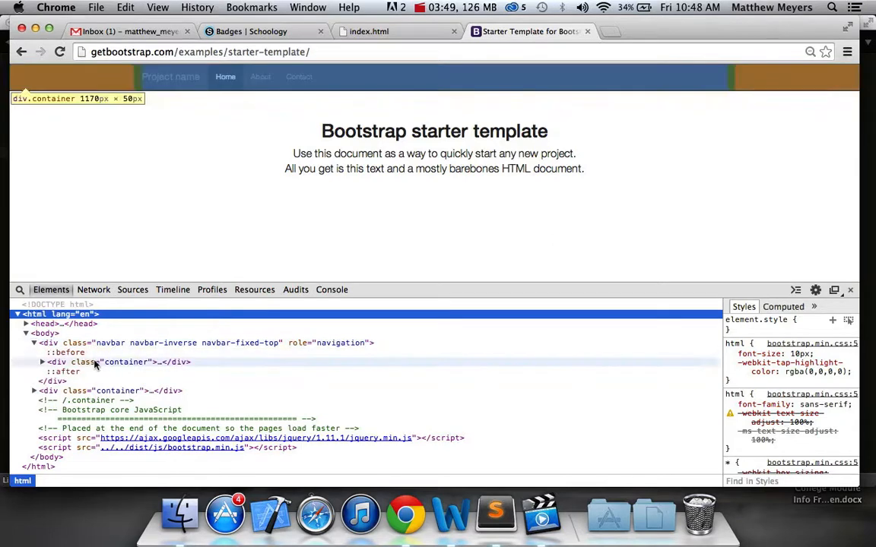
left_click(66, 352)
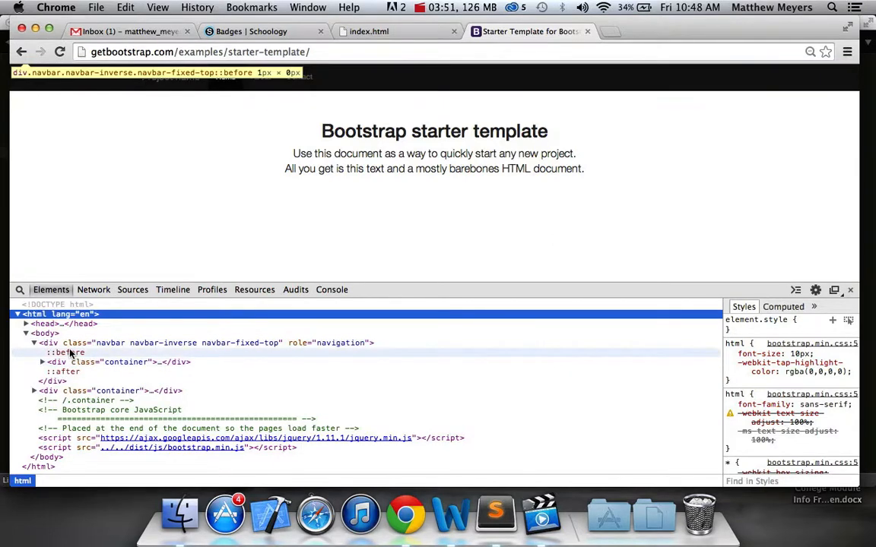
left_click(65, 371)
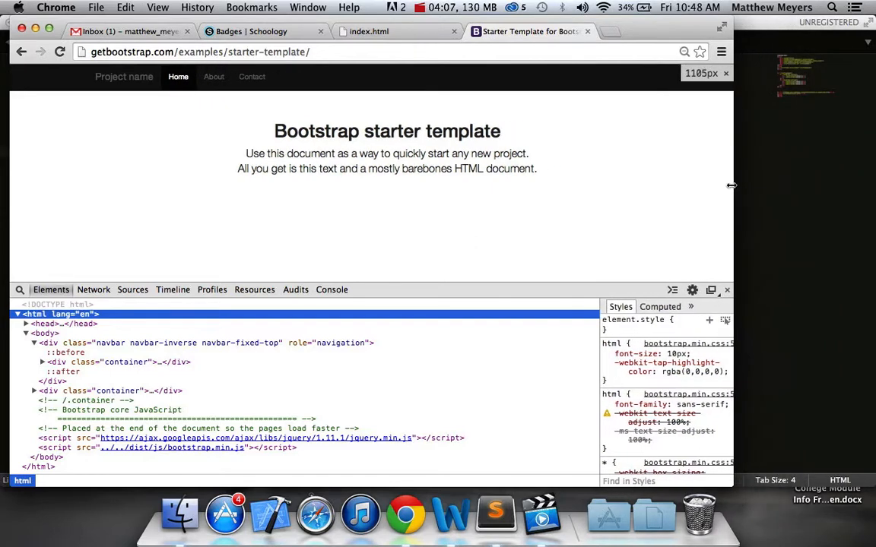
Narrow Chrome until the starter template's navbar collapses, then open and close the hamburger menu.
left_click_drag(731, 186, 655, 187)
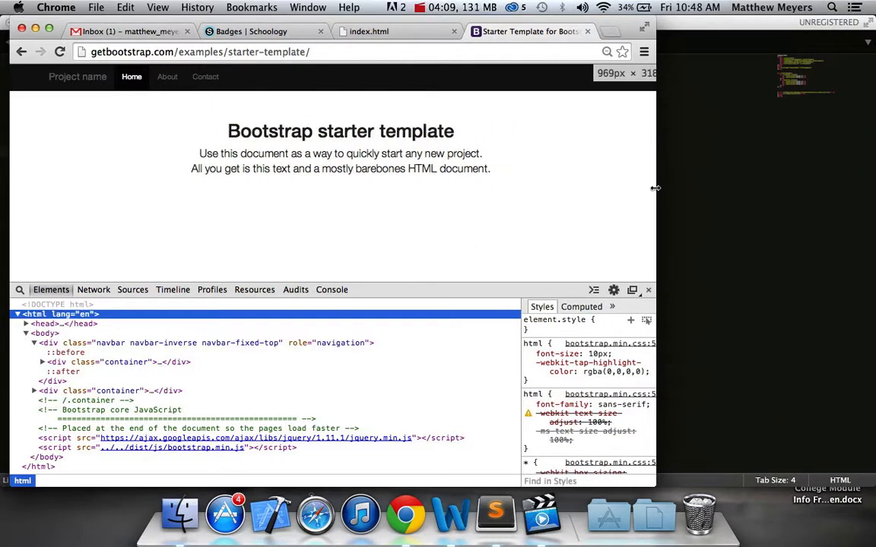
left_click_drag(655, 187, 593, 193)
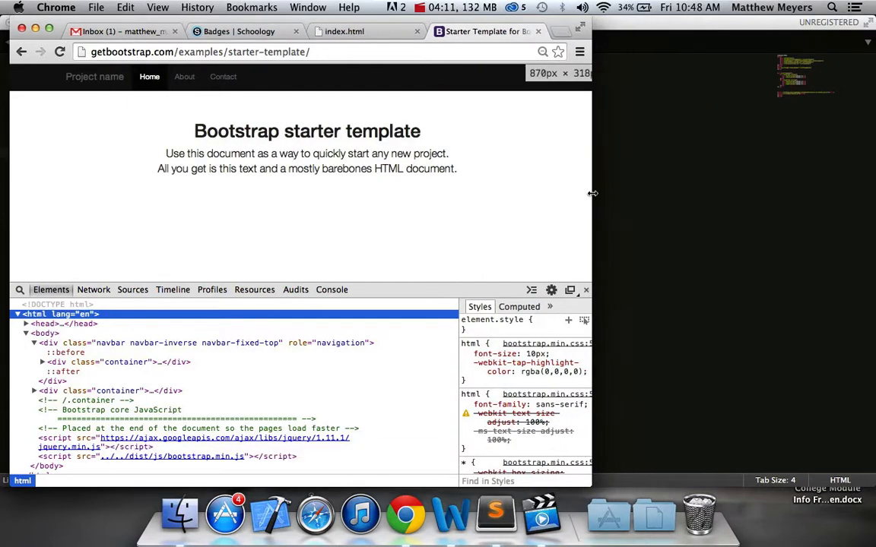
left_click_drag(592, 193, 480, 211)
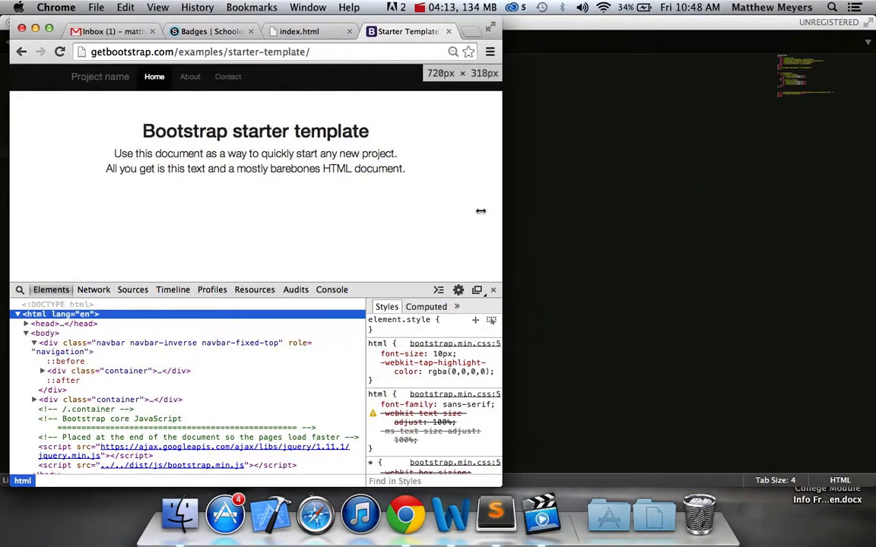
left_click_drag(480, 211, 342, 211)
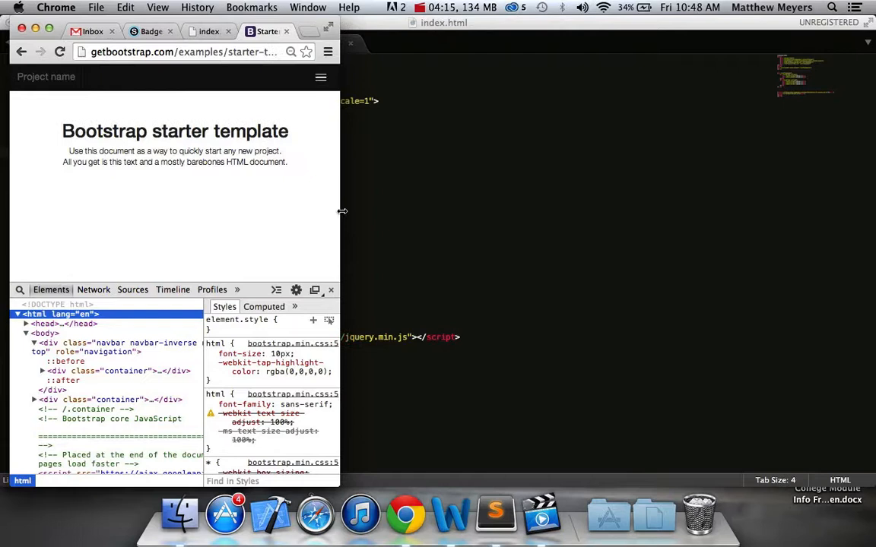
left_click_drag(342, 211, 348, 212)
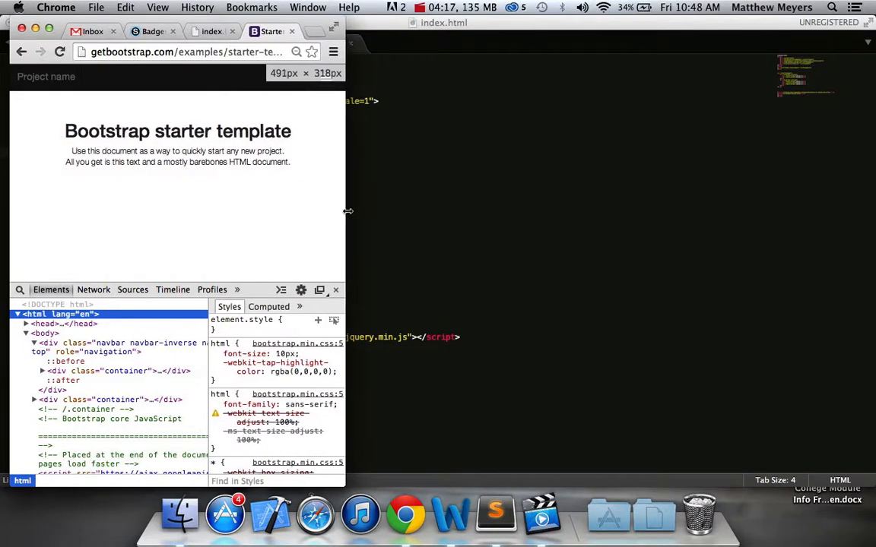
left_click_drag(348, 212, 394, 221)
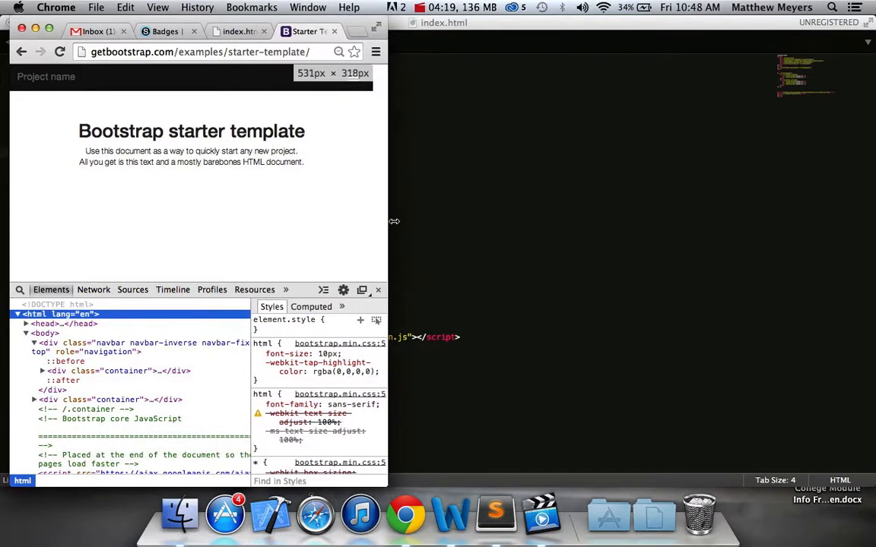
left_click_drag(393, 234, 427, 234)
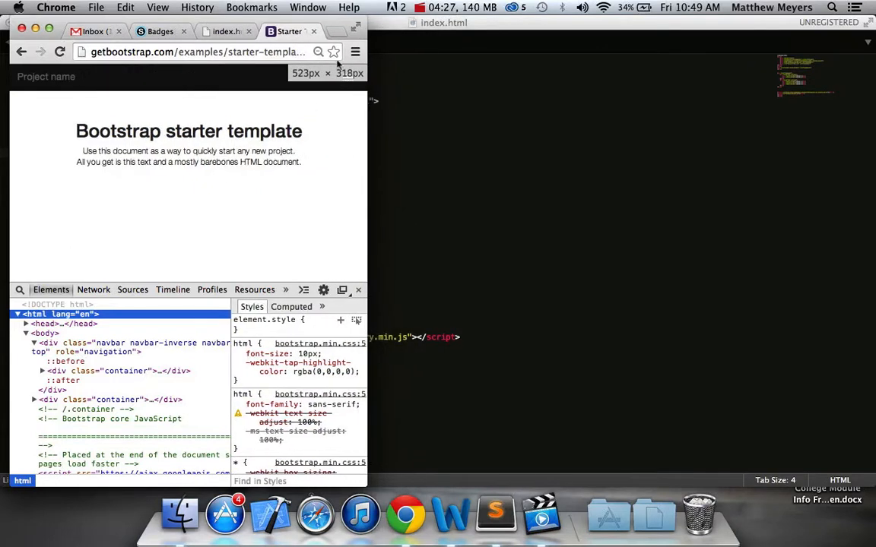
left_click(348, 80)
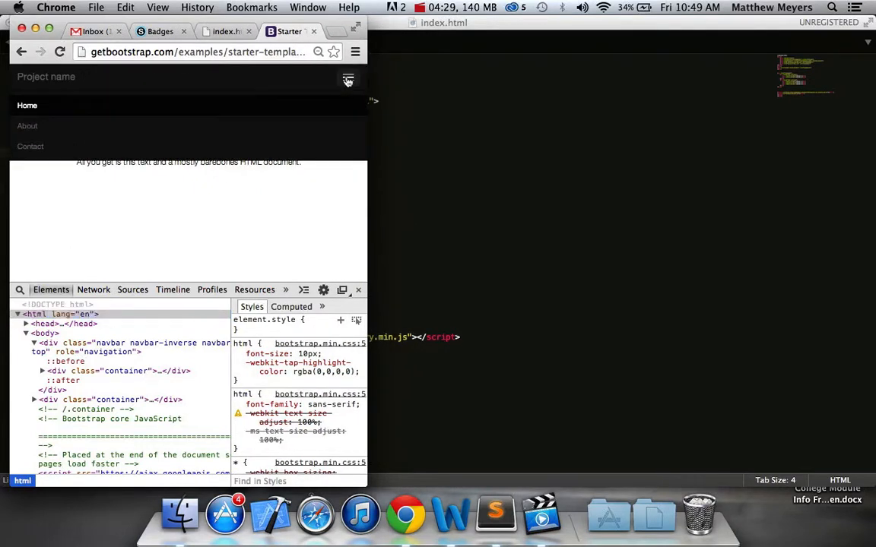
left_click(348, 77)
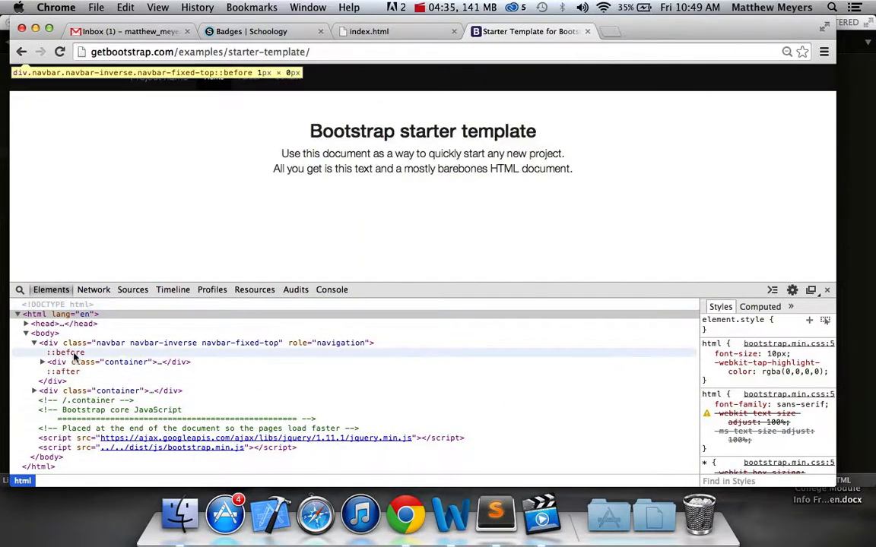
Expand the navbar container to reveal navbar-header and navbar-collapse, then switch to index.html in Sublime.
left_click(67, 352)
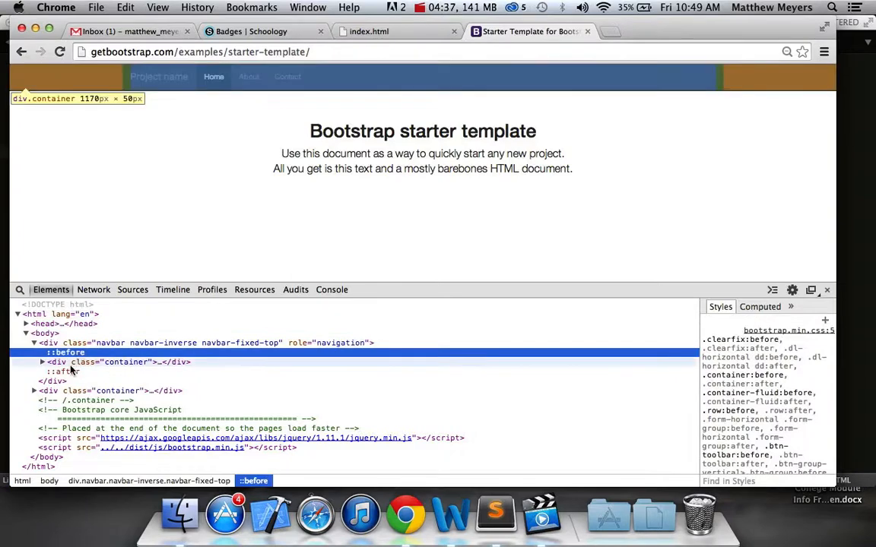
left_click(64, 371)
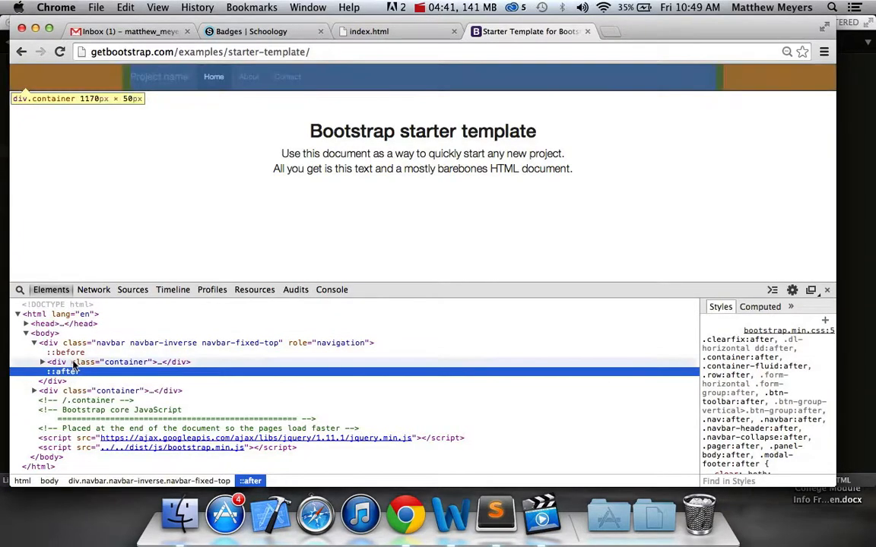
mouse_move(159, 306)
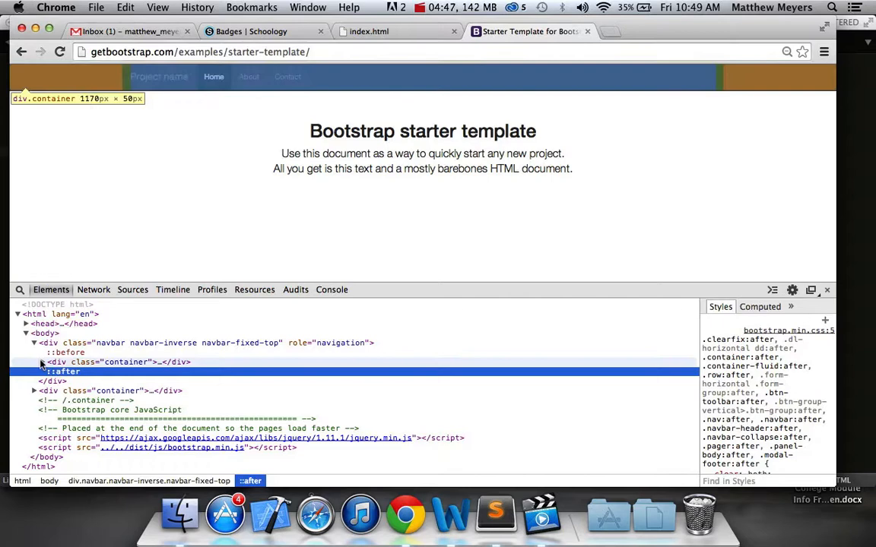
left_click(34, 362)
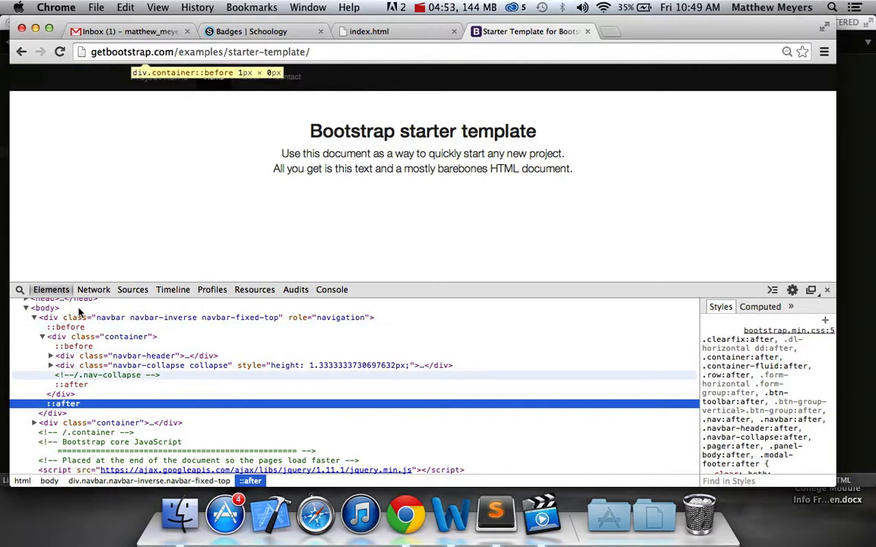
left_click(495, 513)
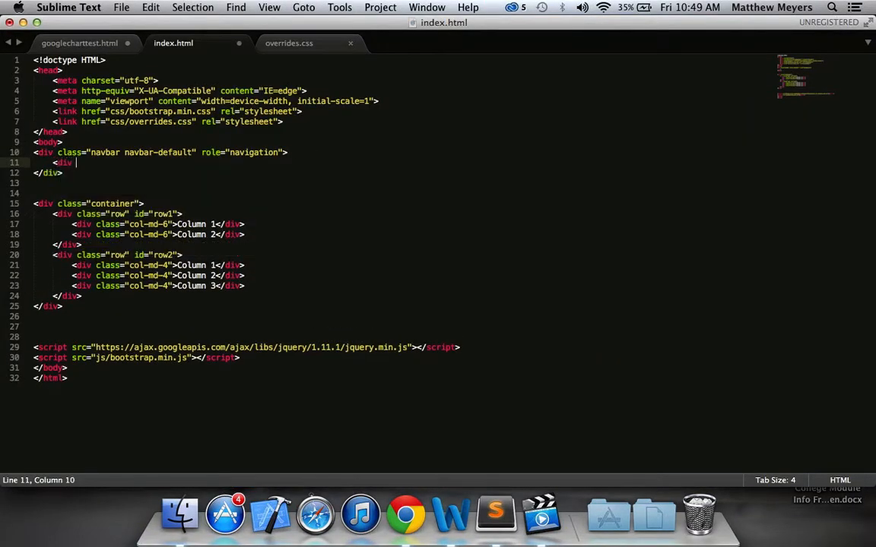
Give the navbar's inner div class="container" and close it with an empty line inside.
type("class=\"container\"")
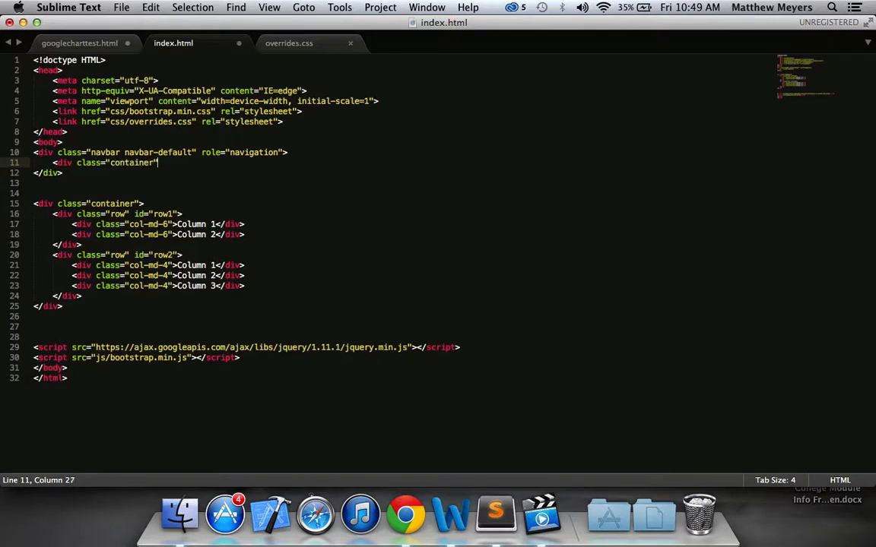
key("enter")
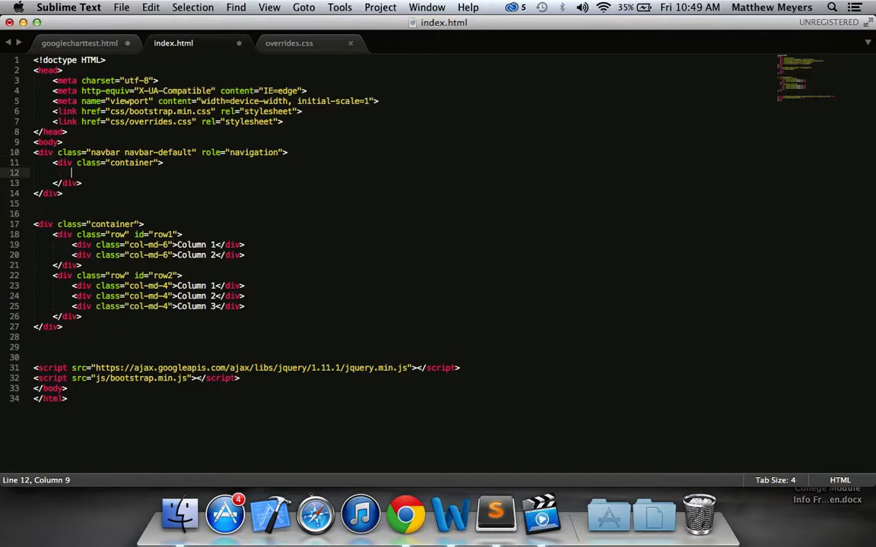
left_click(405, 513)
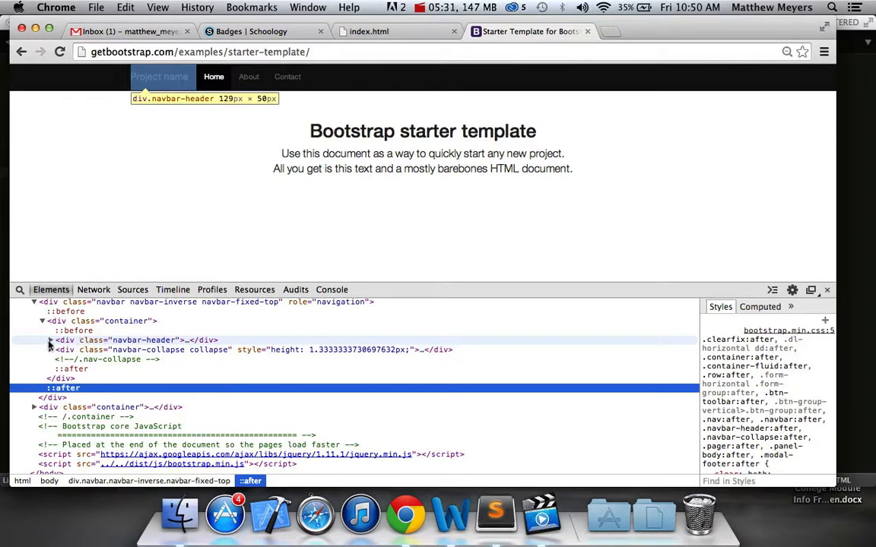
In Chrome's inspector, expand div.navbar-header and button.navbar-toggle to reveal its spans.
left_click(51, 340)
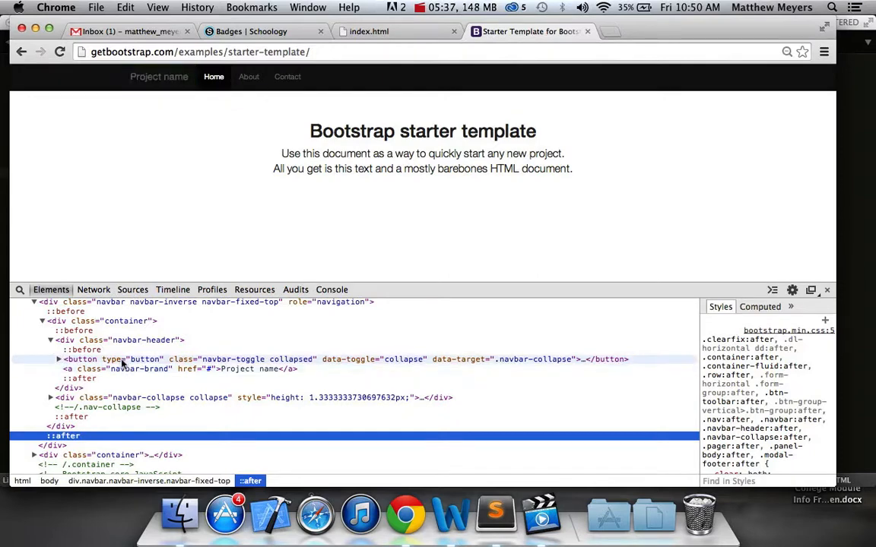
mouse_move(216, 365)
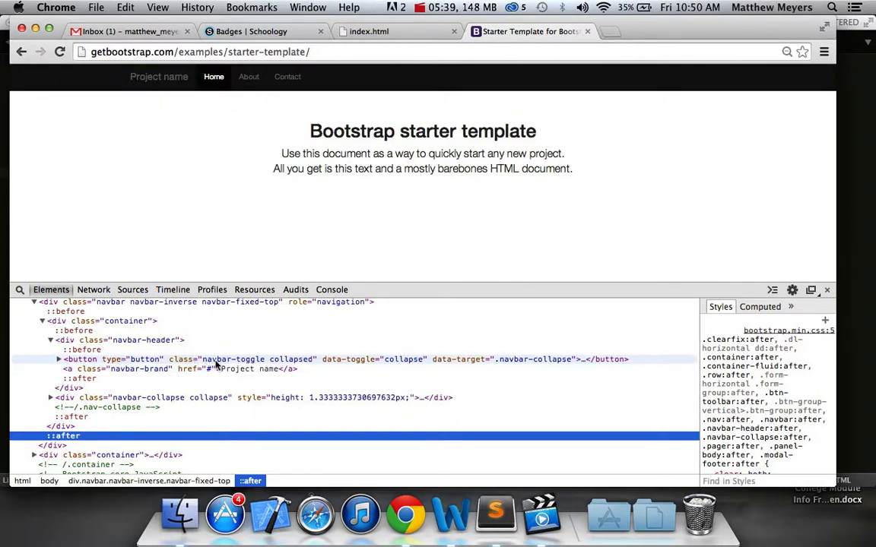
mouse_move(310, 369)
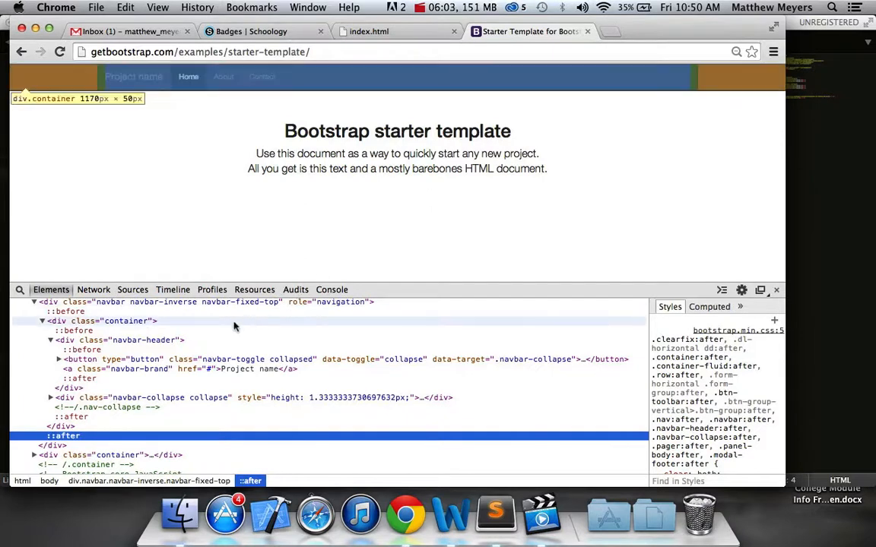
left_click(59, 359)
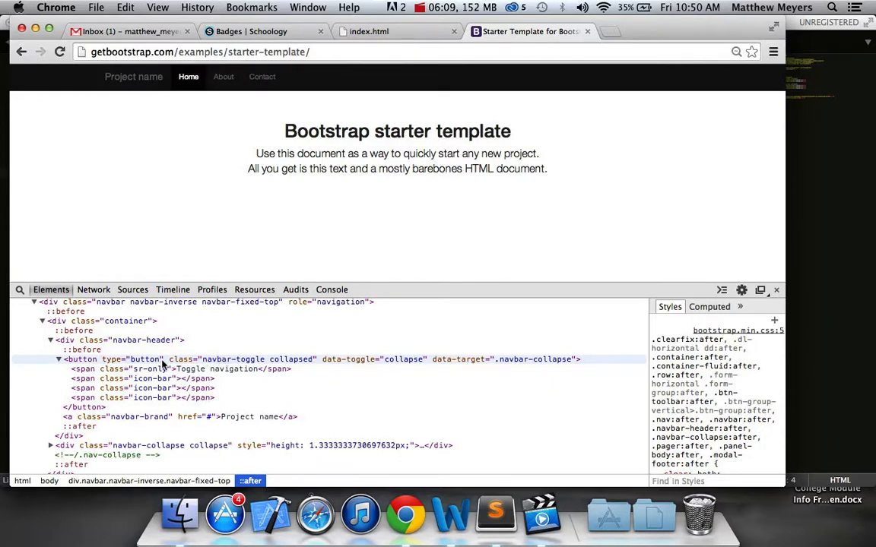
left_click(495, 515)
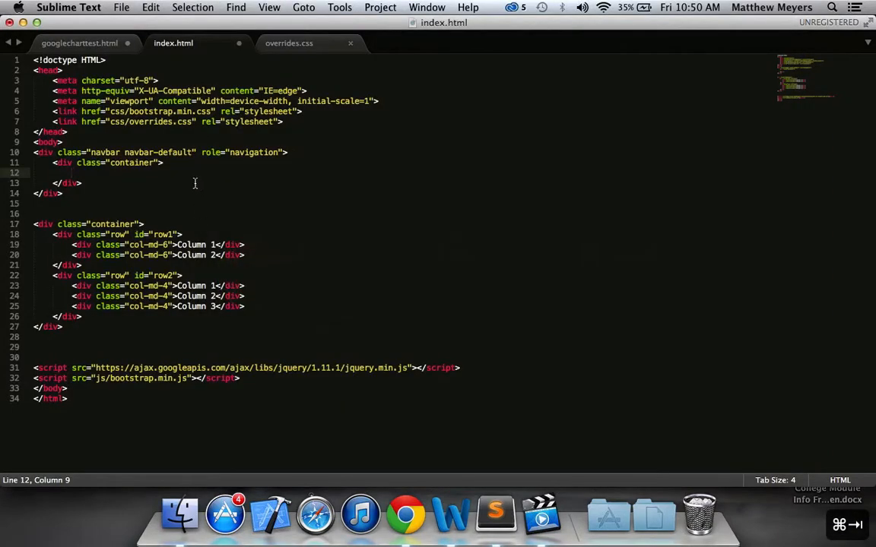
Set the header button's class to "navbar-toggle collapsed", checking the template markup.
left_click(405, 515)
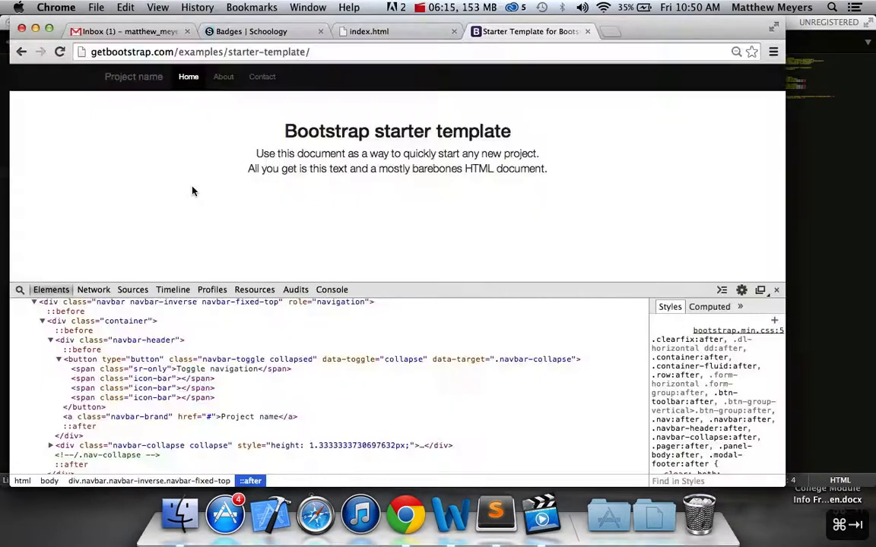
left_click(496, 513)
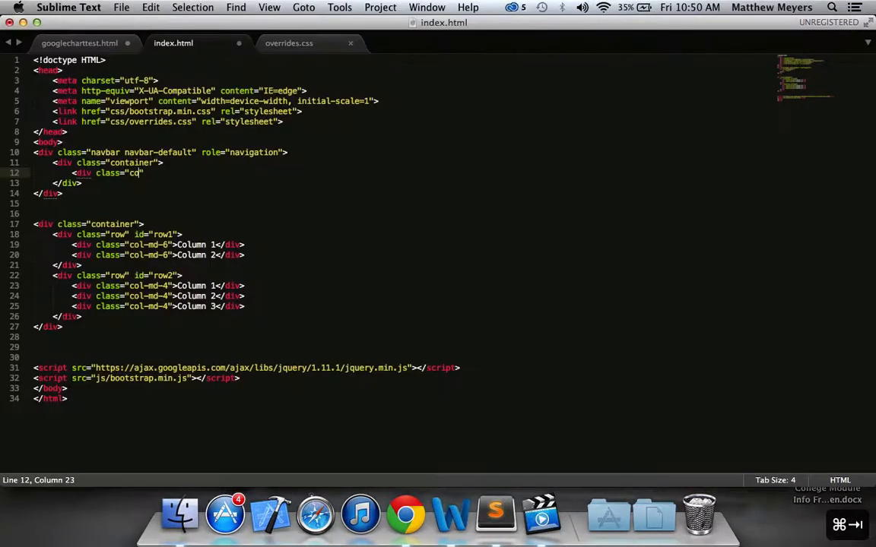
type("navbar-header")
type("<button type=\"\">")
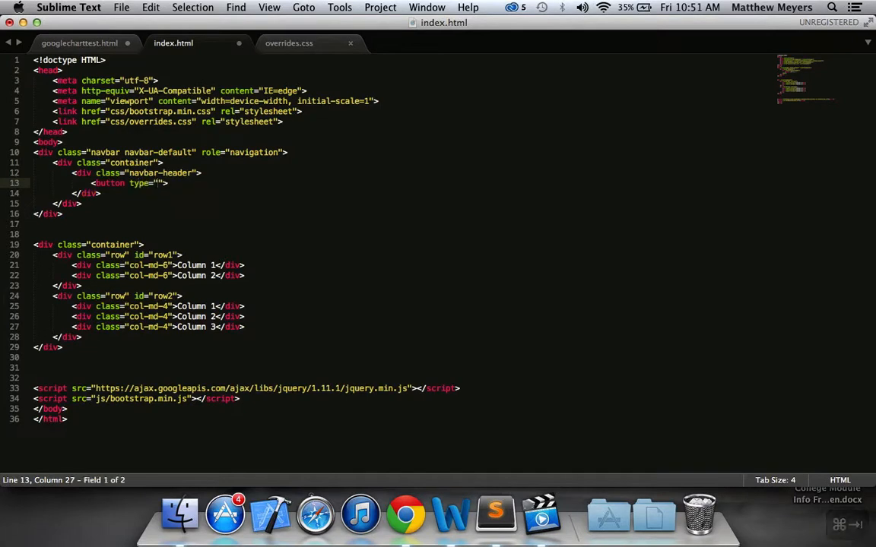
left_click(405, 513)
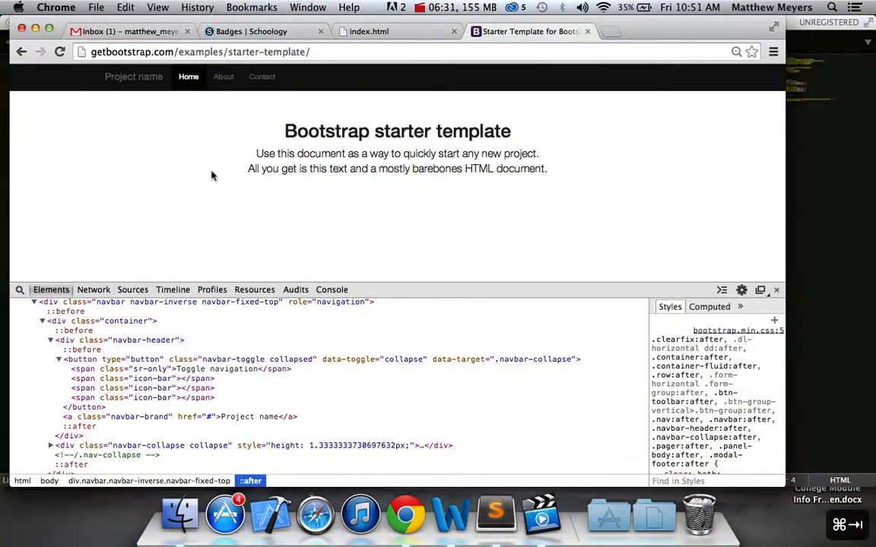
left_click(495, 513)
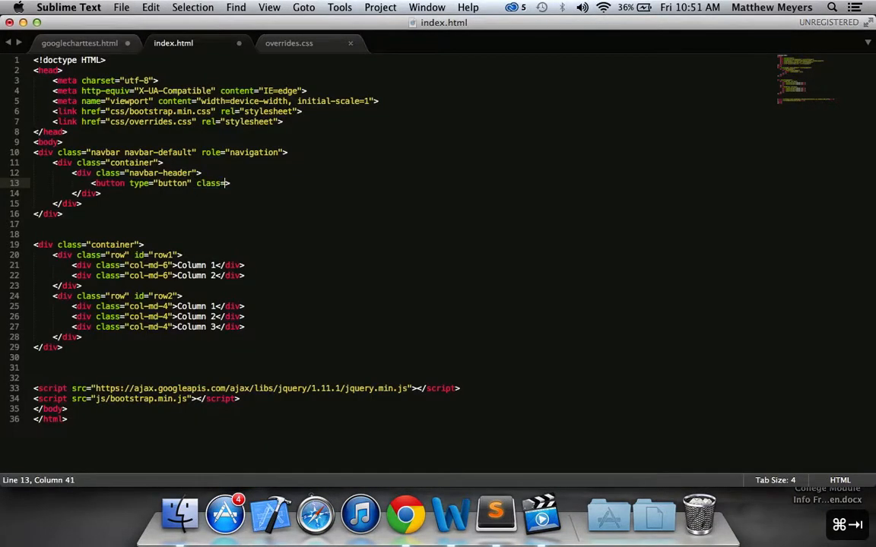
type("navbar\"")
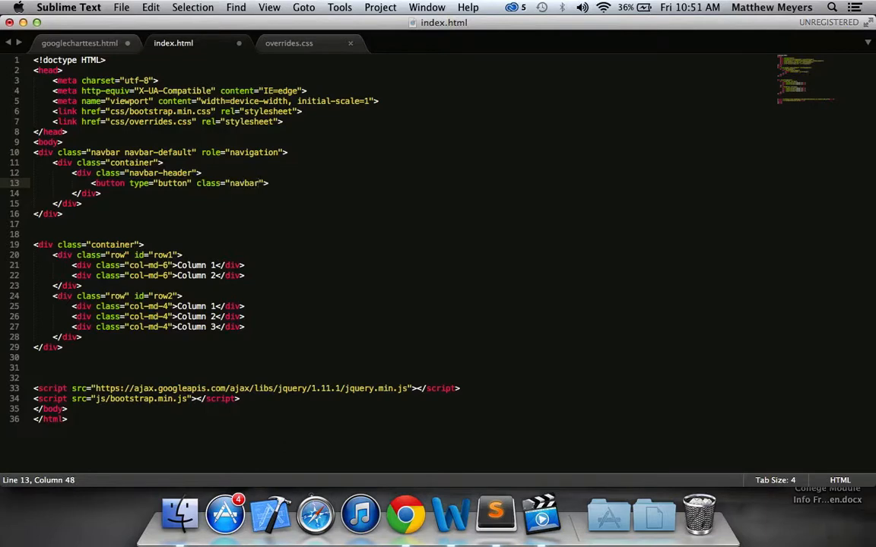
Add data-toggle="collapse" and data-target=".navbar-collapse" to the toggle button.
left_click(405, 515)
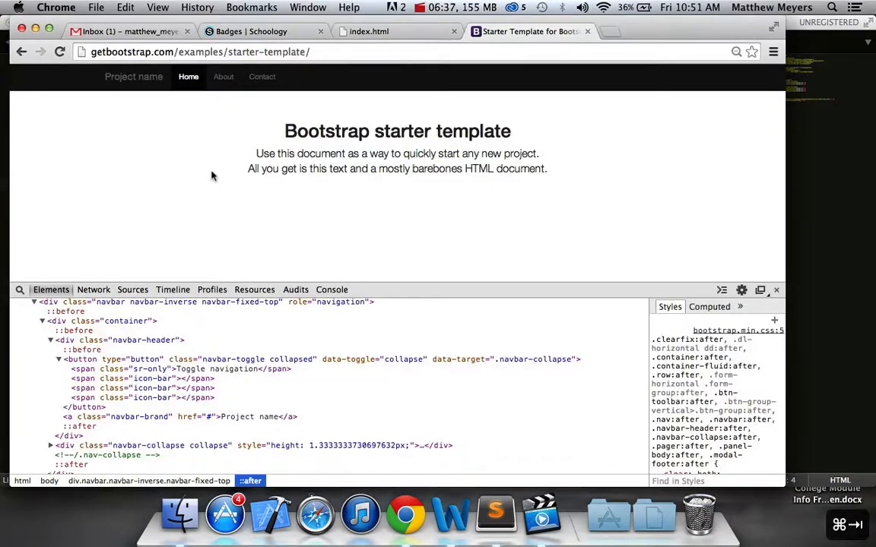
left_click(495, 515)
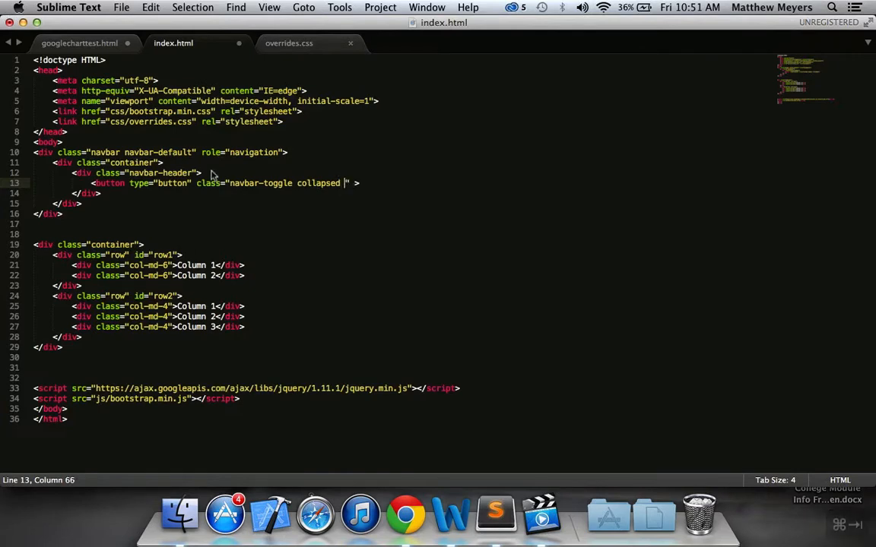
type("d")
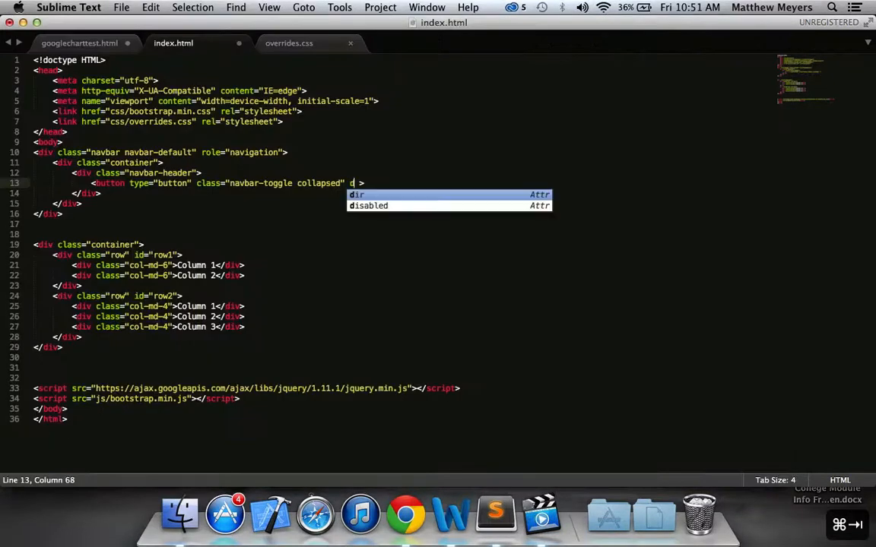
type("ata-toggle")
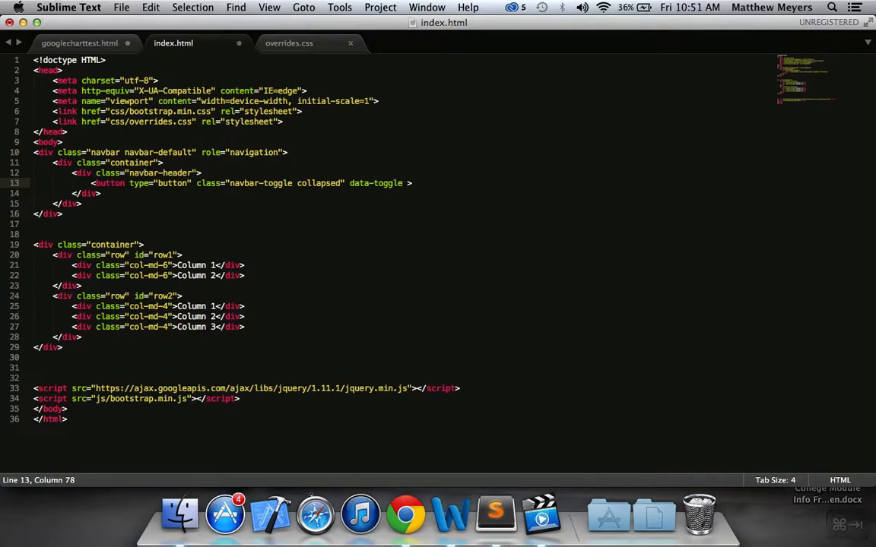
type("col\"")
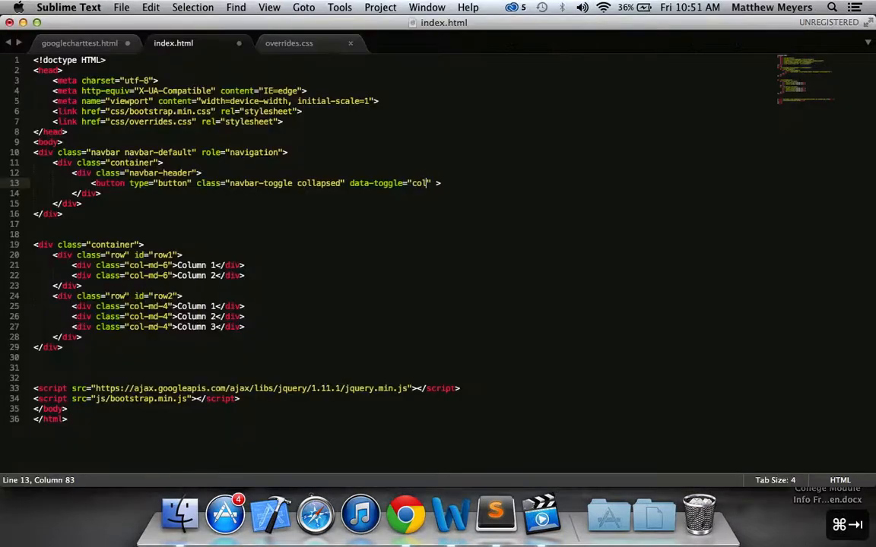
type("lapse")
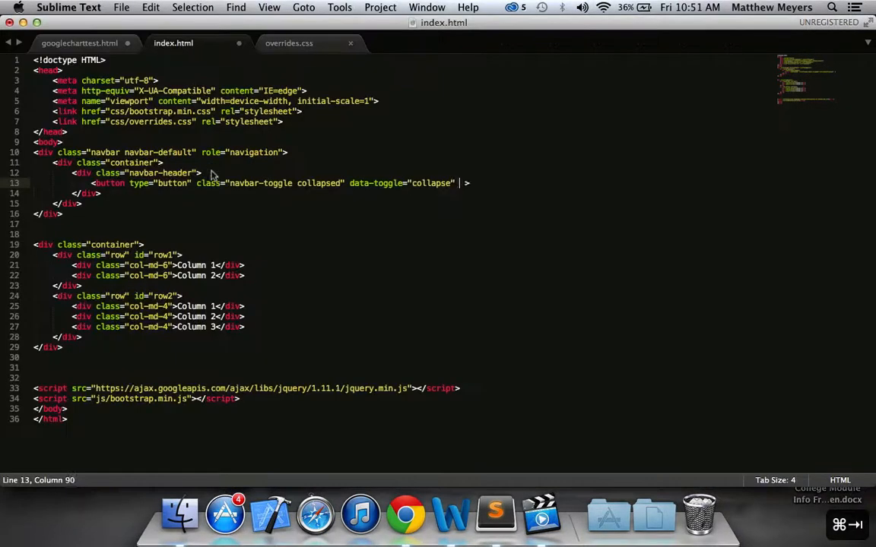
left_click(404, 514)
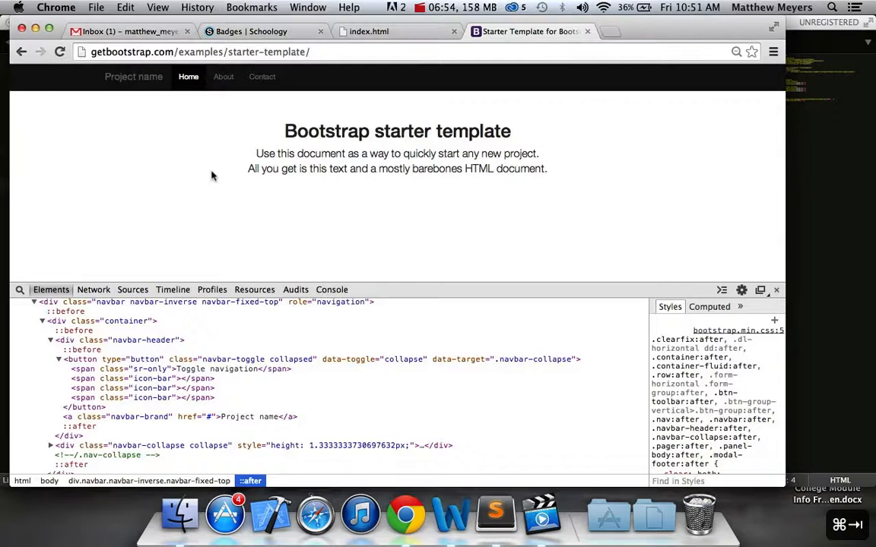
left_click(495, 516)
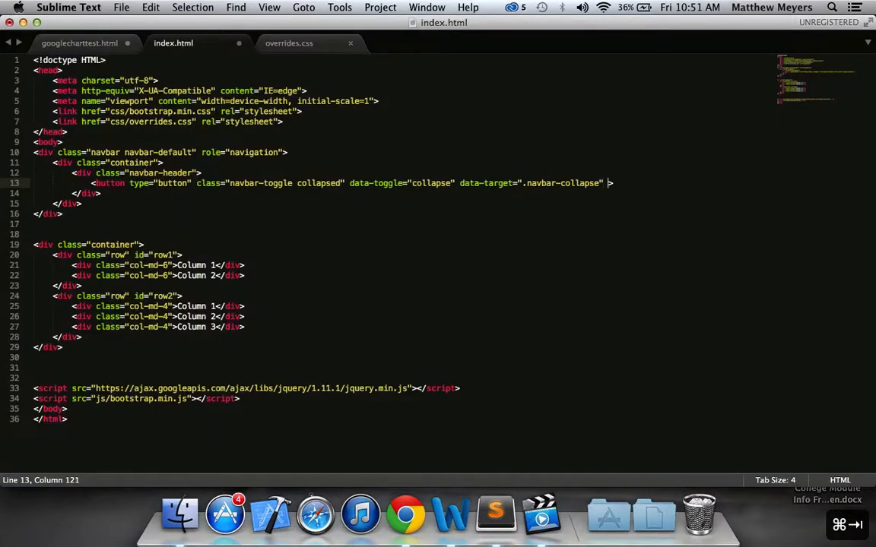
left_click(405, 513)
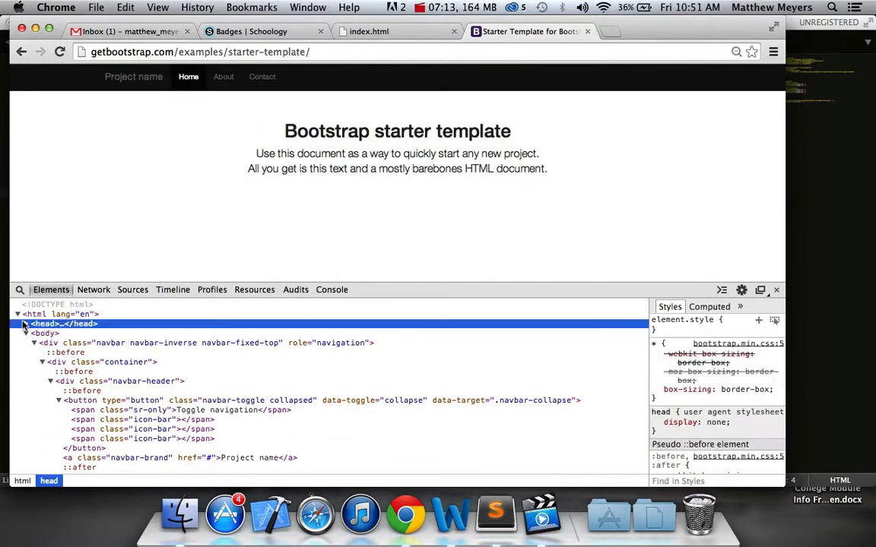
Add a rel="icon" favicon.ico link beneath the stylesheet links in the head.
left_click(25, 323)
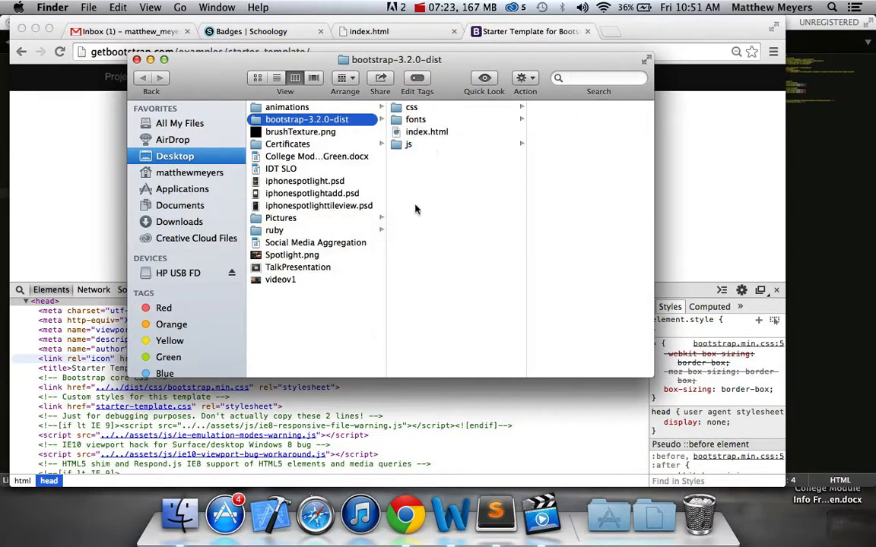
mouse_move(414, 143)
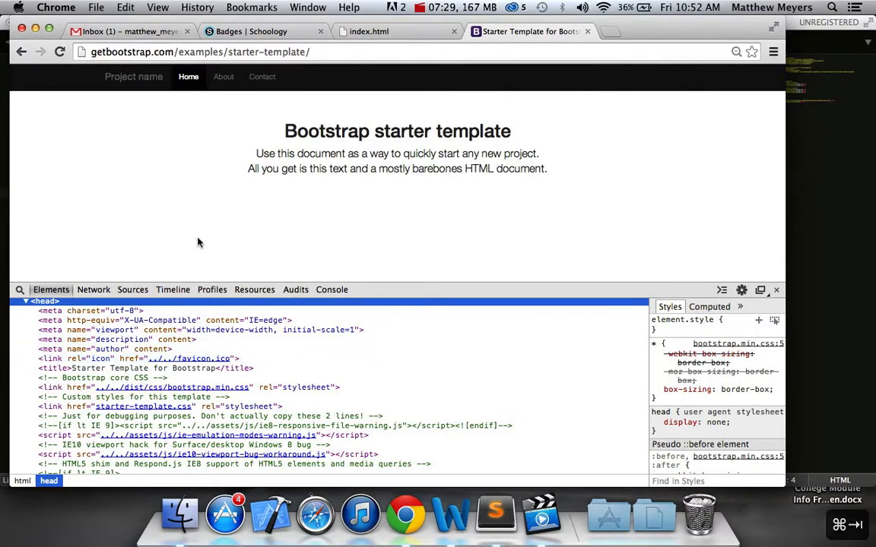
left_click(152, 358)
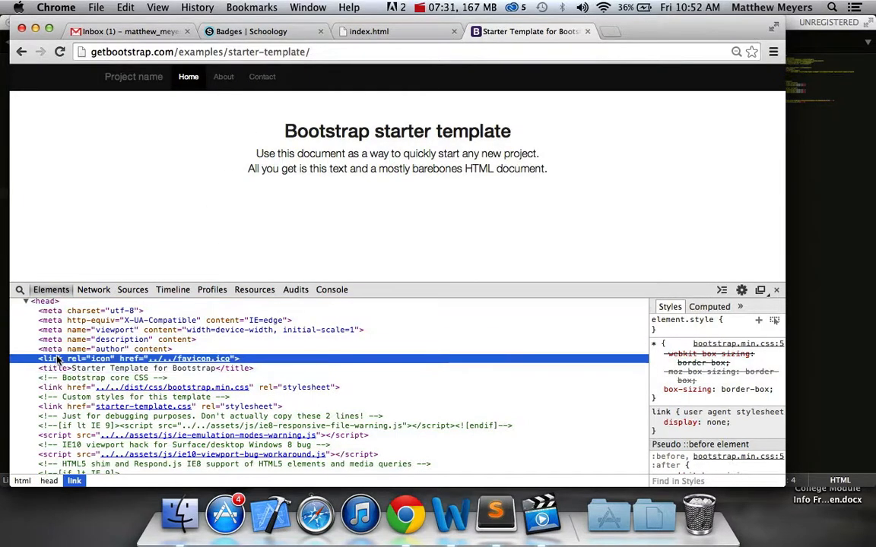
key("cmd+tab")
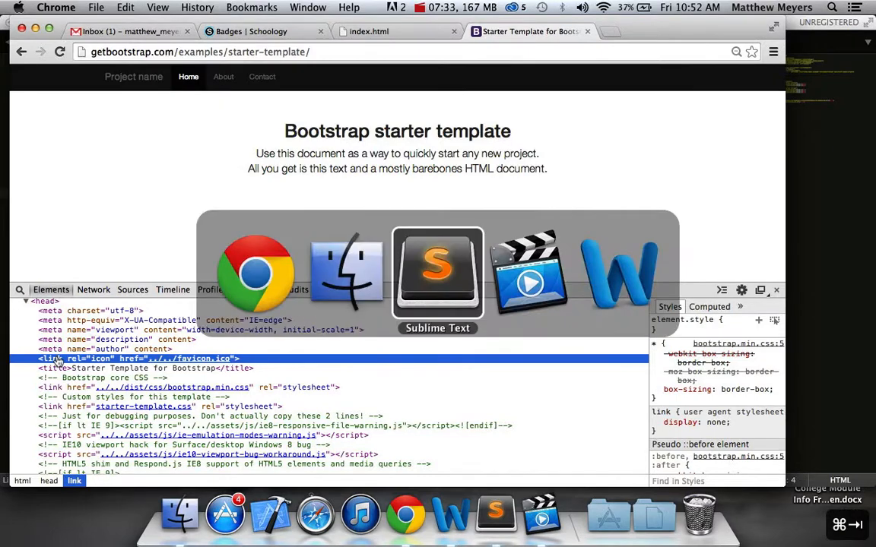
left_click(437, 273)
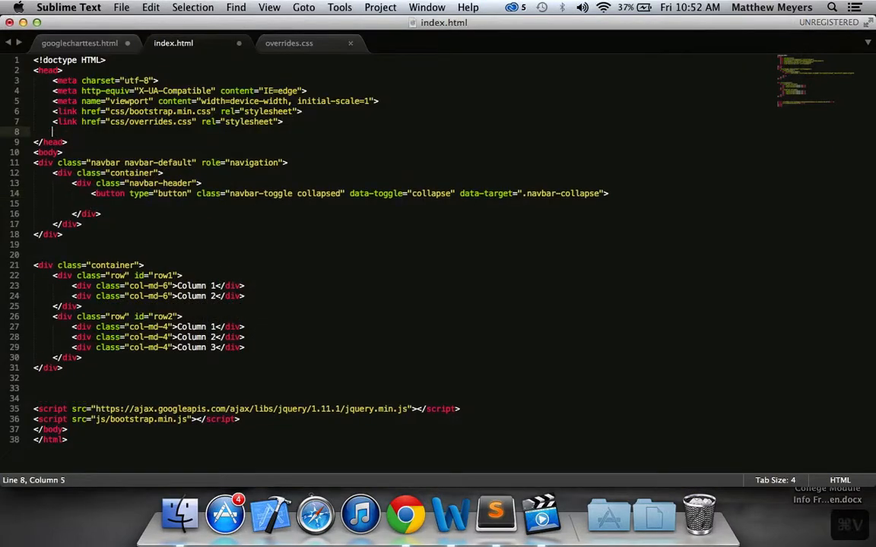
type("<link rel=\"icon\" href=\"../../favicon.ico\">")
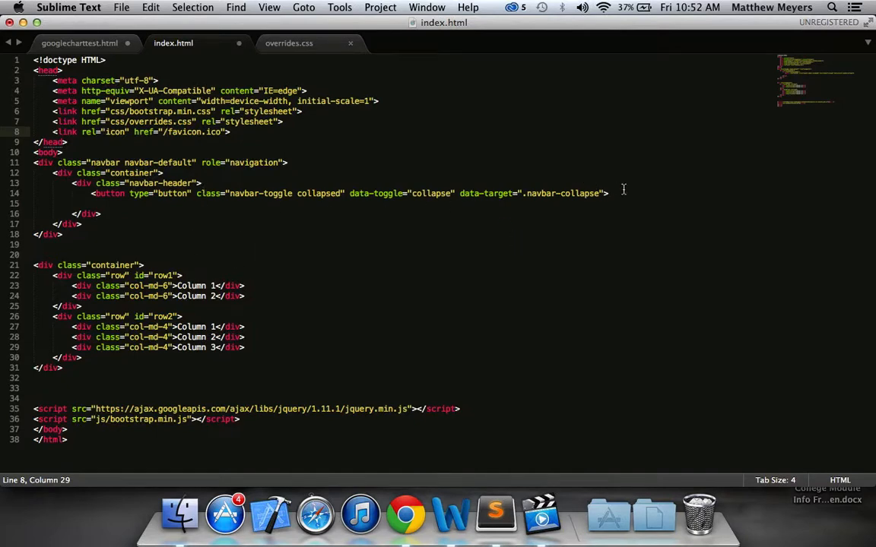
Add the toggle button's sr-only span reading 'Toggle Navigation'.
left_click(405, 513)
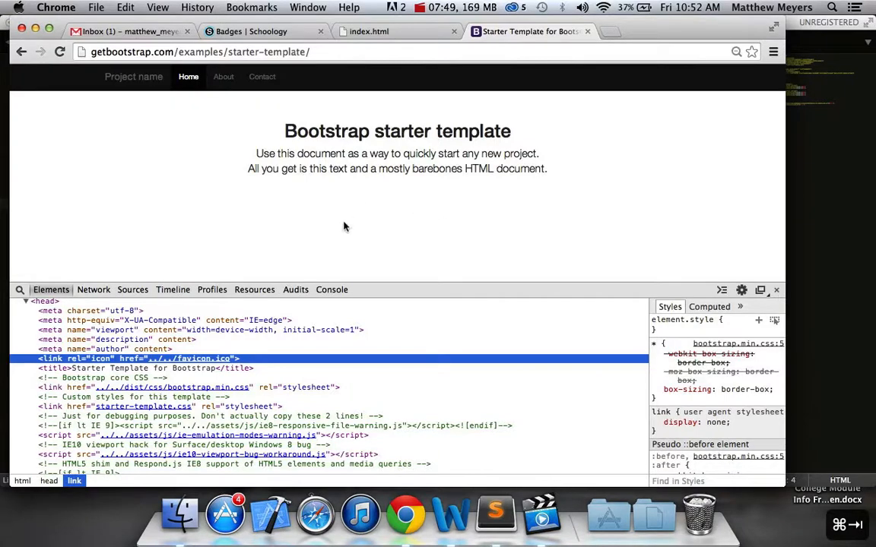
left_click(44, 310)
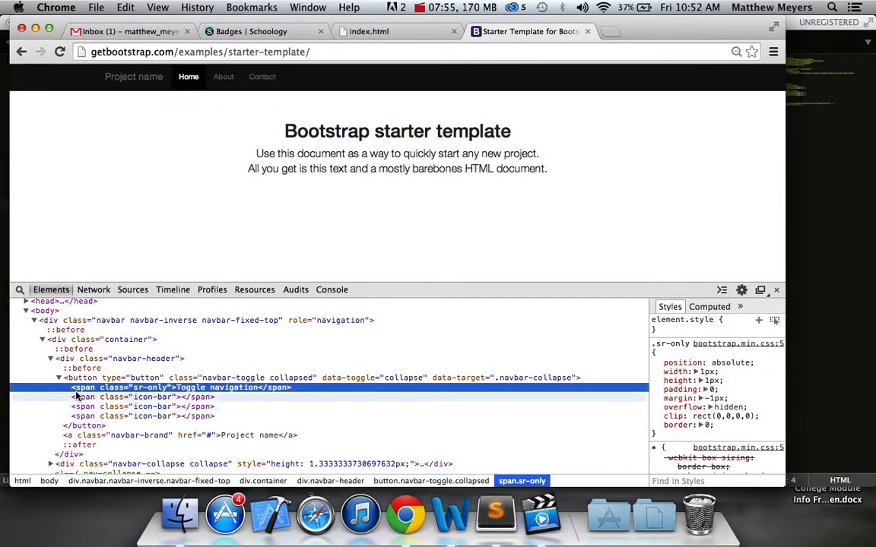
left_click(495, 513)
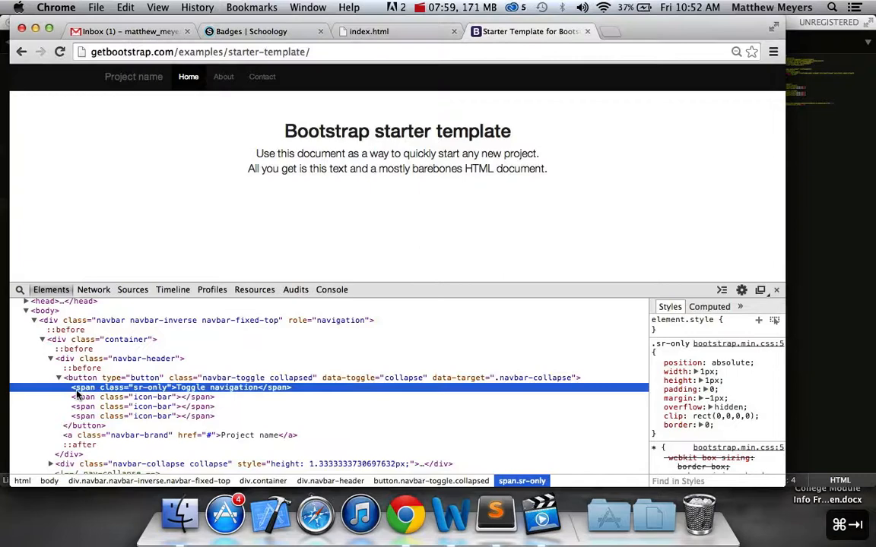
left_click(495, 516)
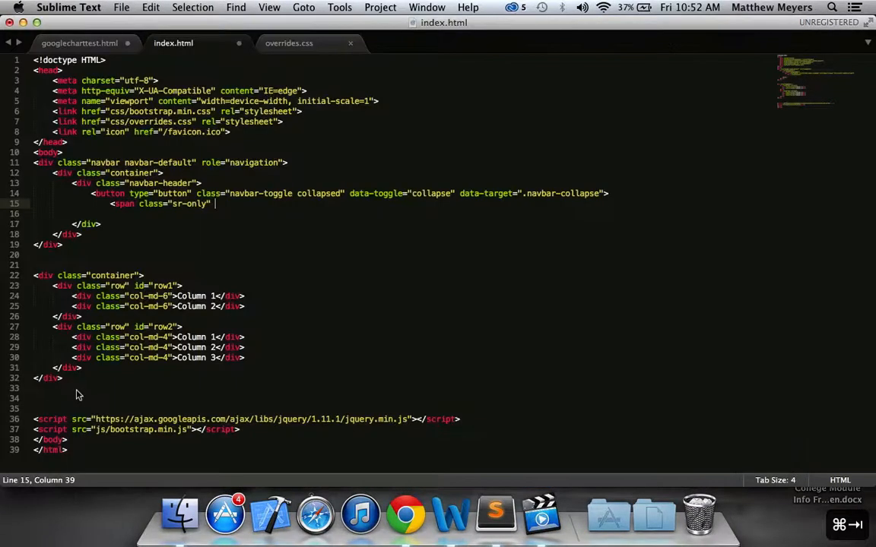
type(">Toggle Nav")
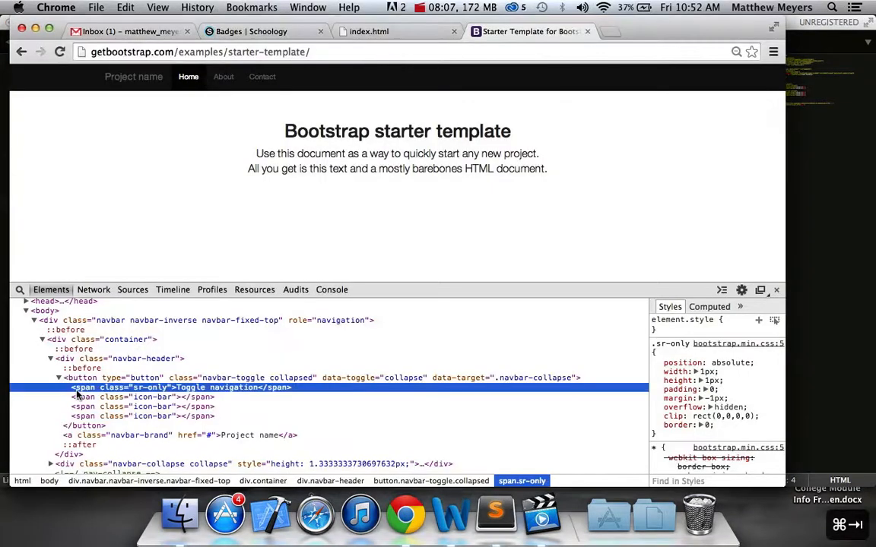
Add three icon-bar spans inside the toggle button.
left_click(495, 516)
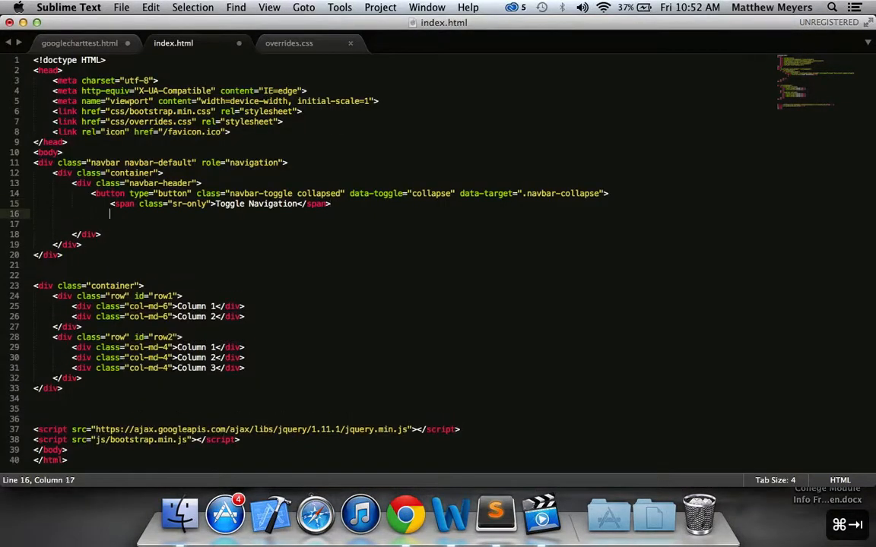
type("<span")
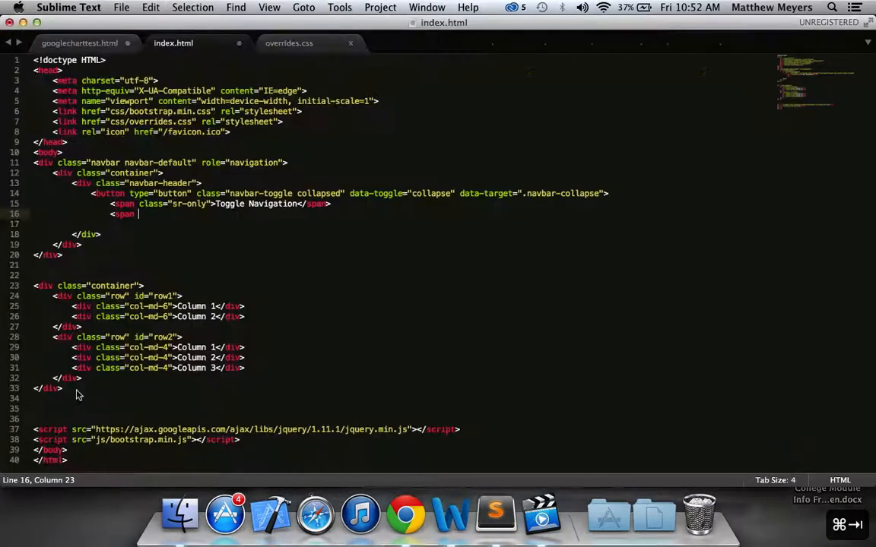
type("class=\"\"")
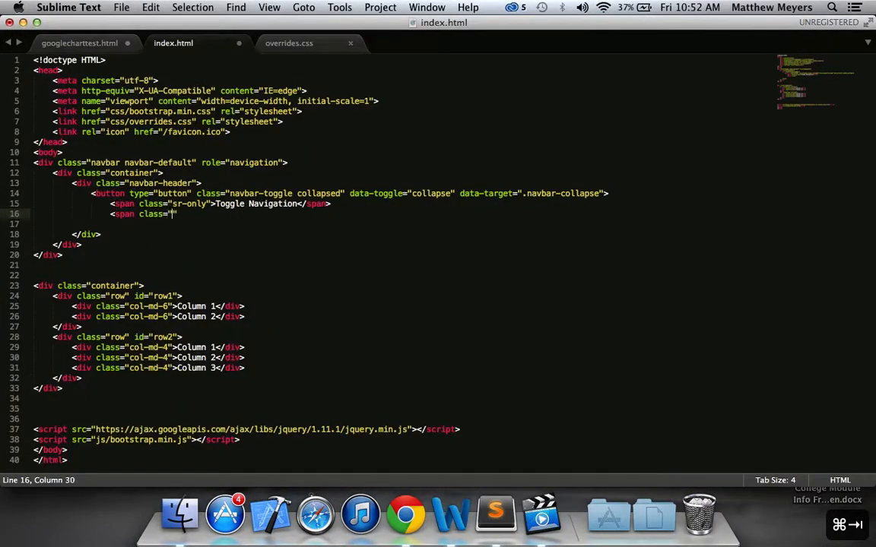
type("icon-")
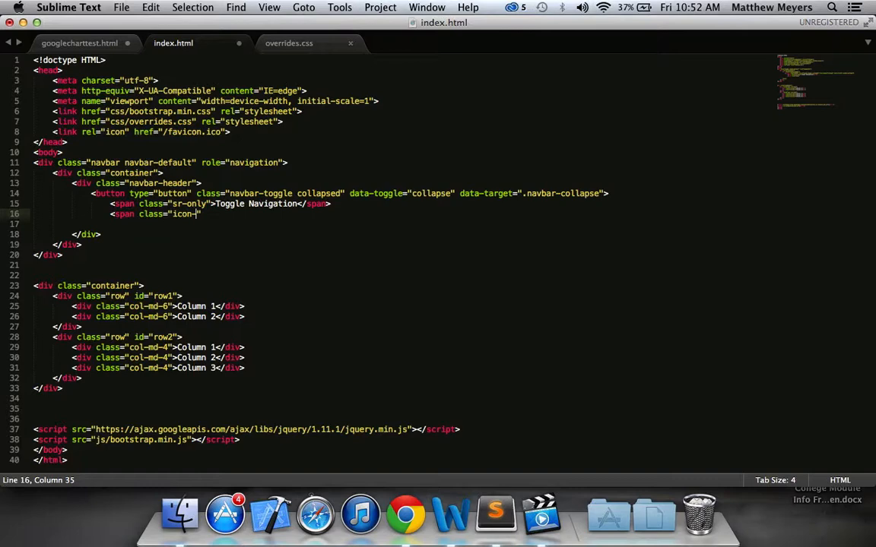
left_click(406, 513)
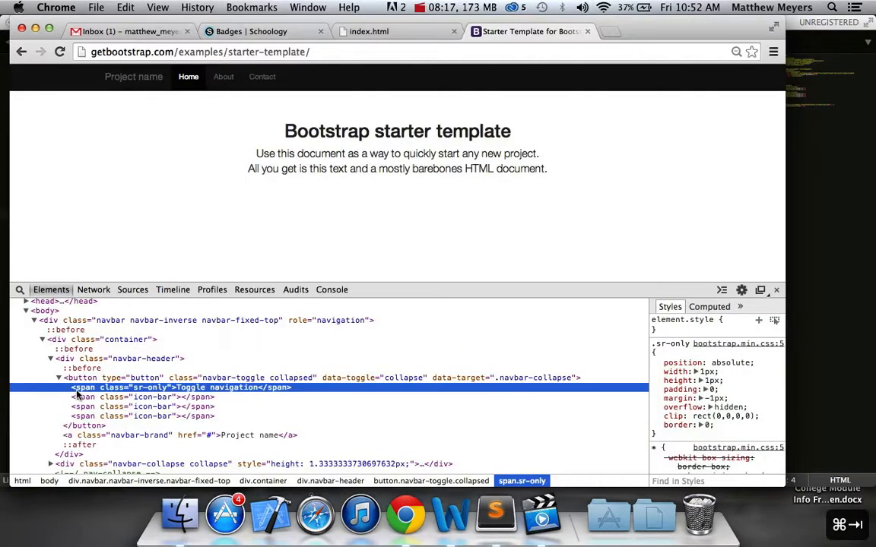
left_click(495, 515)
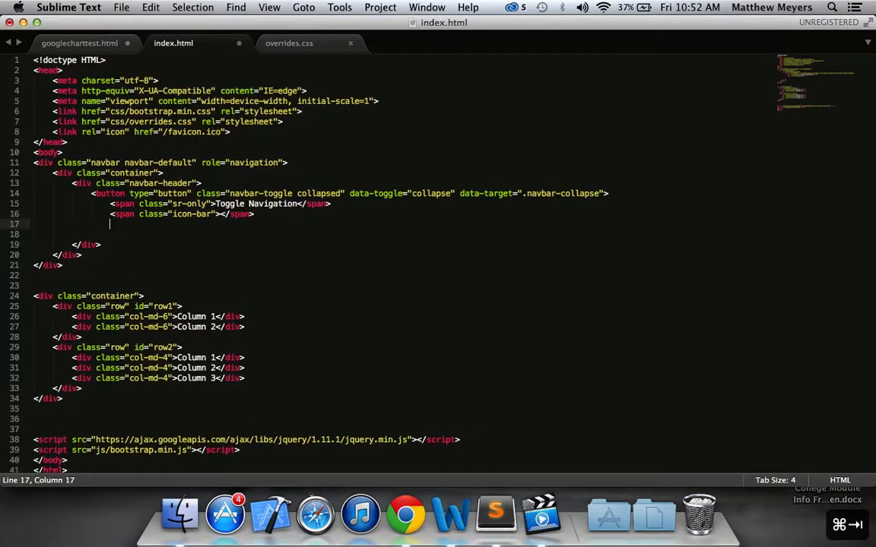
double_click(151, 213)
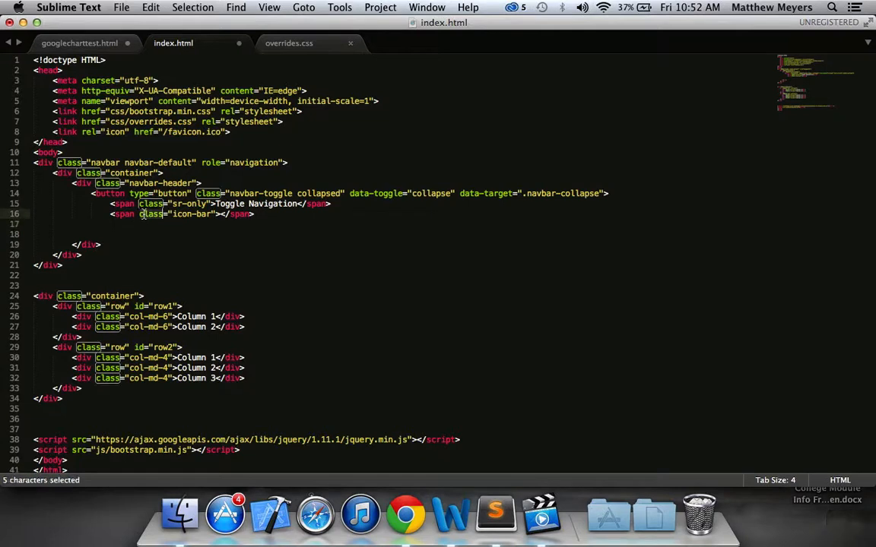
key("cmd+v")
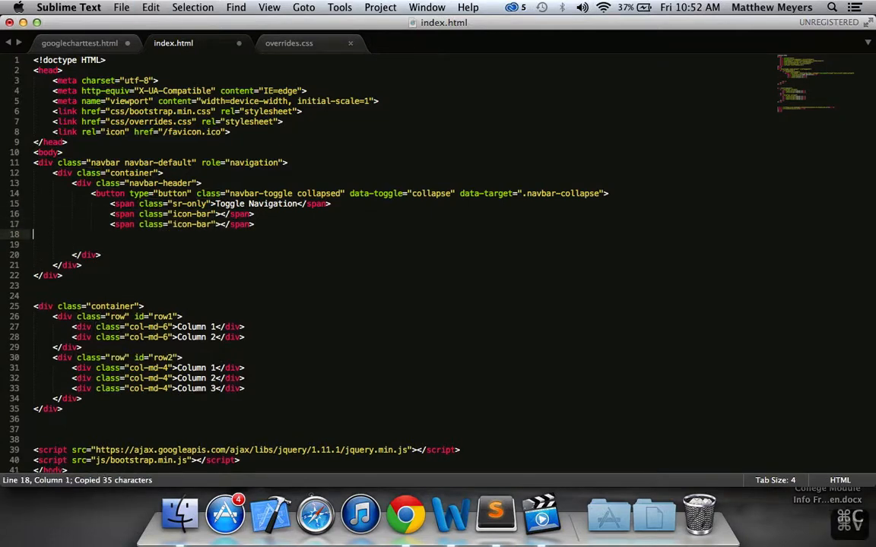
key("cmd+v")
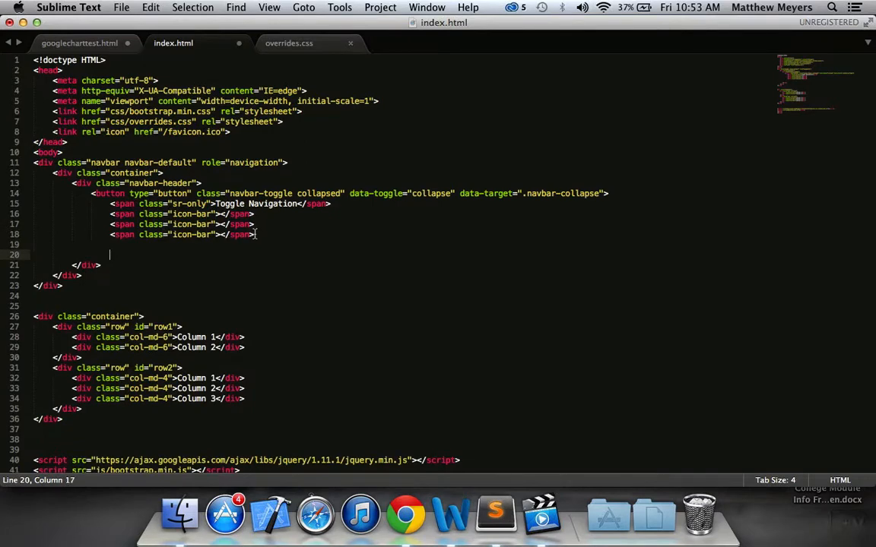
Close the toggle button with </button> aligned to its opening tag.
type("</button>")
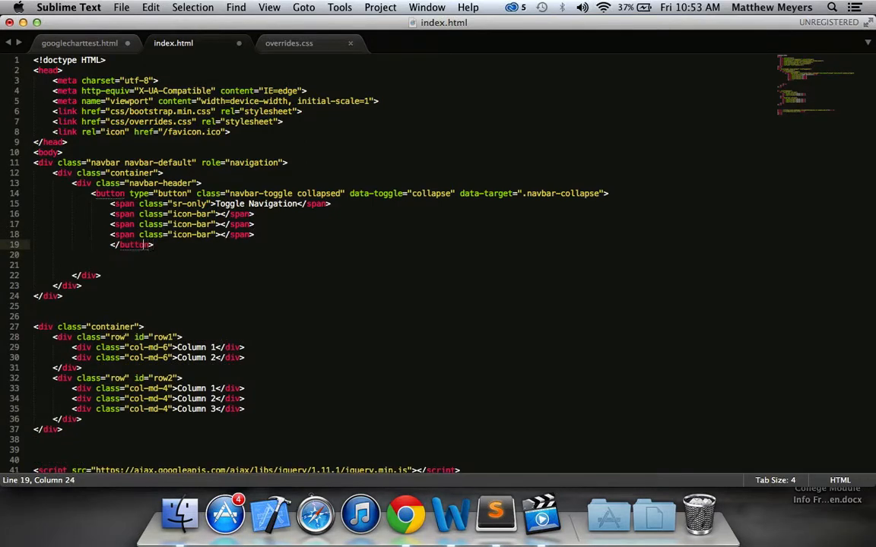
key("backspace")
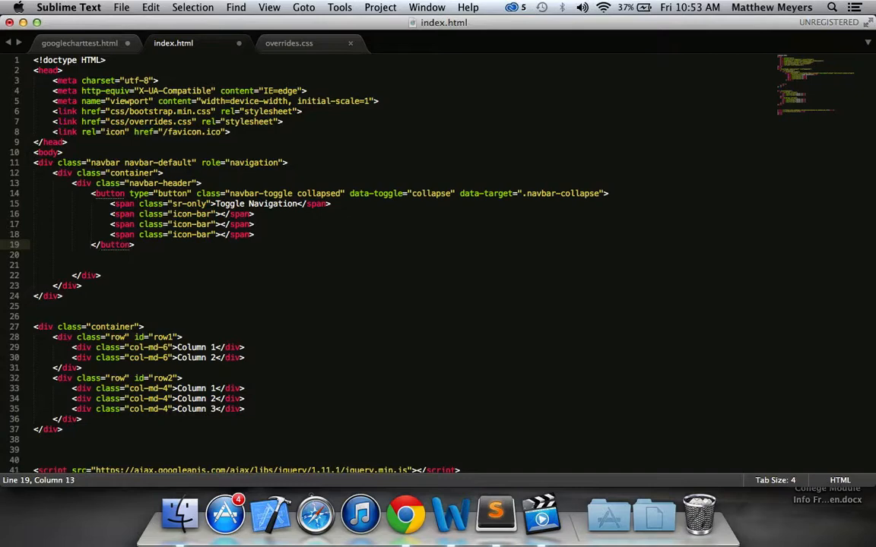
left_click(405, 513)
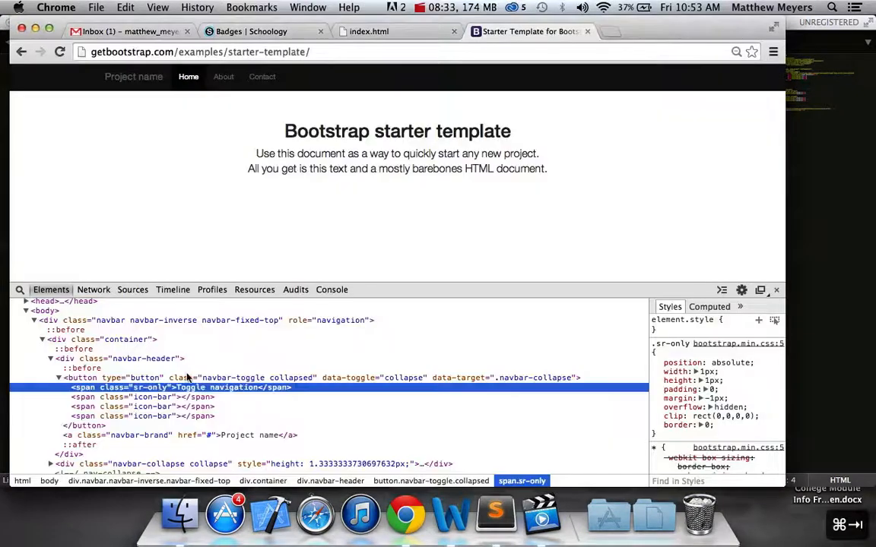
Add <a class="navbar-brand" href="#">Project Name</a> after the toggle button.
left_click(58, 378)
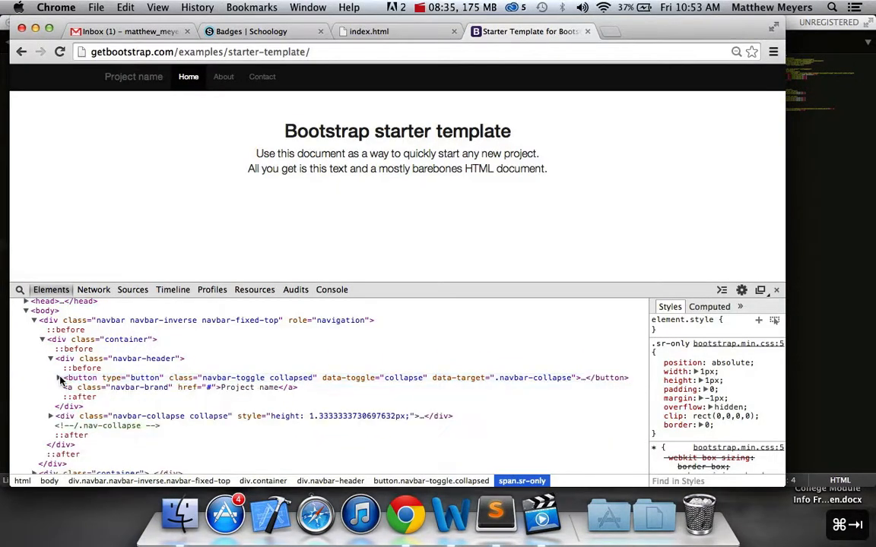
mouse_move(190, 388)
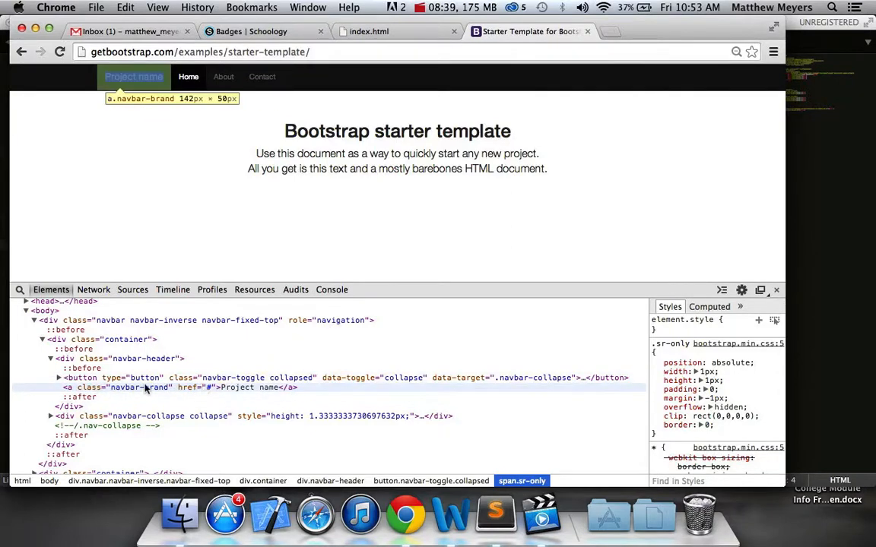
mouse_move(215, 395)
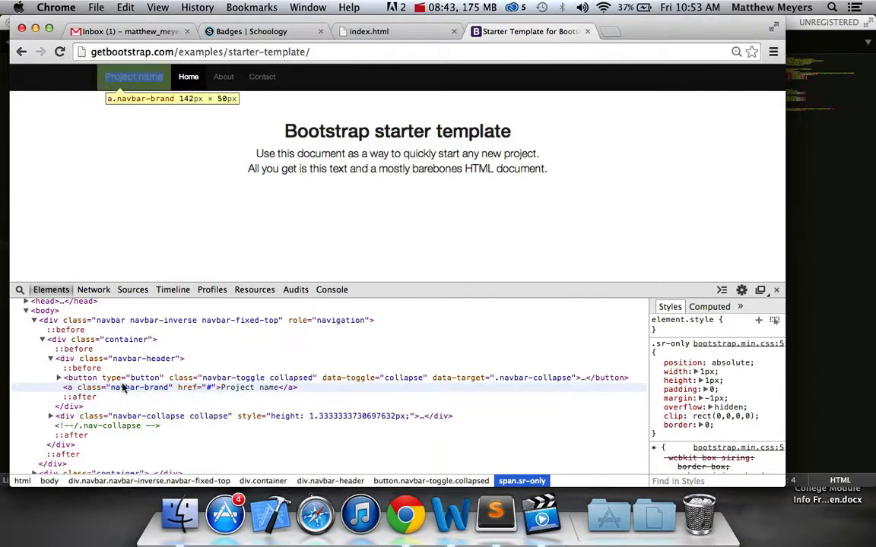
mouse_move(241, 389)
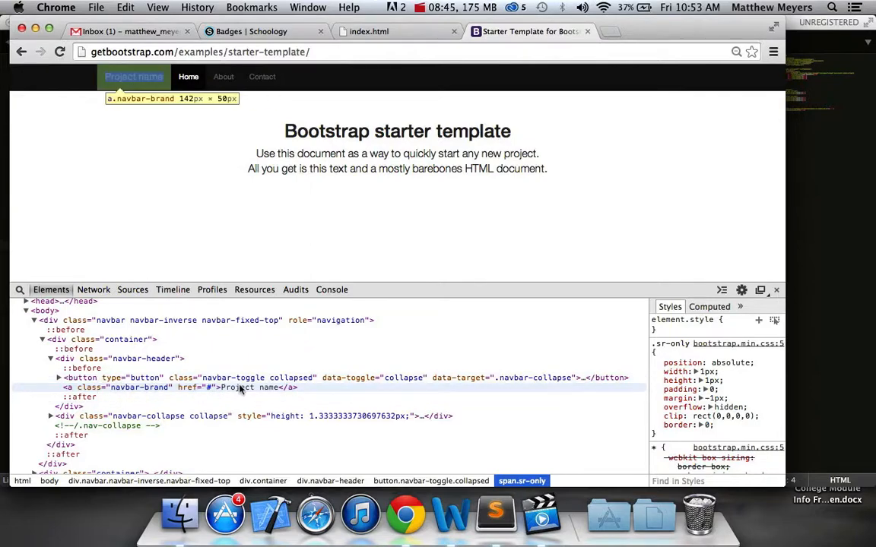
left_click(496, 513)
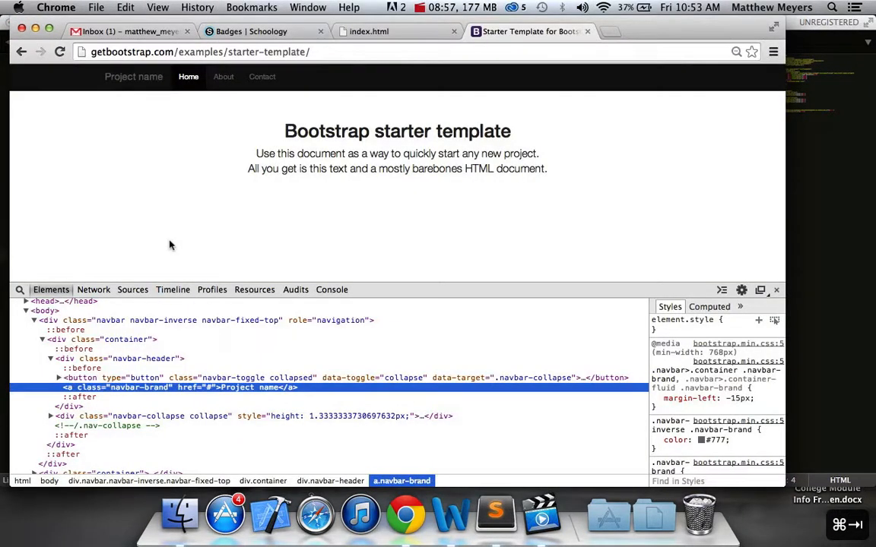
left_click(494, 513)
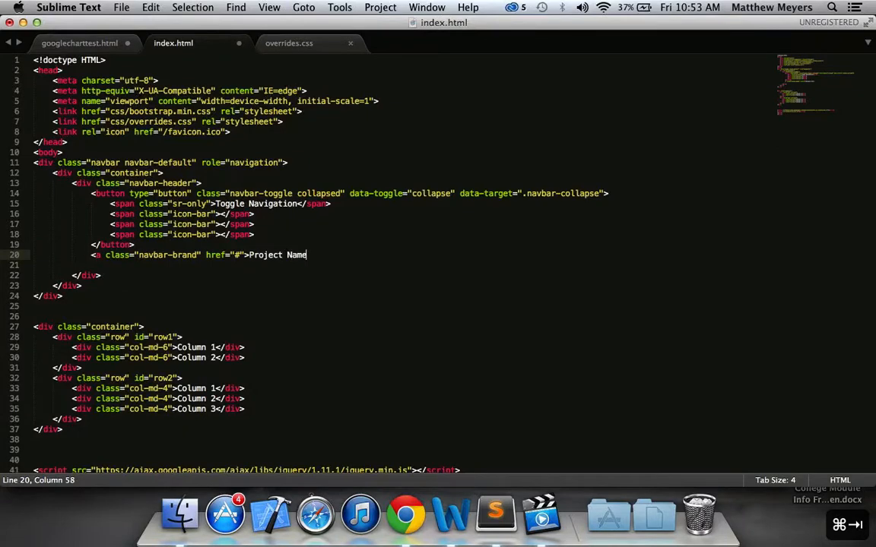
type("</a>")
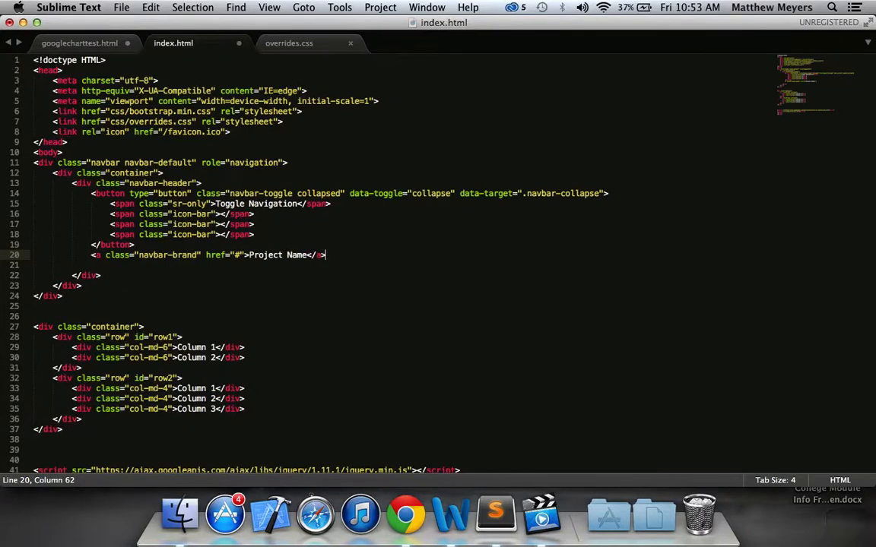
left_click(405, 516)
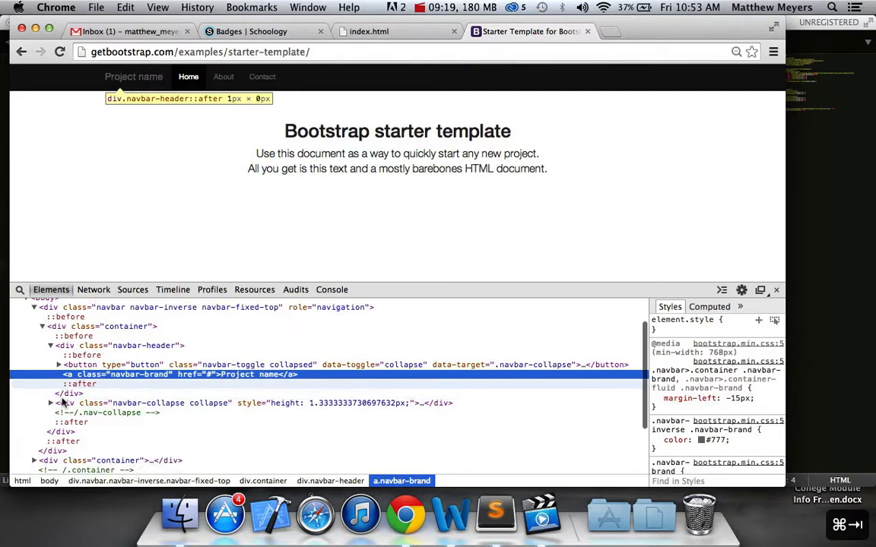
Add a div with class "navbar-collapse collapse" below the header, replacing mistaken nav classes.
left_click(50, 345)
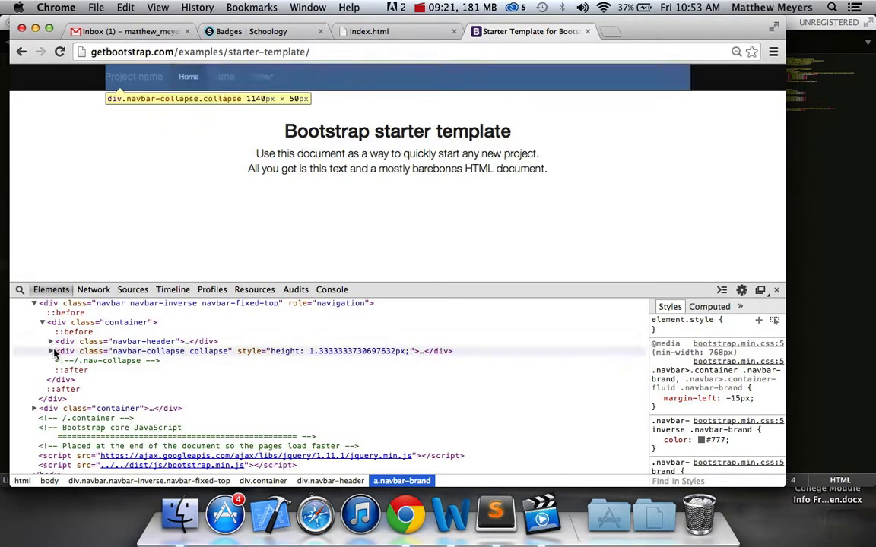
left_click(51, 350)
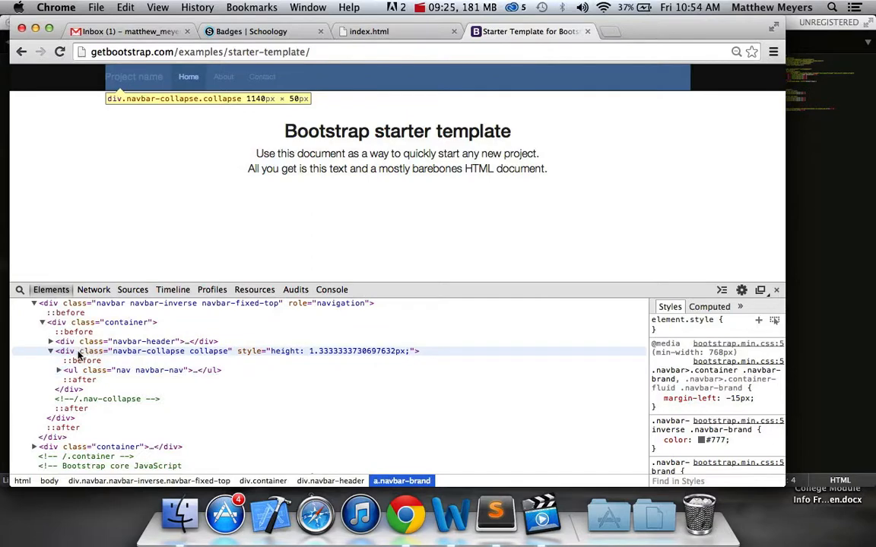
left_click(496, 513)
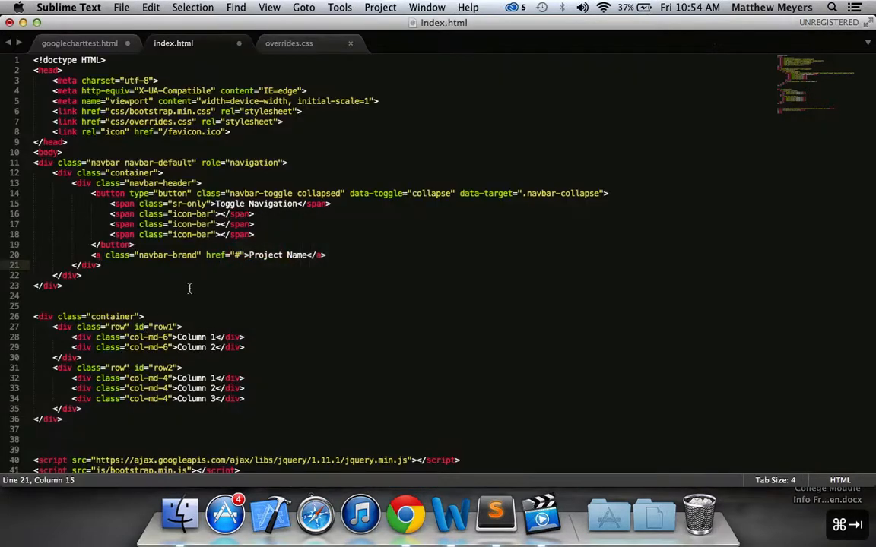
type("<div class=\"nav")
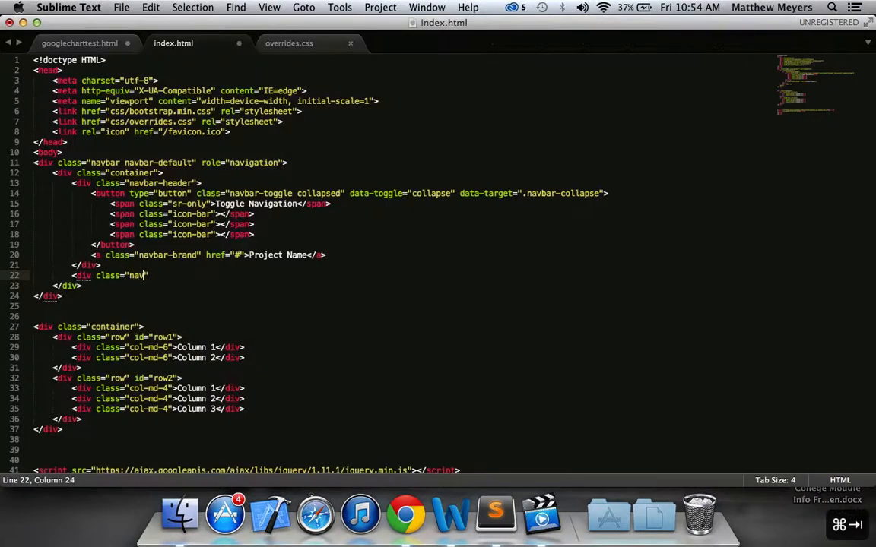
type("navbar-n")
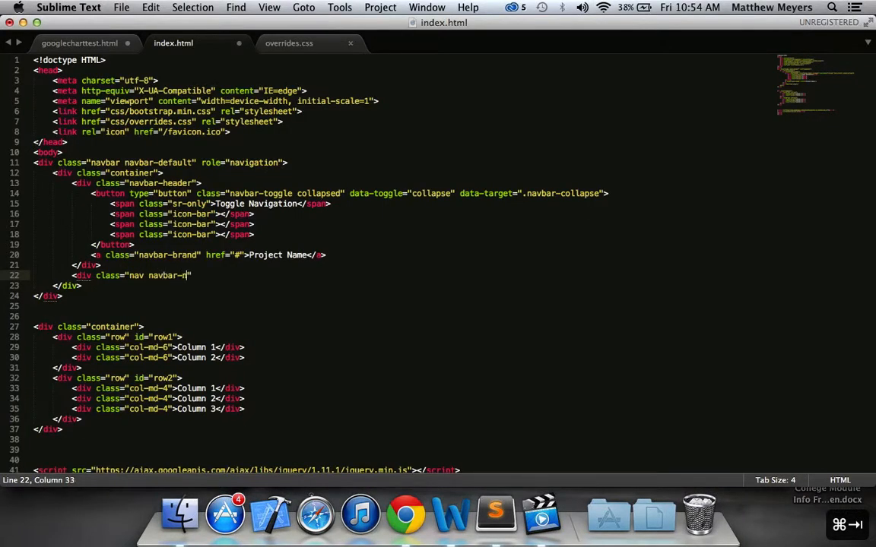
type("av")
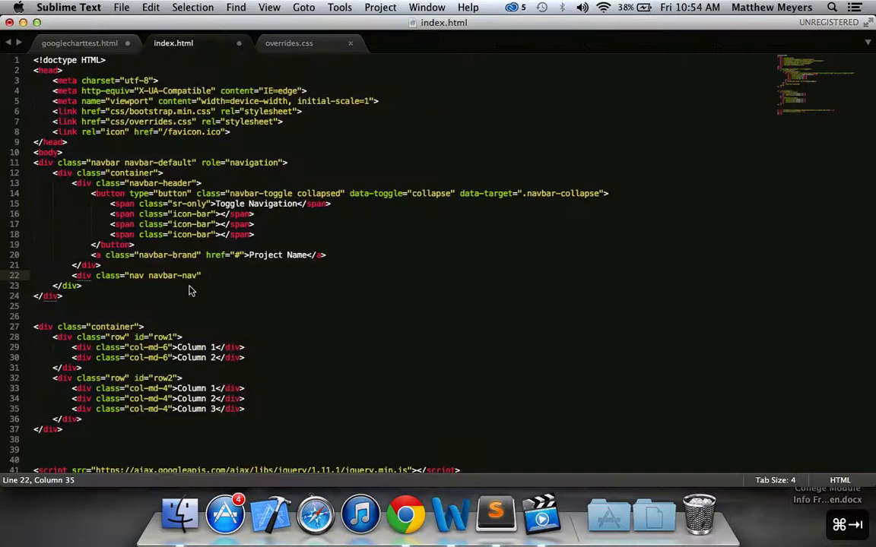
left_click(405, 513)
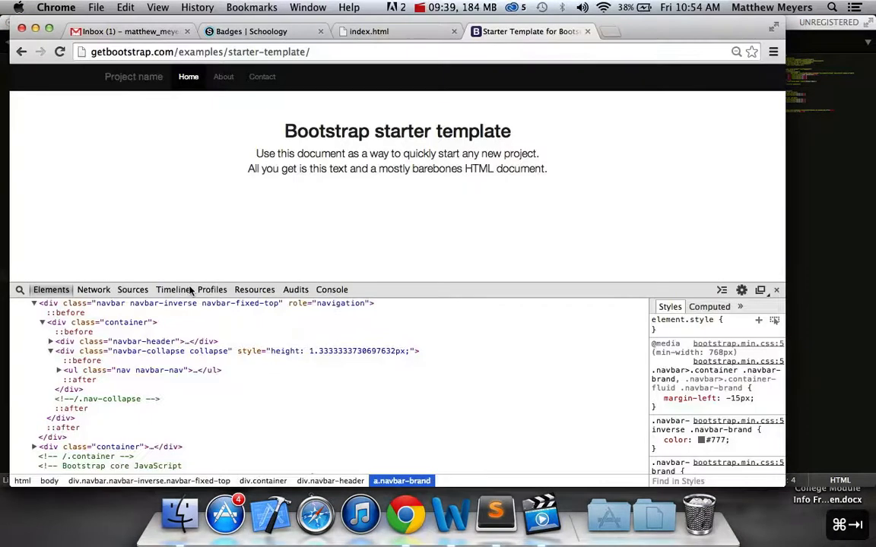
left_click(496, 514)
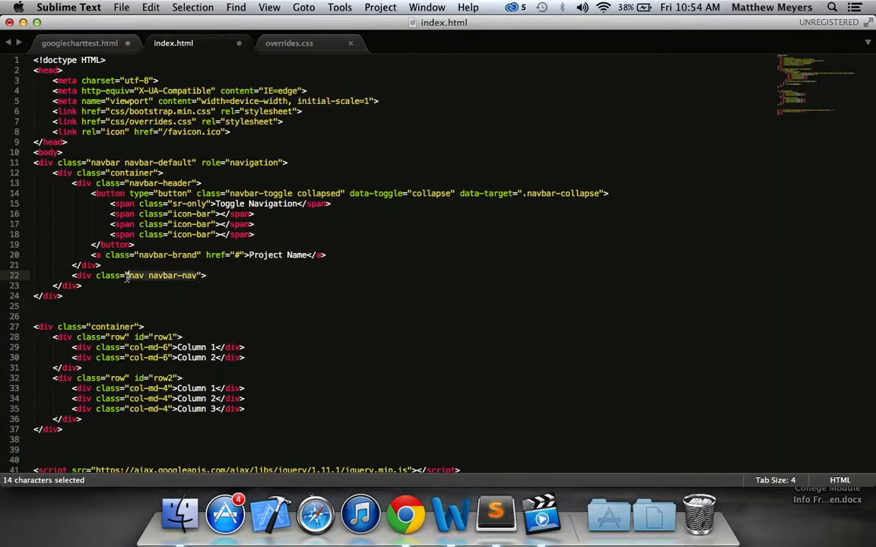
key("delete")
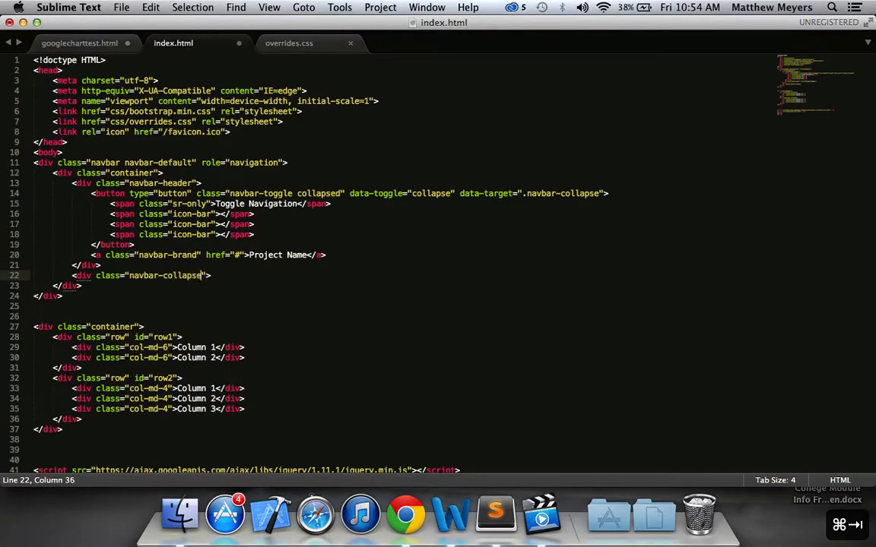
type("co")
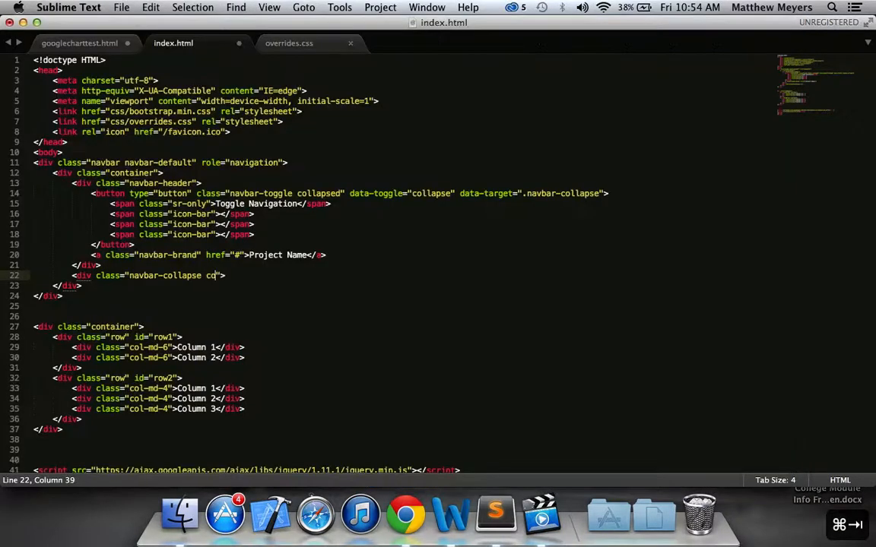
type("ollapse")
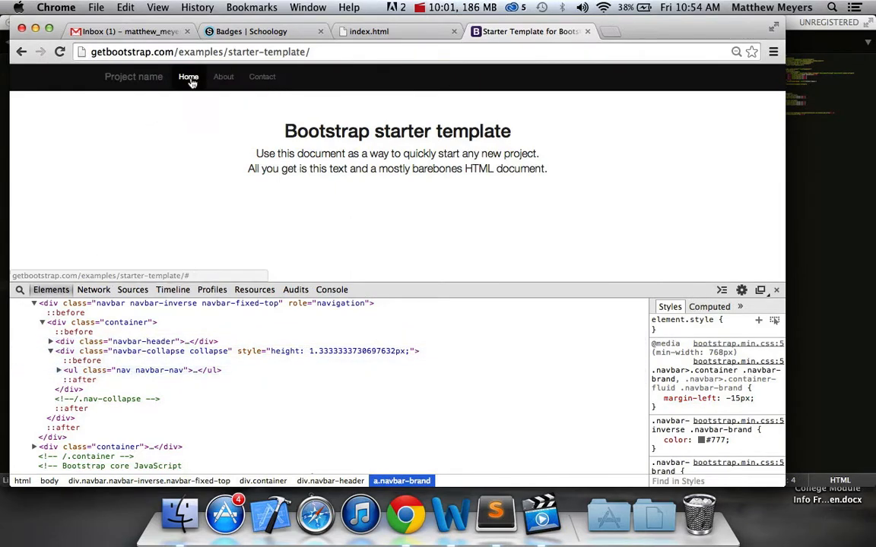
Put an empty ul class="nav navbar-nav" inside the collapse div and close the div.
left_click(59, 370)
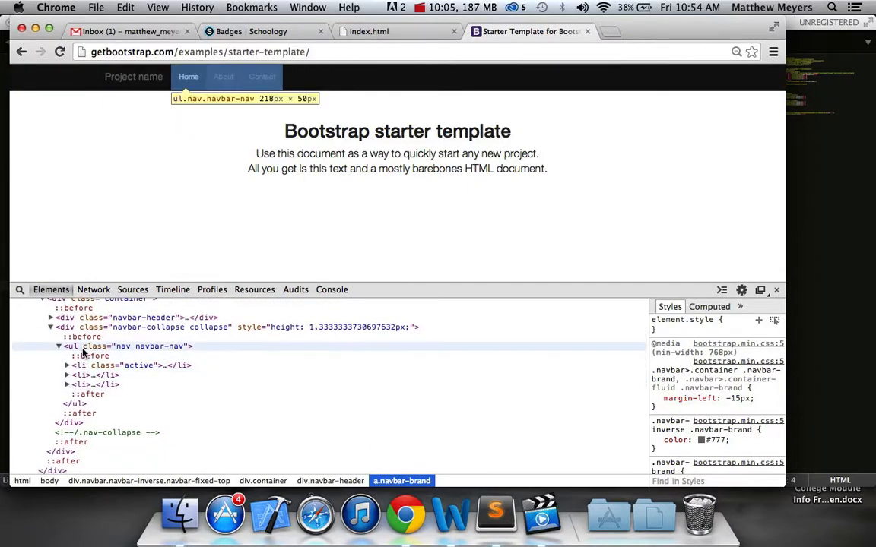
left_click(494, 513)
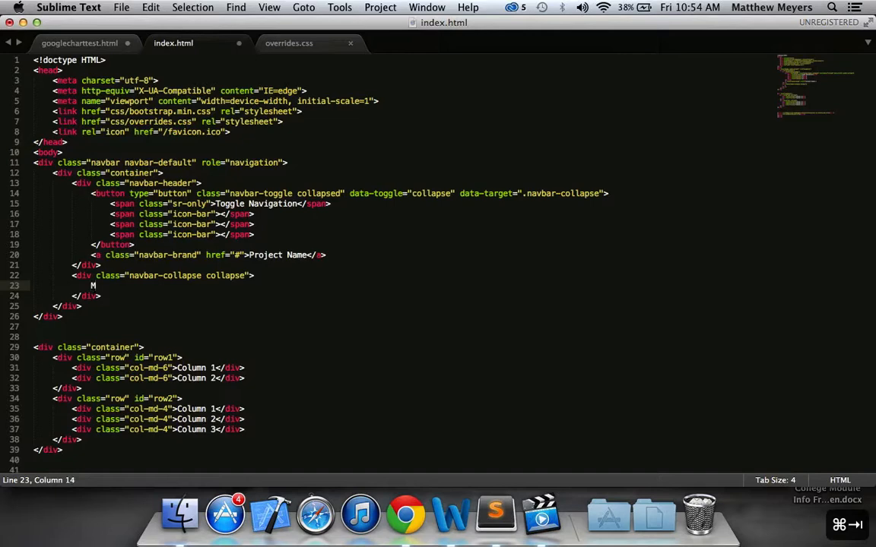
type("<ul class=\"nav")
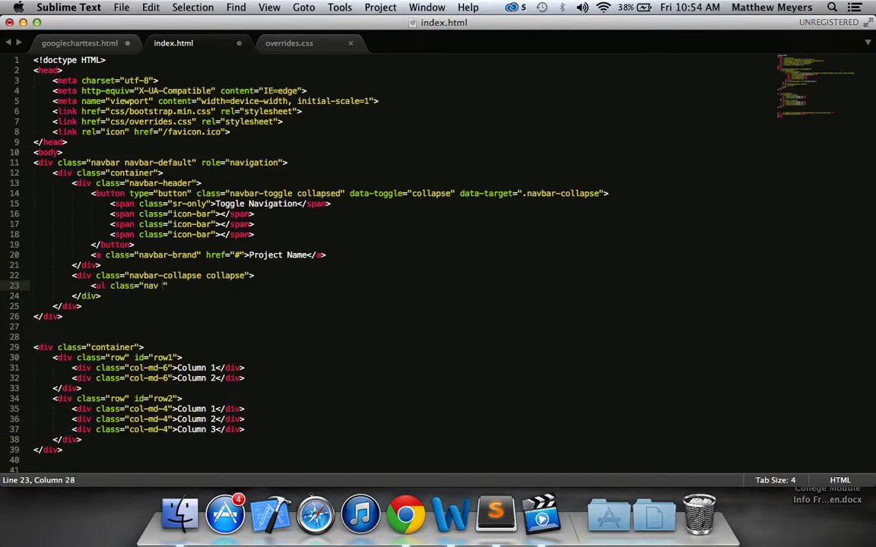
type("navbar-nav")
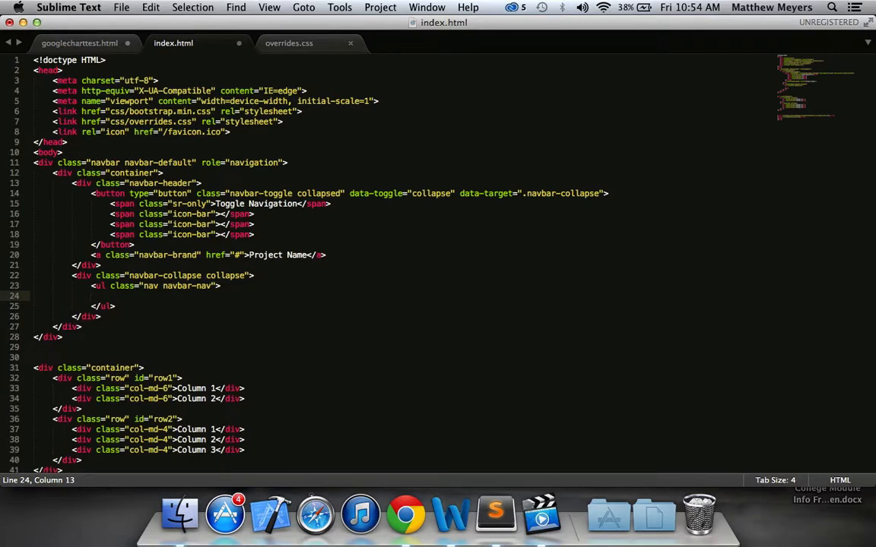
mouse_move(129, 315)
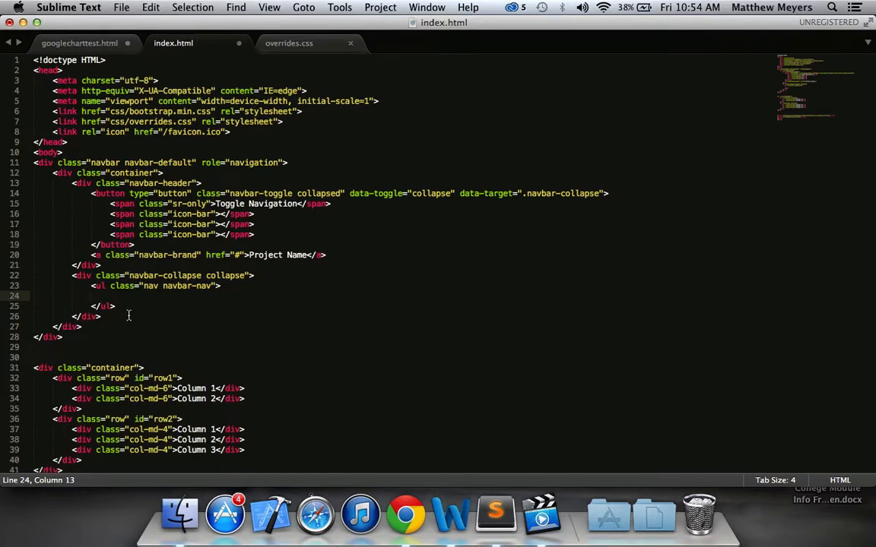
mouse_move(88, 157)
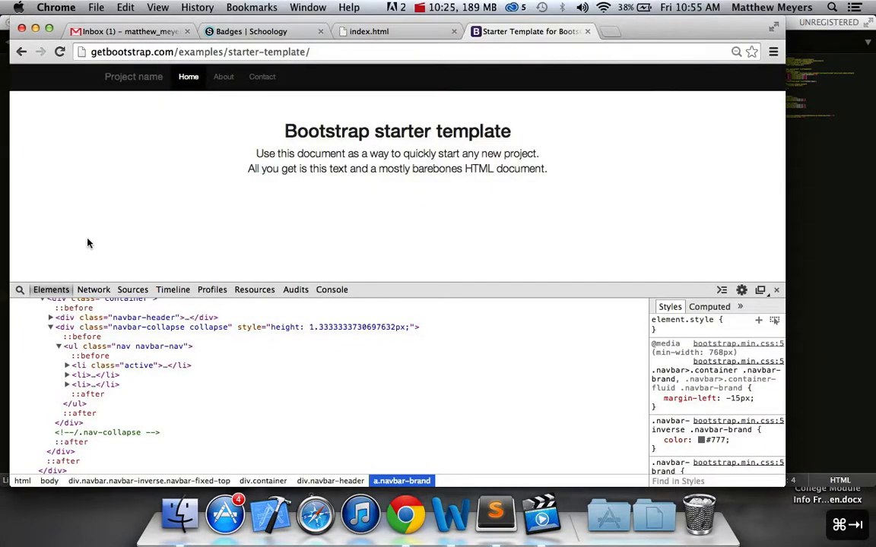
Review the navbar-header and collapse class names, then open a blank line in the nav list.
left_click(495, 515)
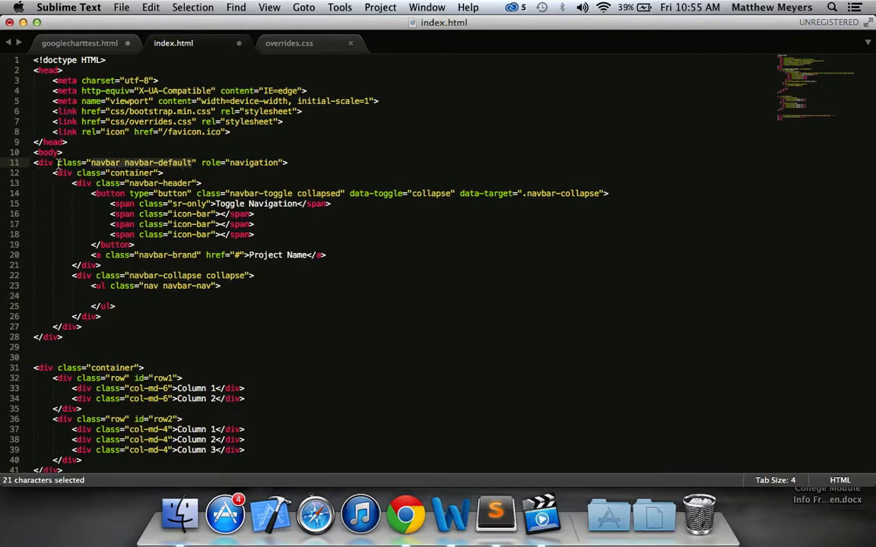
left_click(58, 163)
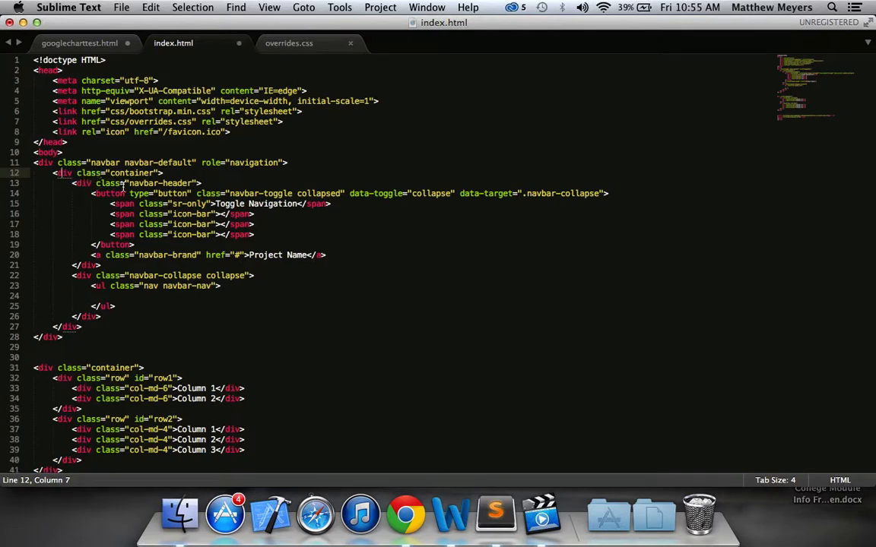
double_click(157, 184)
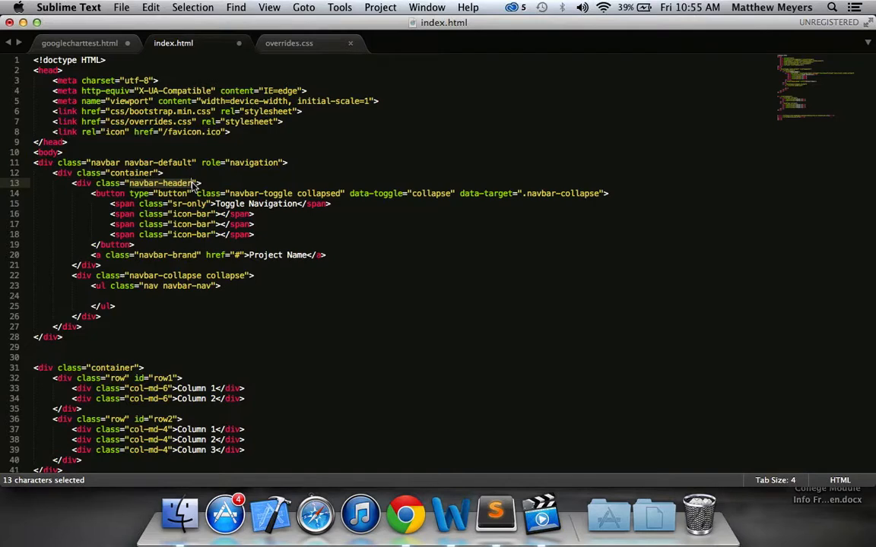
left_click(89, 264)
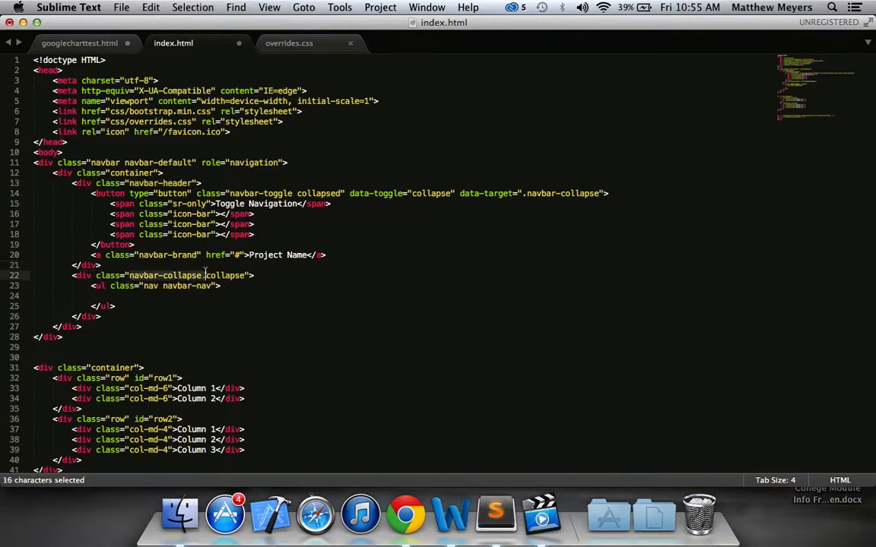
left_click(245, 275)
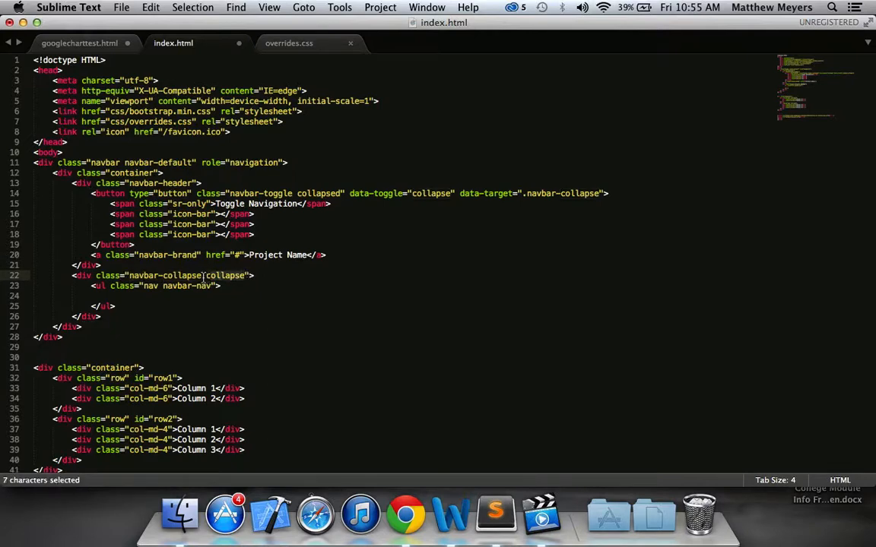
left_click(220, 286)
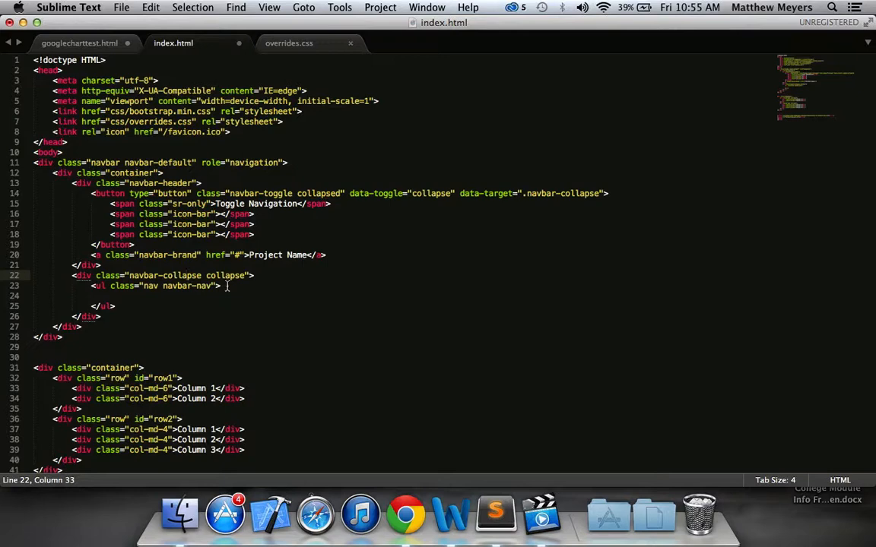
double_click(229, 275)
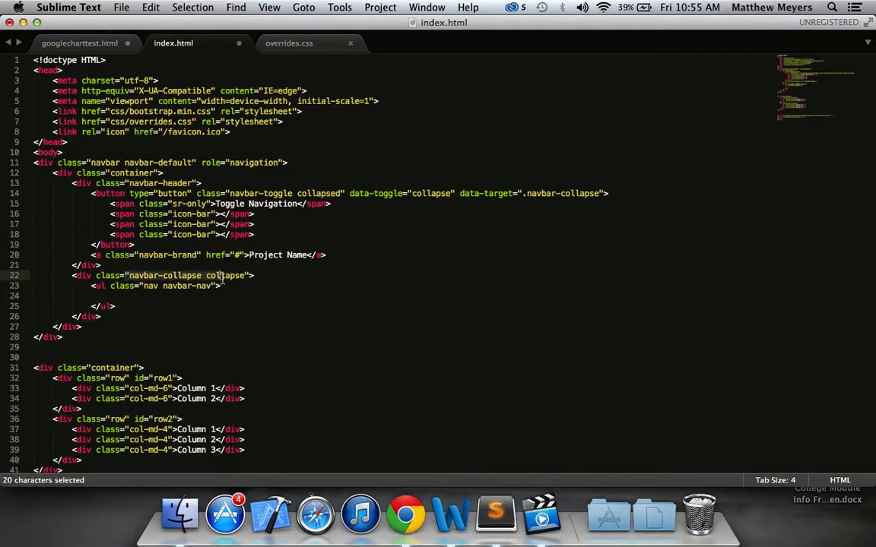
left_click(218, 285)
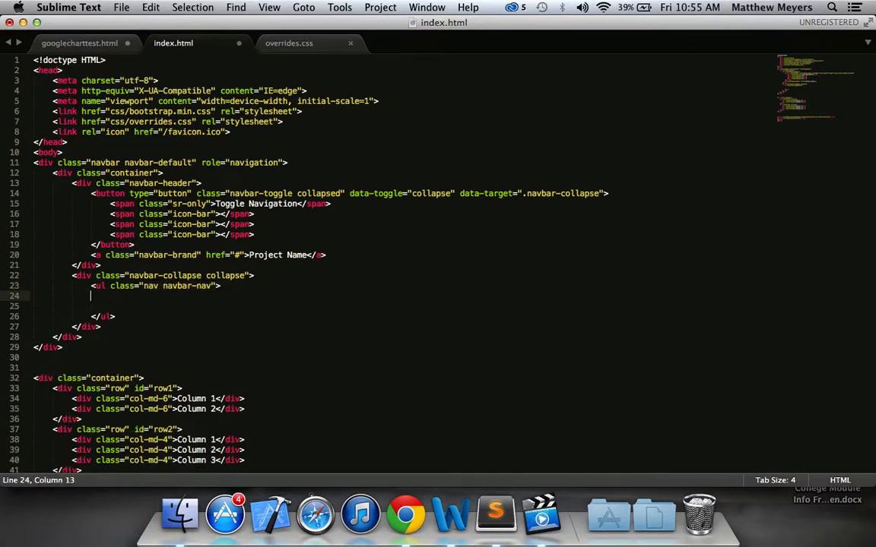
left_click(405, 513)
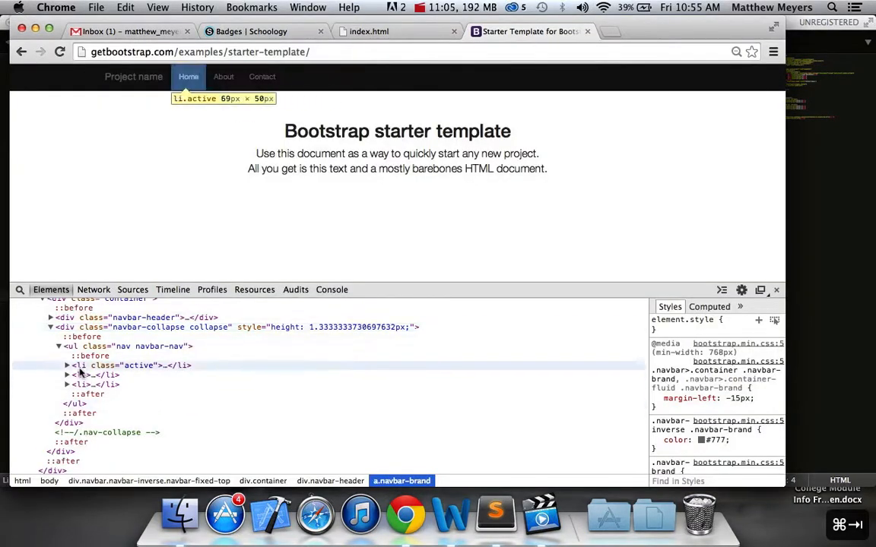
Add nav items: active Home (#), About (#about), and Contact (#contact).
left_click(67, 365)
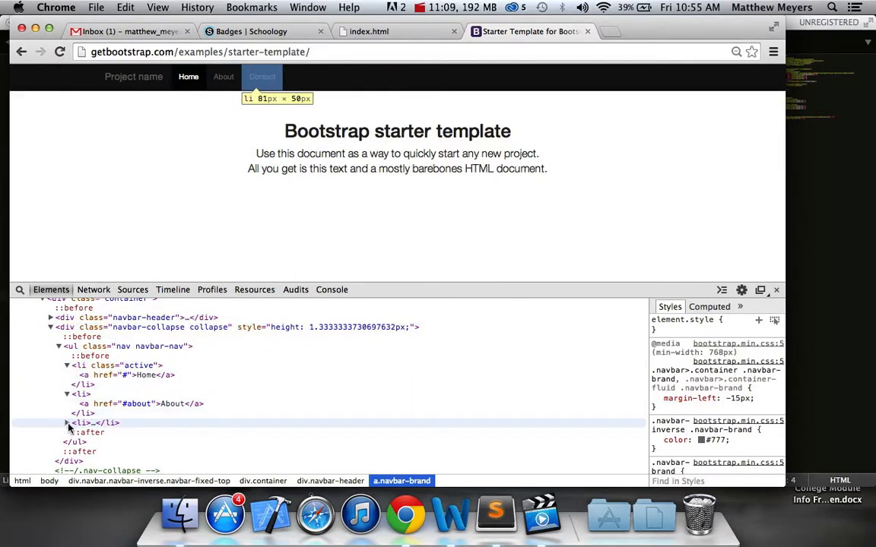
left_click(67, 422)
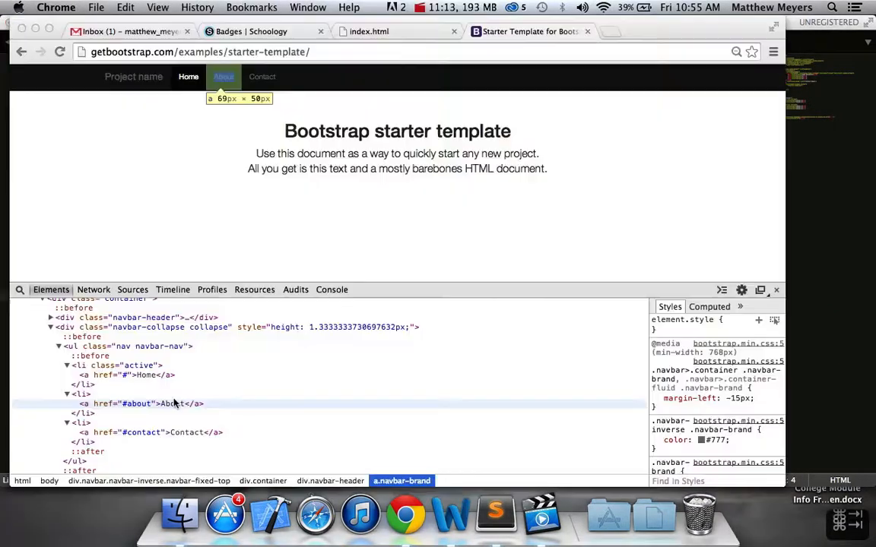
left_click(496, 514)
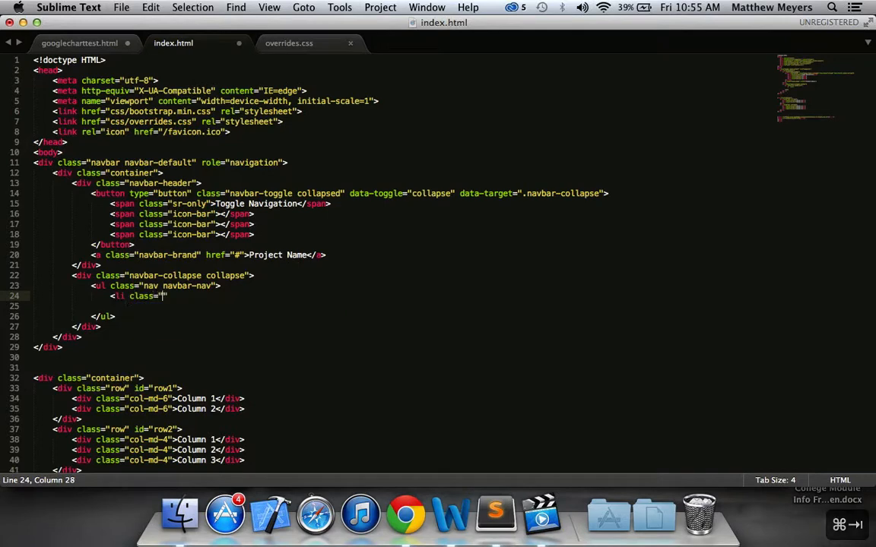
left_click(406, 513)
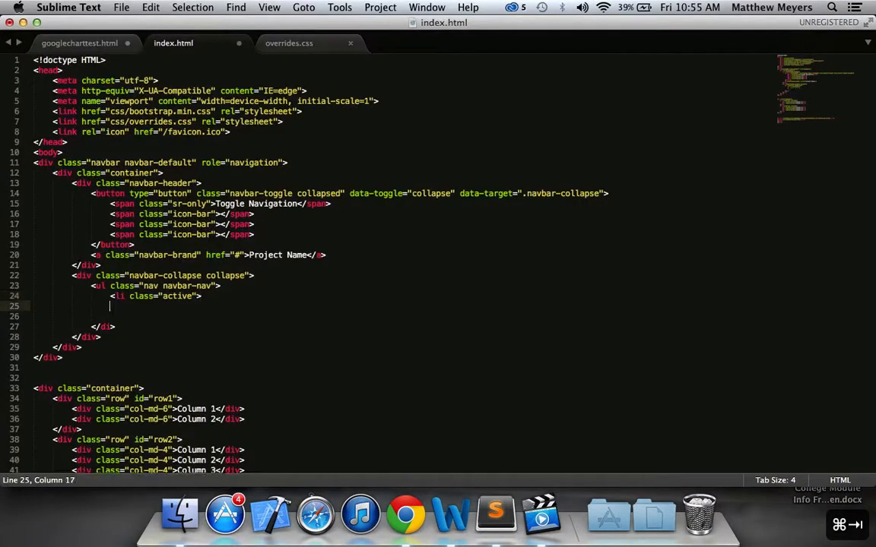
type("</li>")
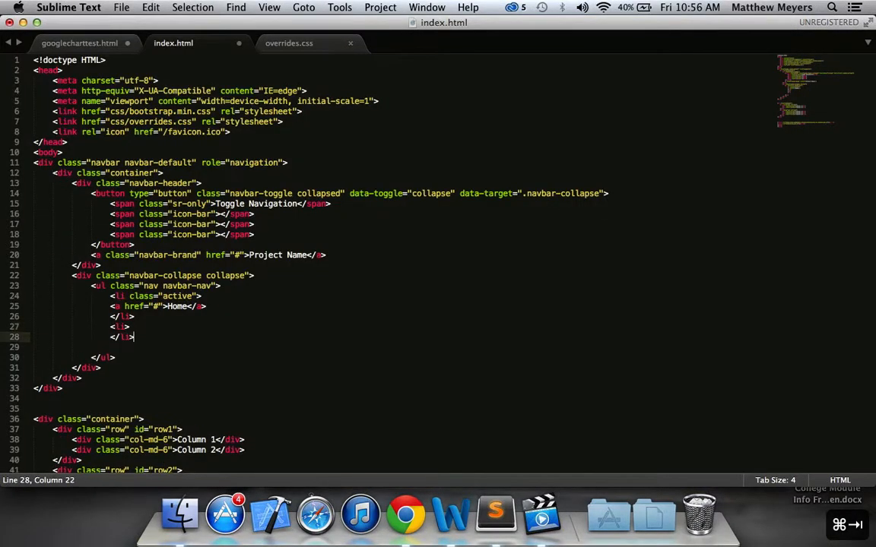
left_click(126, 306)
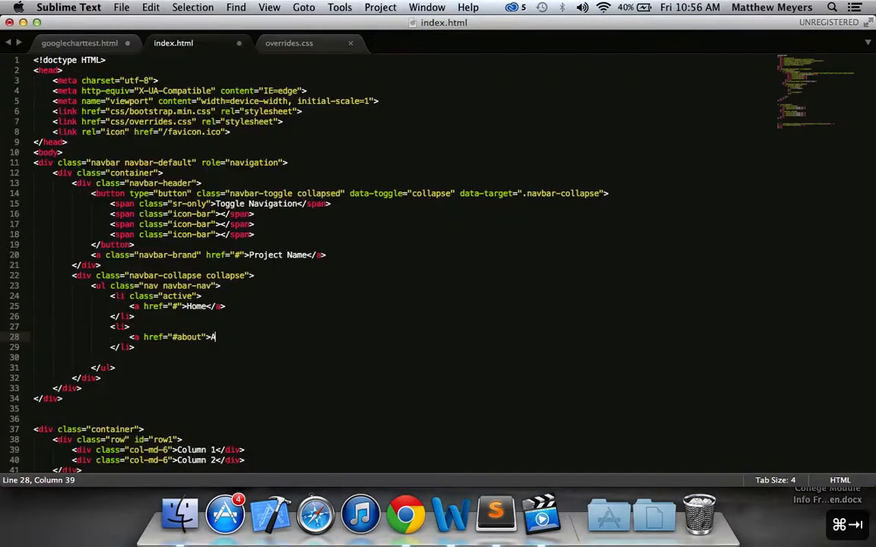
type("bout</a>")
type("</li>")
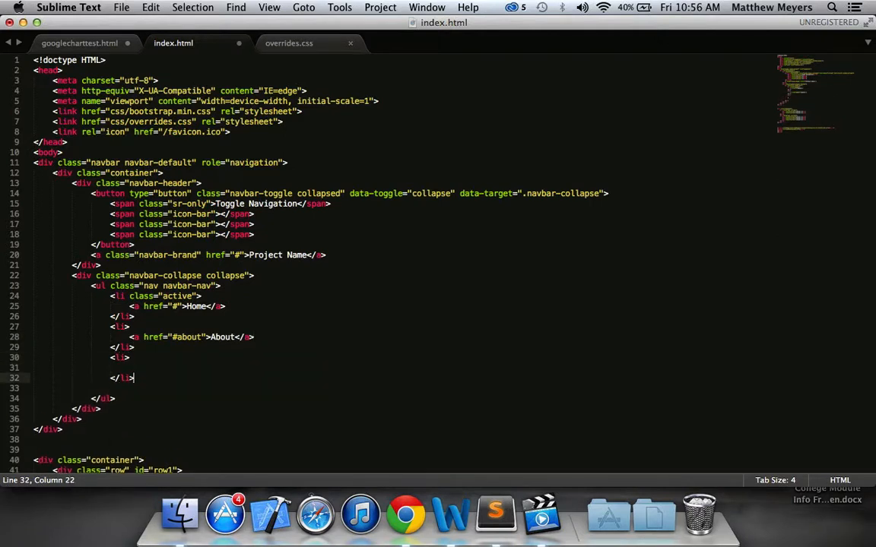
type("href=\"")
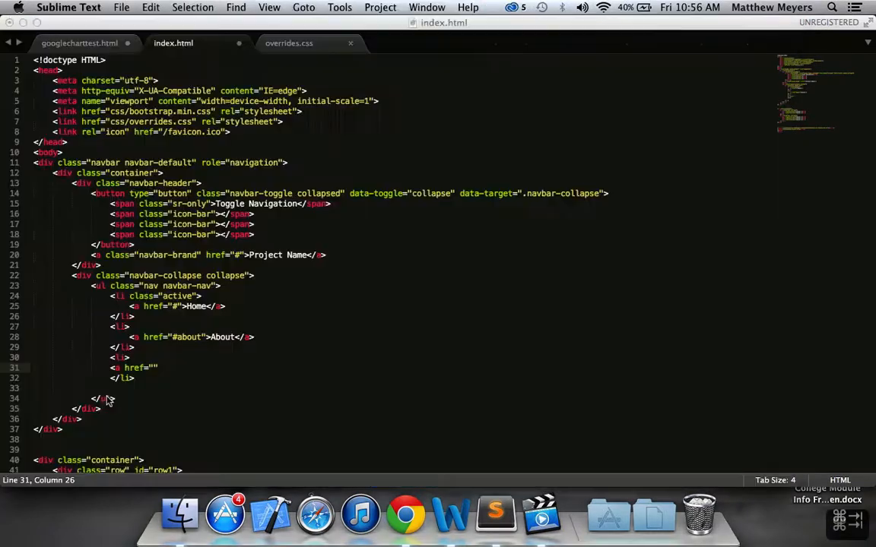
type("#cont")
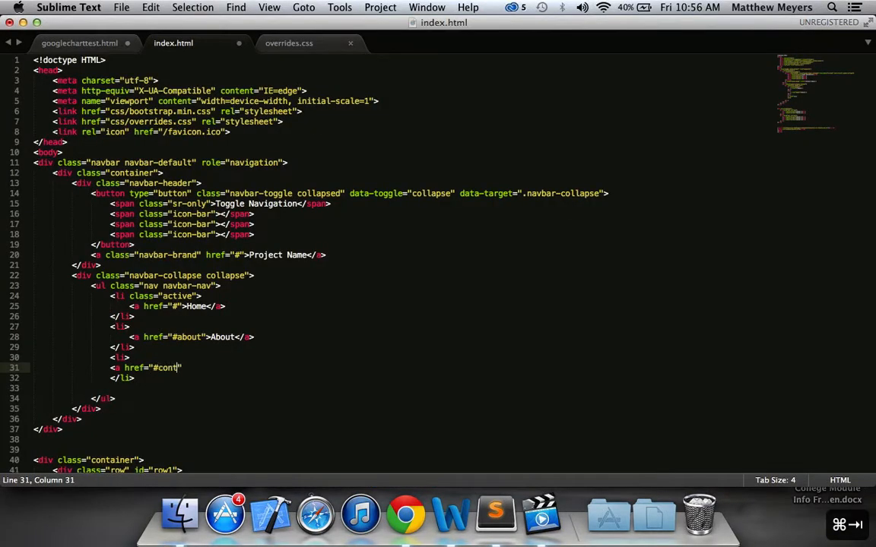
type("act\">Cont")
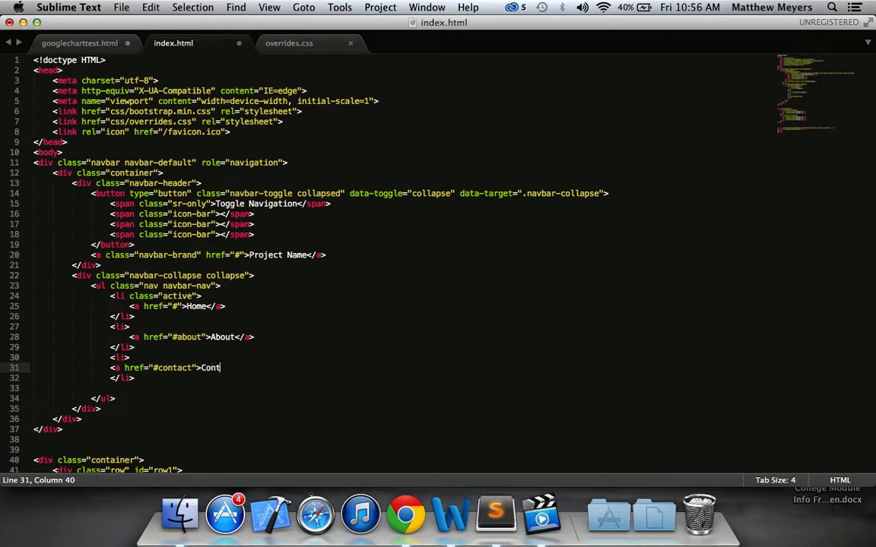
left_click(405, 516)
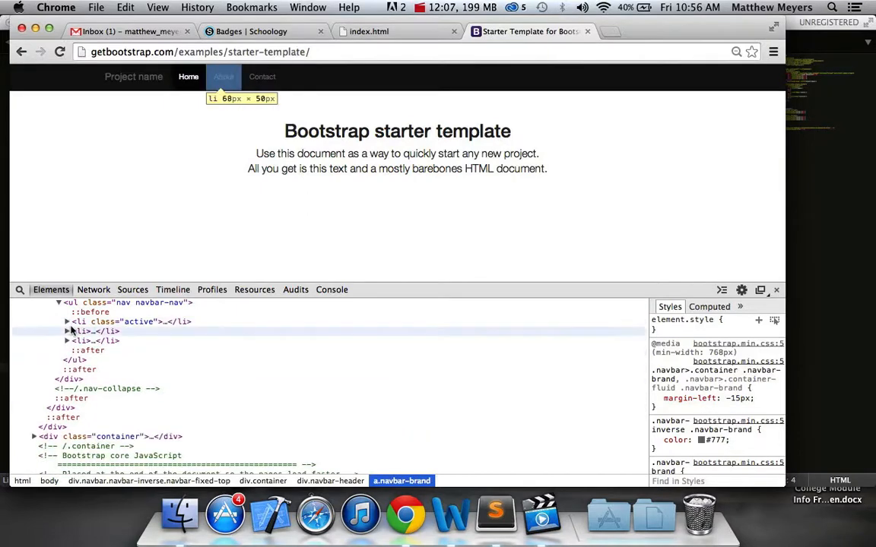
Collapse the navbar-collapse node in DevTools and delete the blank lines before </ul>.
left_click(57, 326)
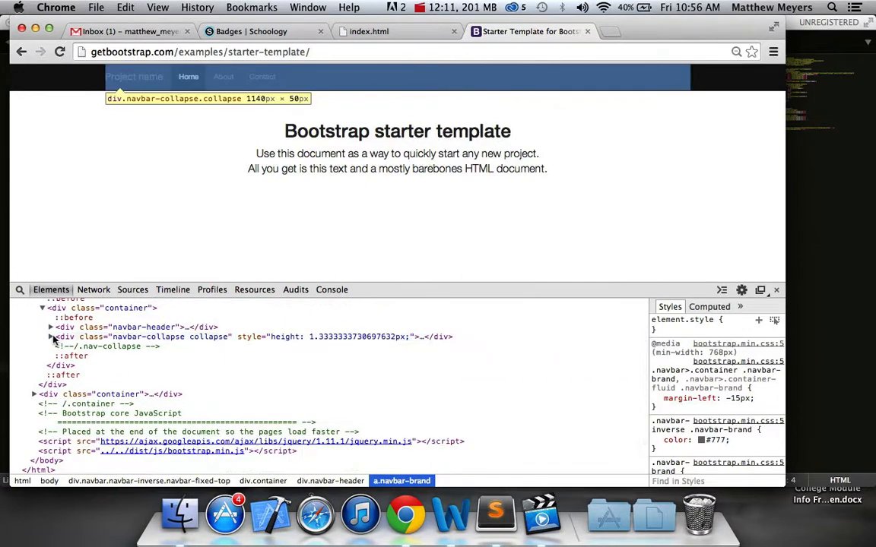
left_click(495, 516)
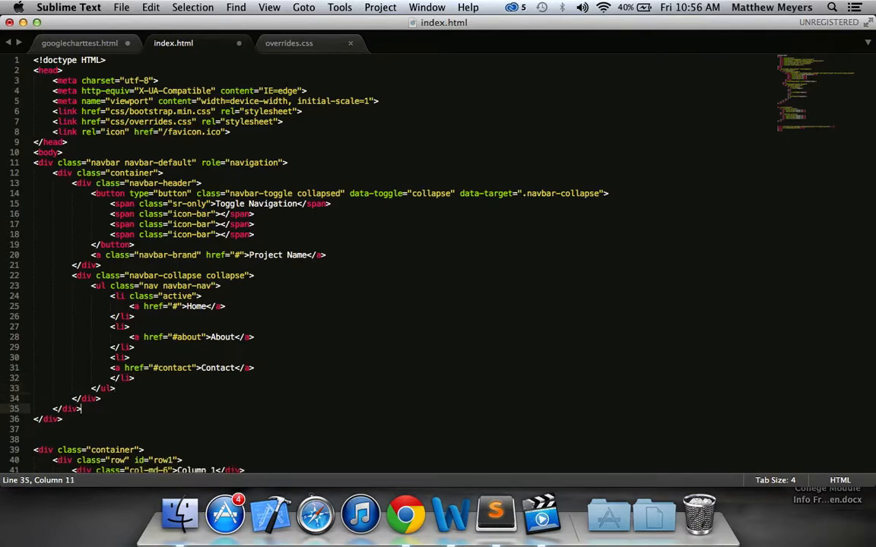
scroll("down", 3)
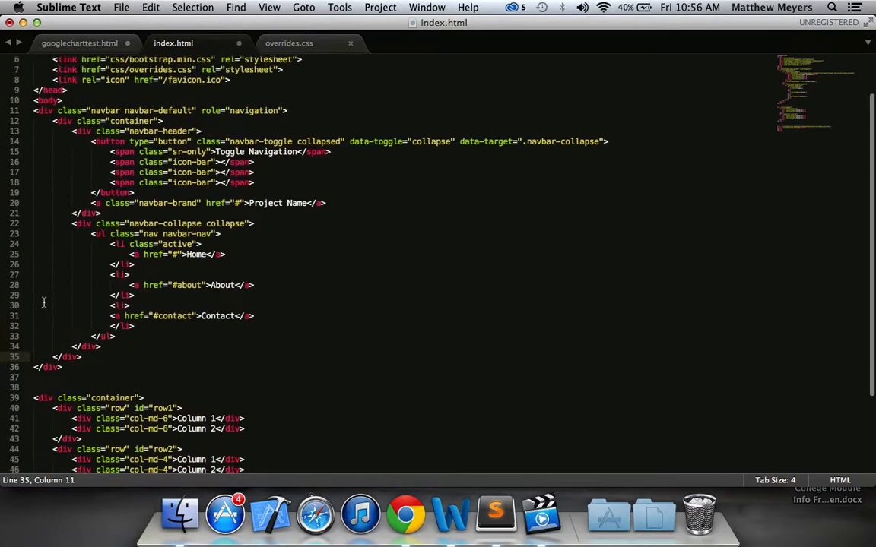
scroll("up", 3)
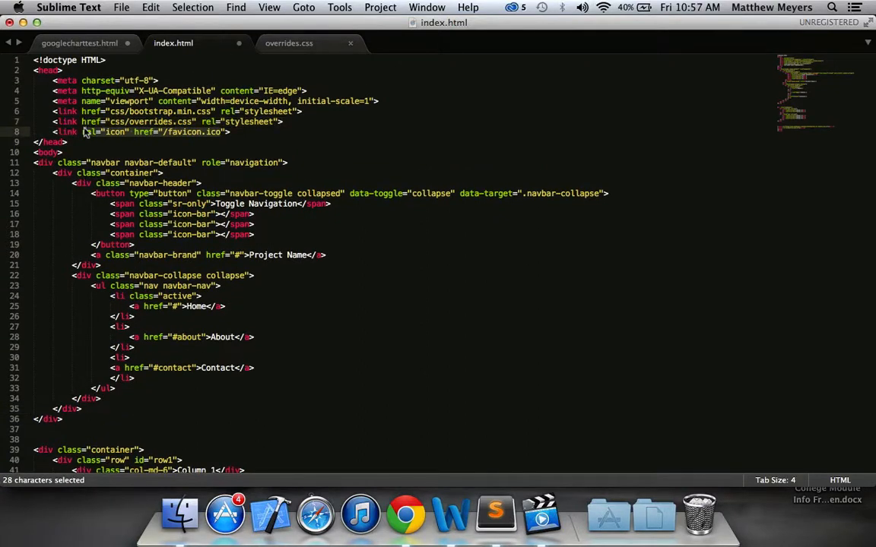
left_click(406, 513)
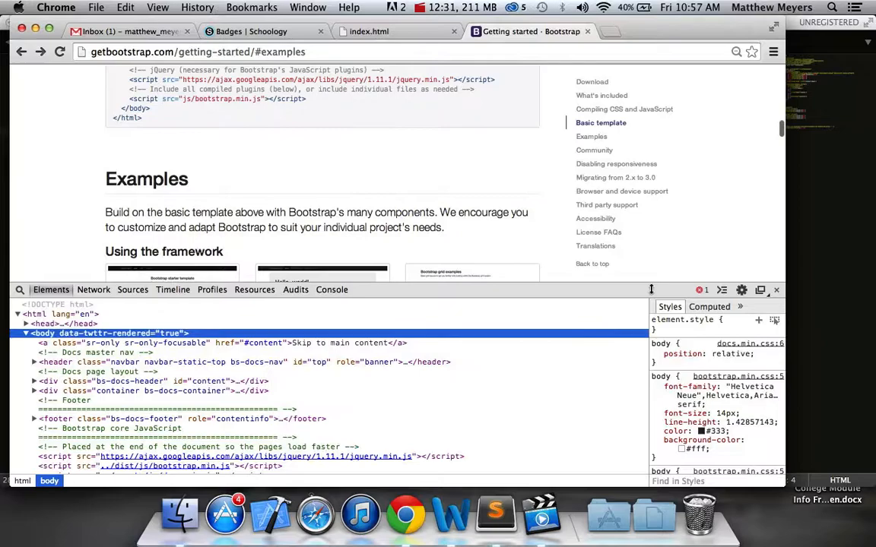
Close DevTools and download the Bootstrap v3.2.0 source package.
left_click(776, 289)
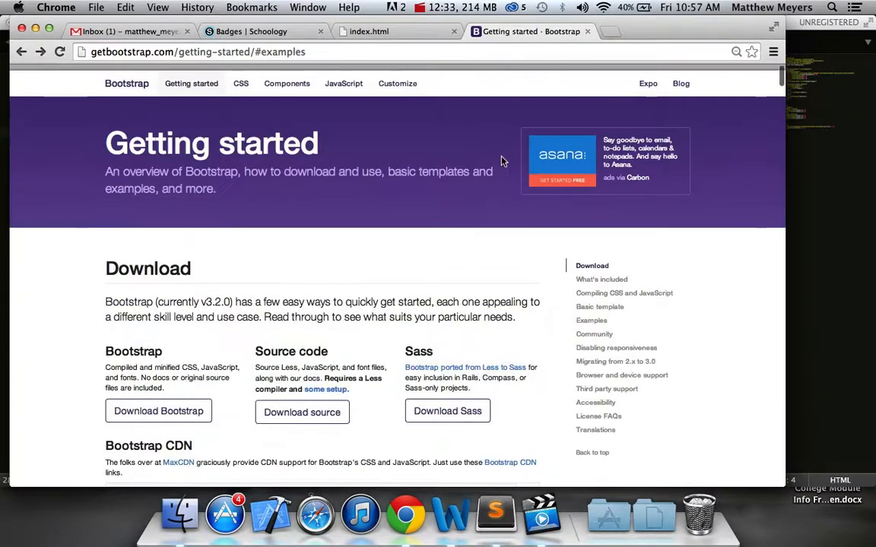
scroll("down", 3)
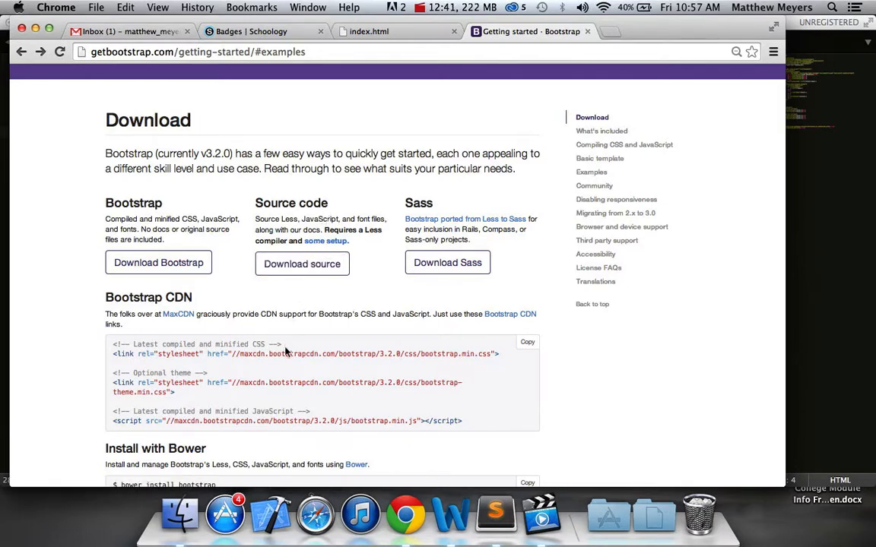
mouse_move(301, 263)
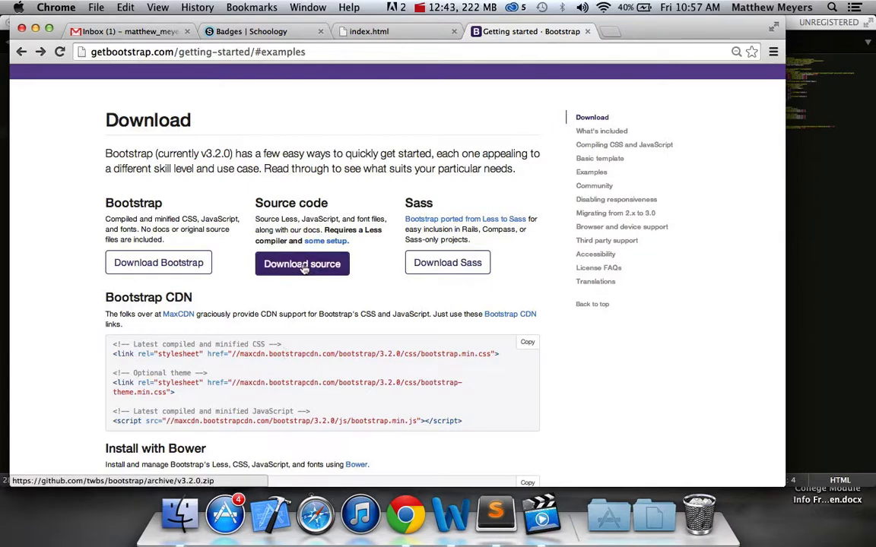
left_click(301, 263)
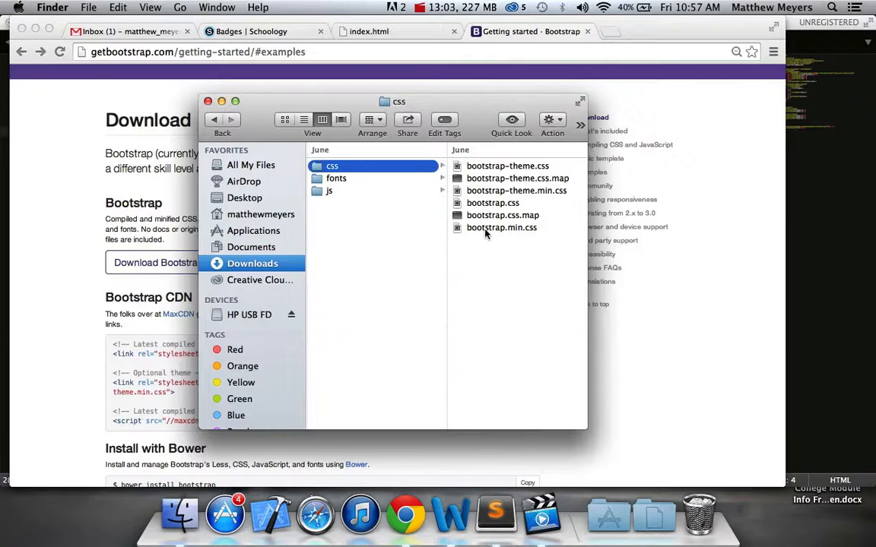
Copy favicon.ico from the Bootstrap docs folder into Desktop's bootstrap-3.2.0-dist folder.
left_click(336, 177)
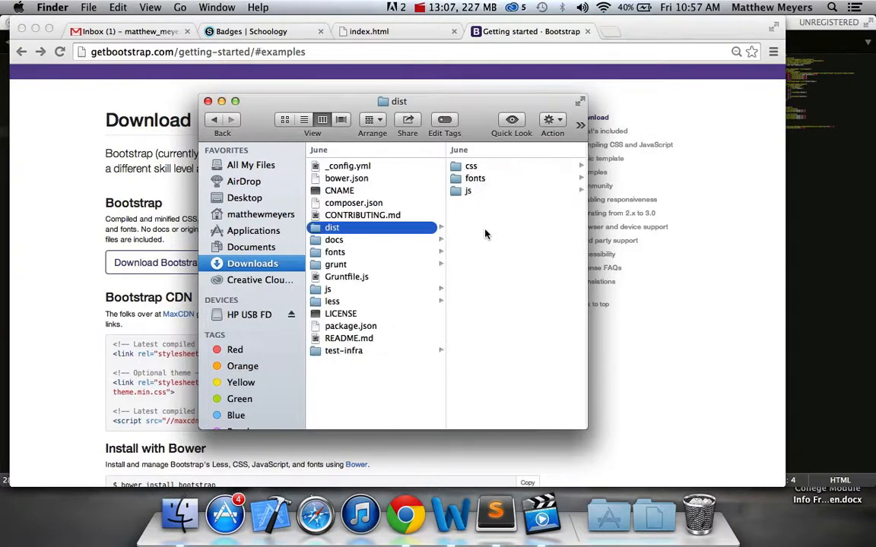
left_click(334, 239)
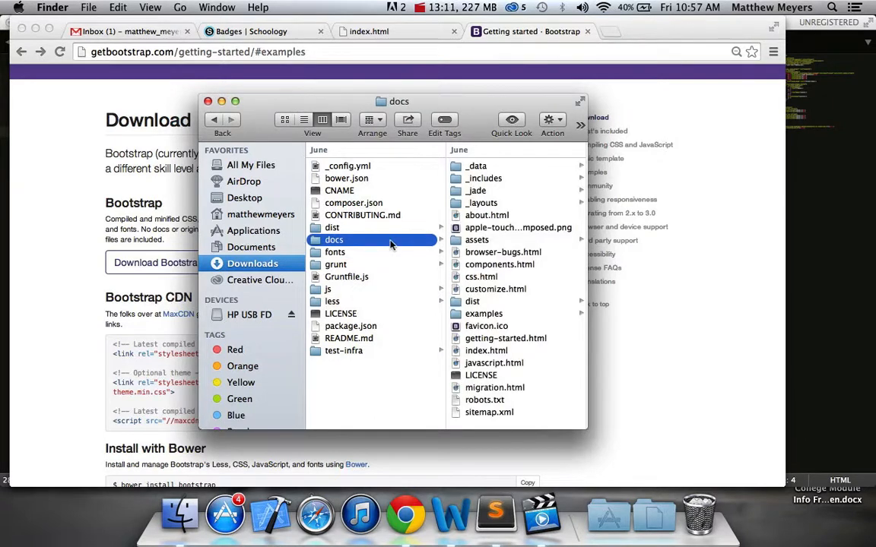
left_click(345, 325)
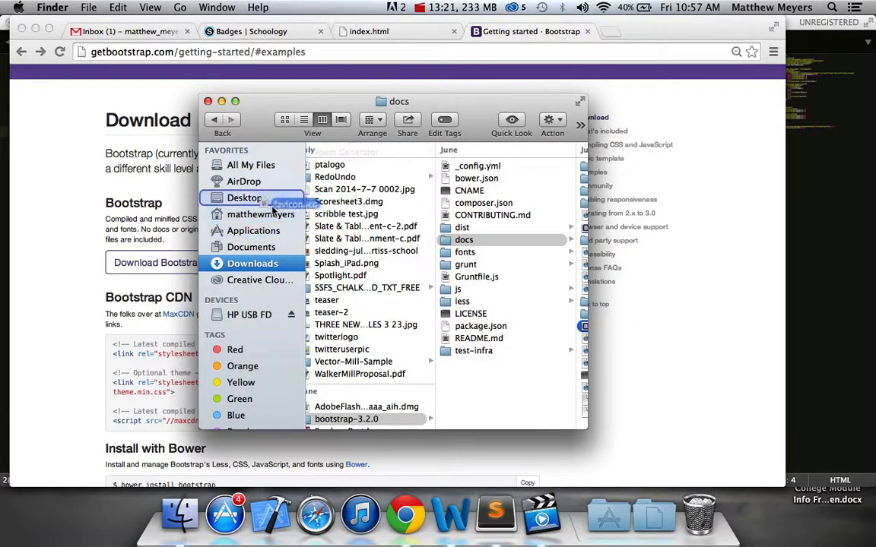
left_click(244, 198)
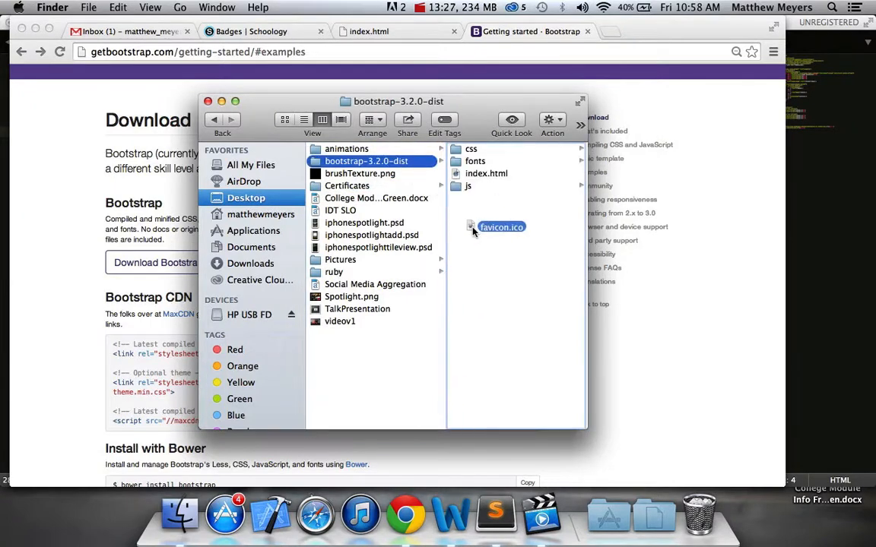
left_click(500, 226)
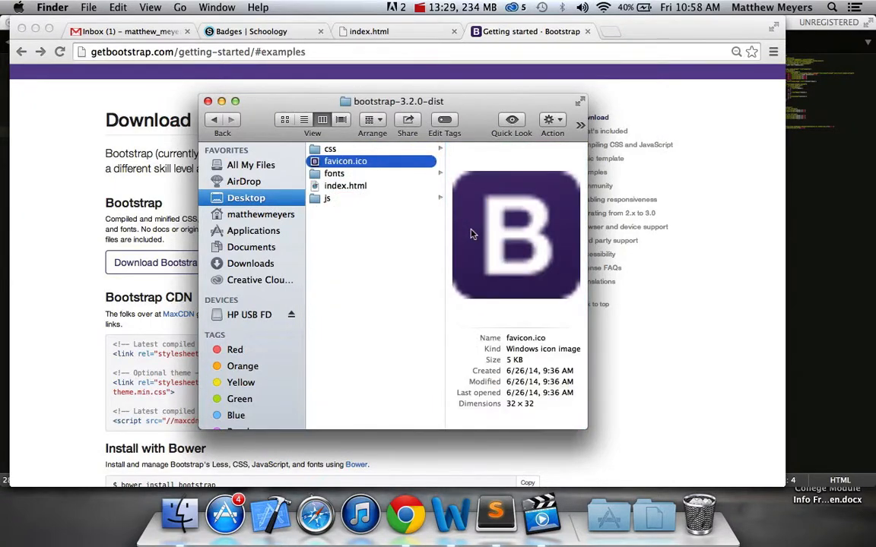
left_click(495, 515)
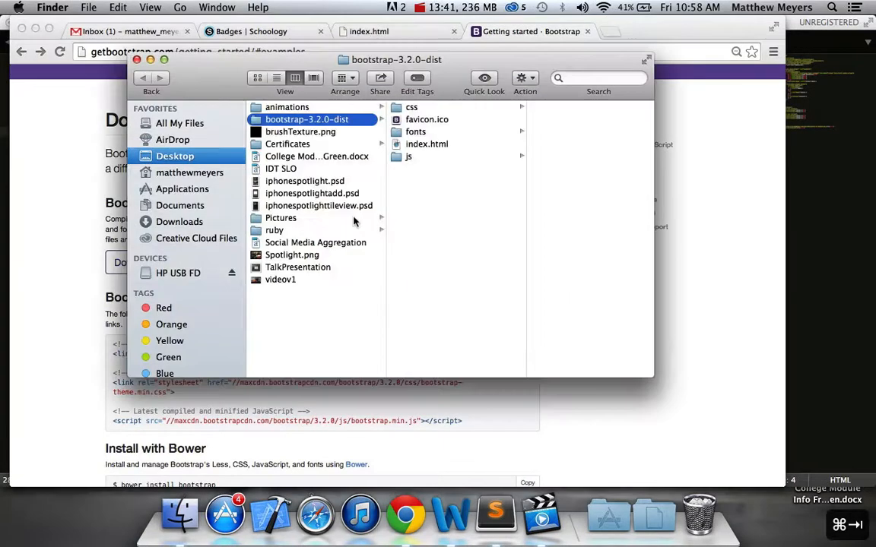
left_click(495, 515)
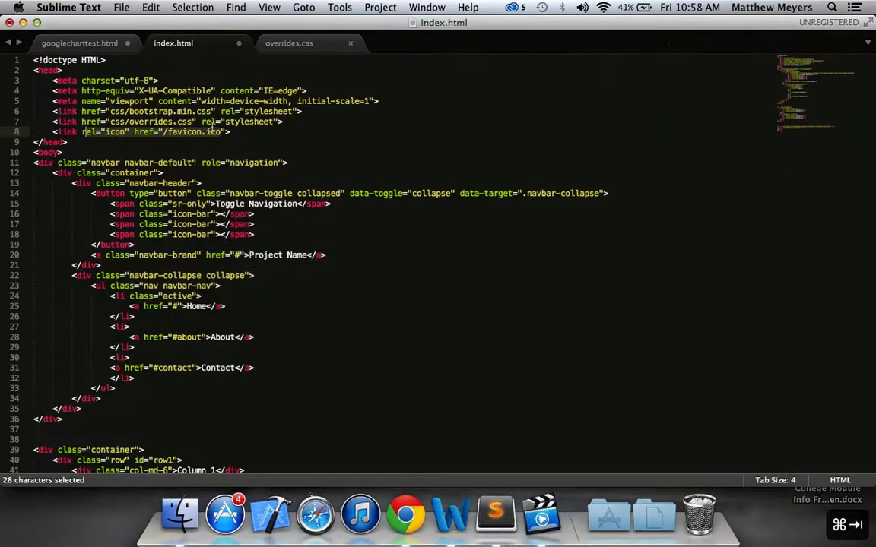
Save index.html and reload it in Chrome to show the Project Name navbar.
key("cmd+s")
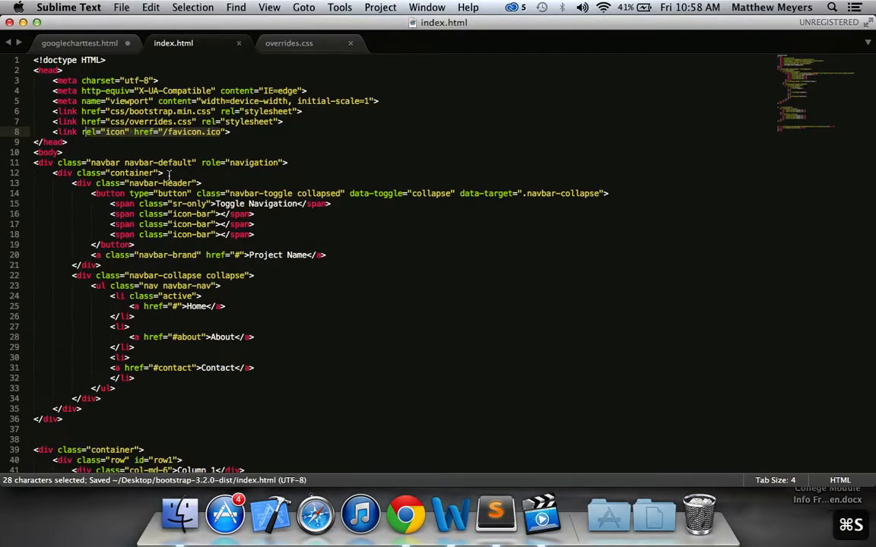
left_click(405, 514)
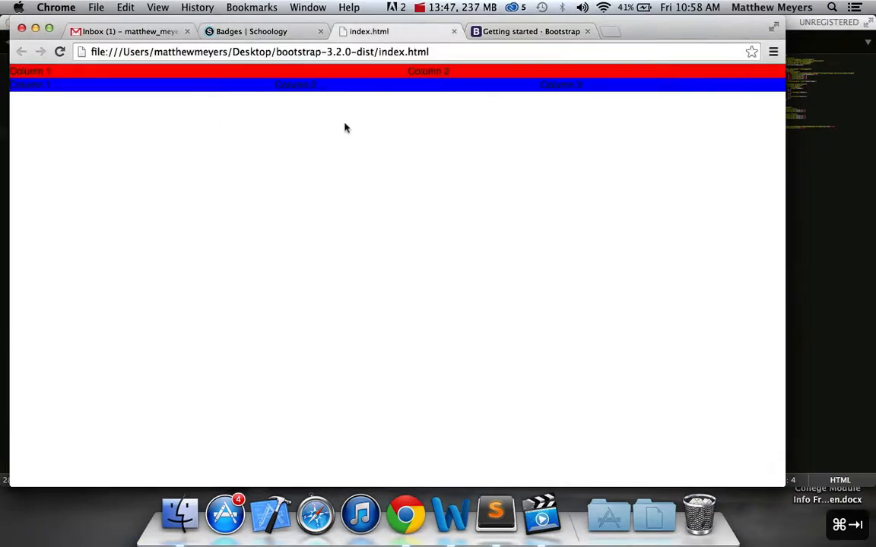
left_click(59, 52)
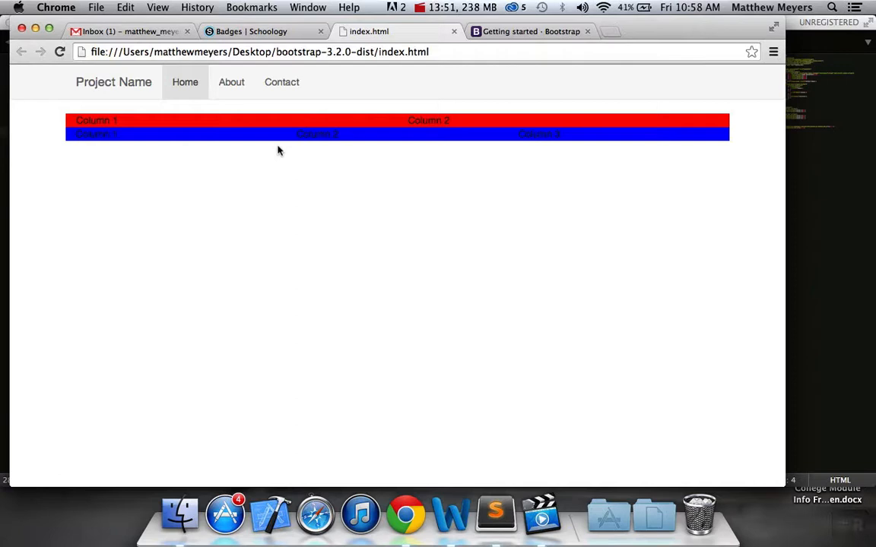
mouse_move(281, 82)
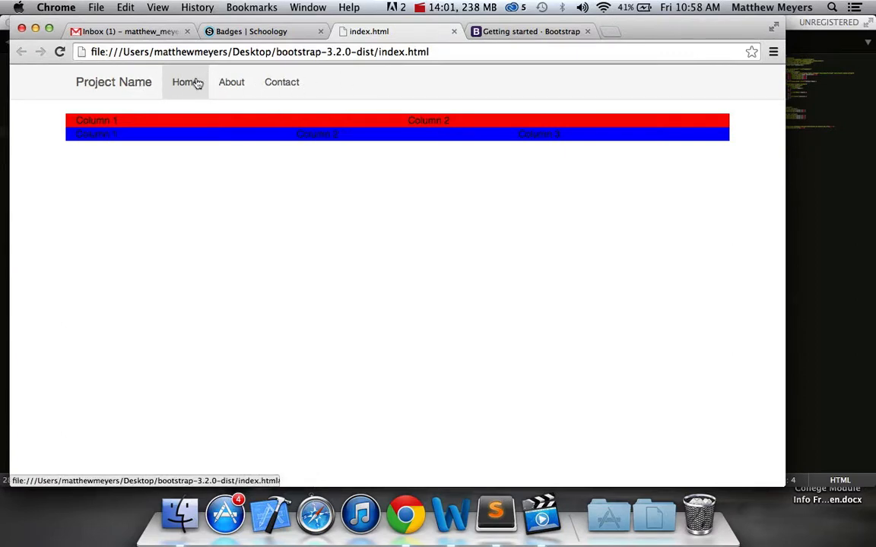
Try the Home, About and Contact links in the navbar.
left_click(185, 82)
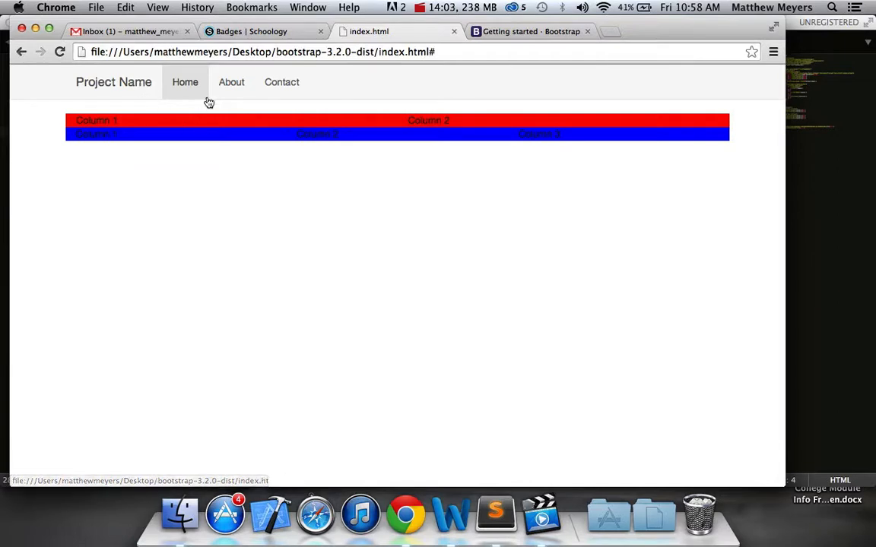
left_click(231, 82)
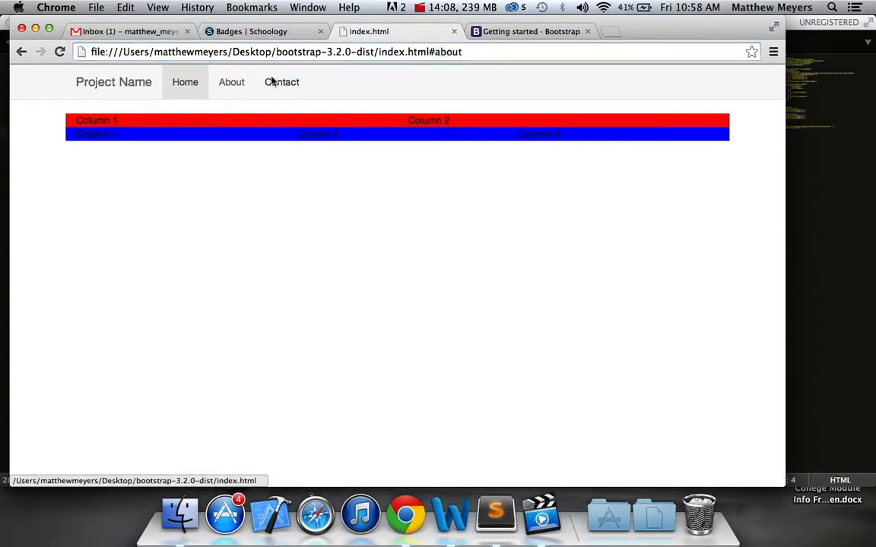
left_click(281, 82)
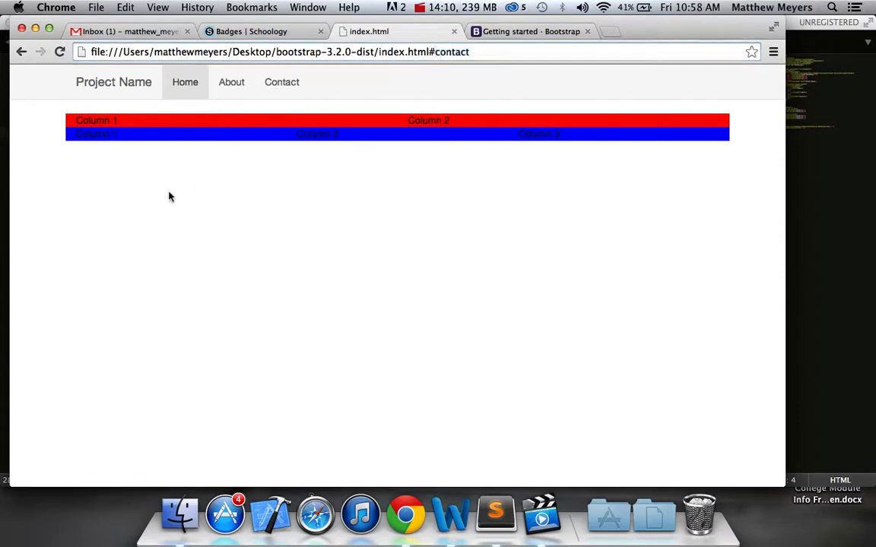
mouse_move(788, 208)
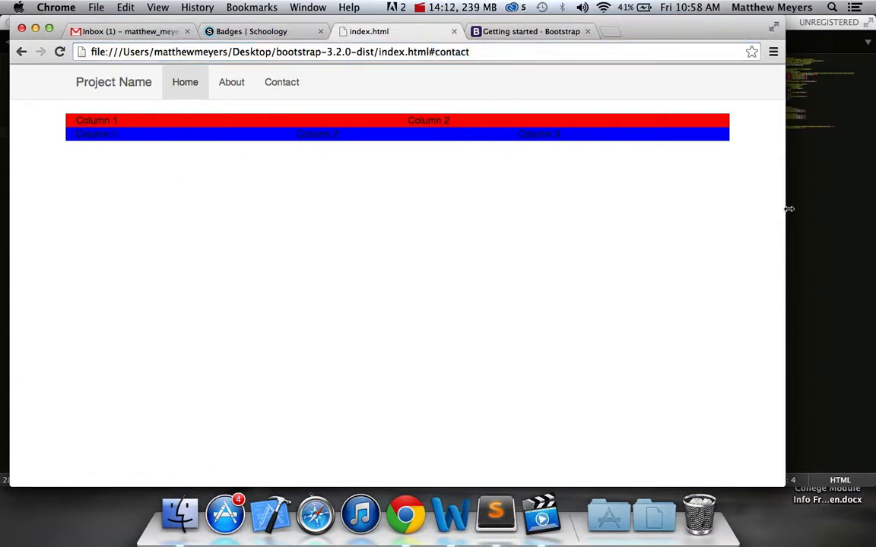
left_click_drag(786, 209, 619, 209)
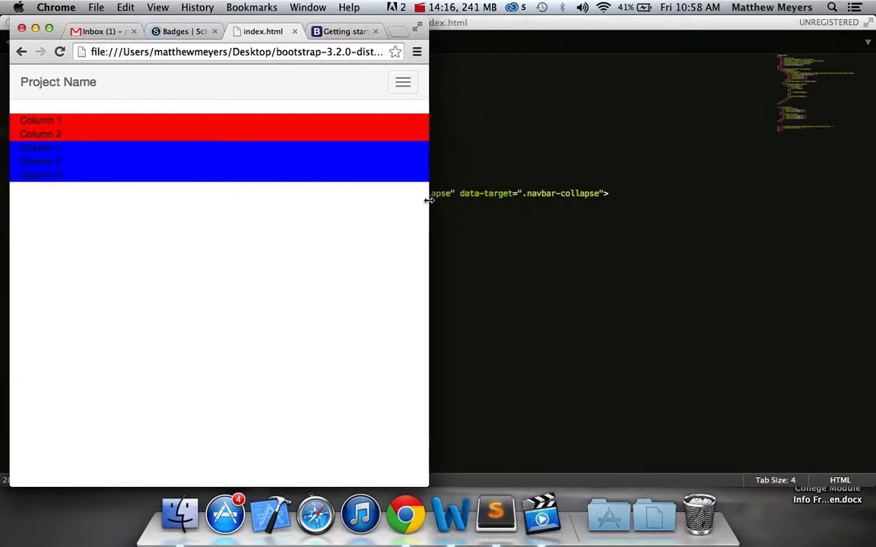
left_click(402, 82)
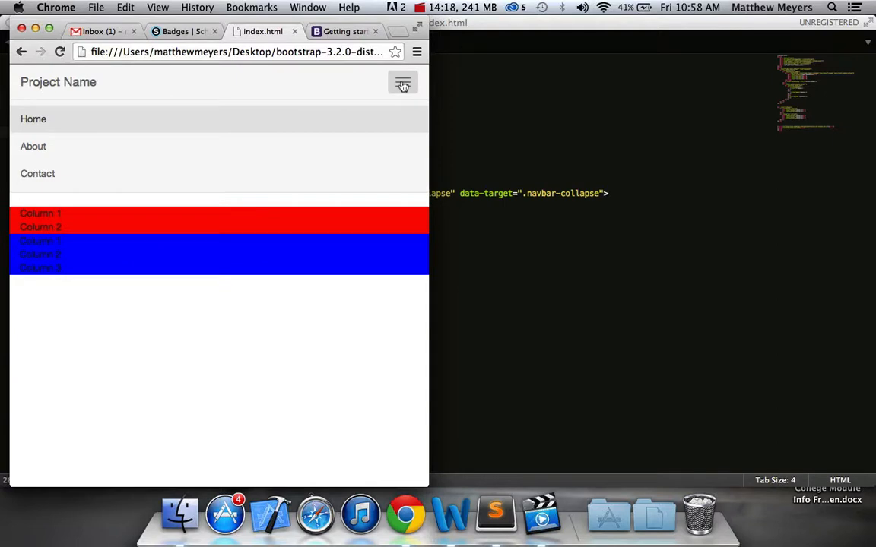
left_click(403, 82)
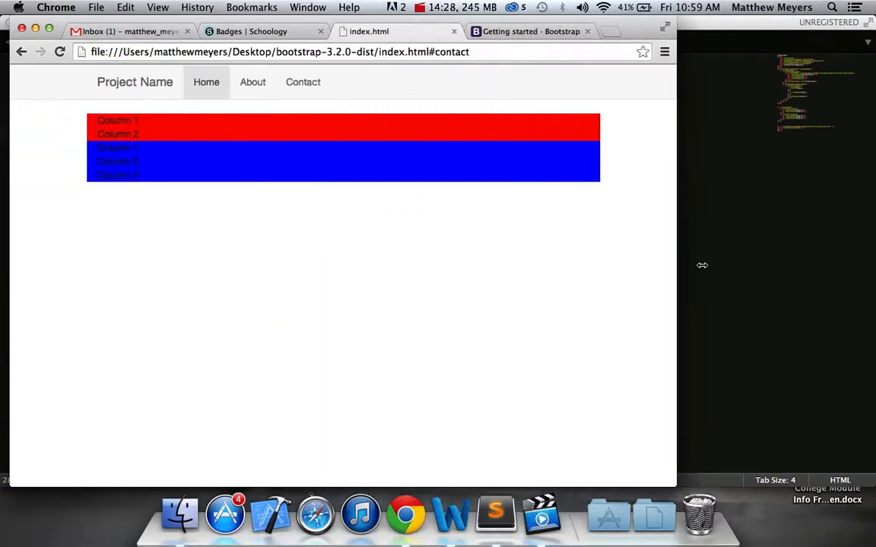
left_click_drag(675, 278, 659, 278)
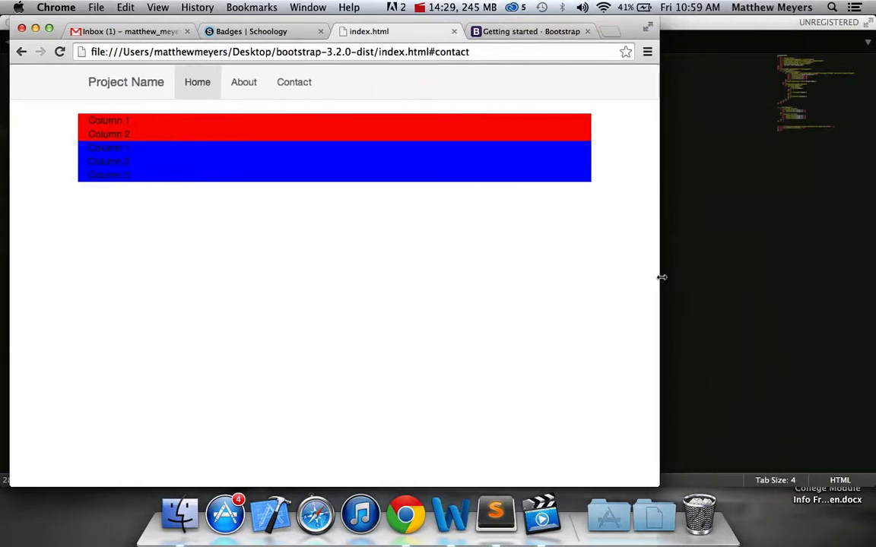
left_click_drag(658, 277, 749, 296)
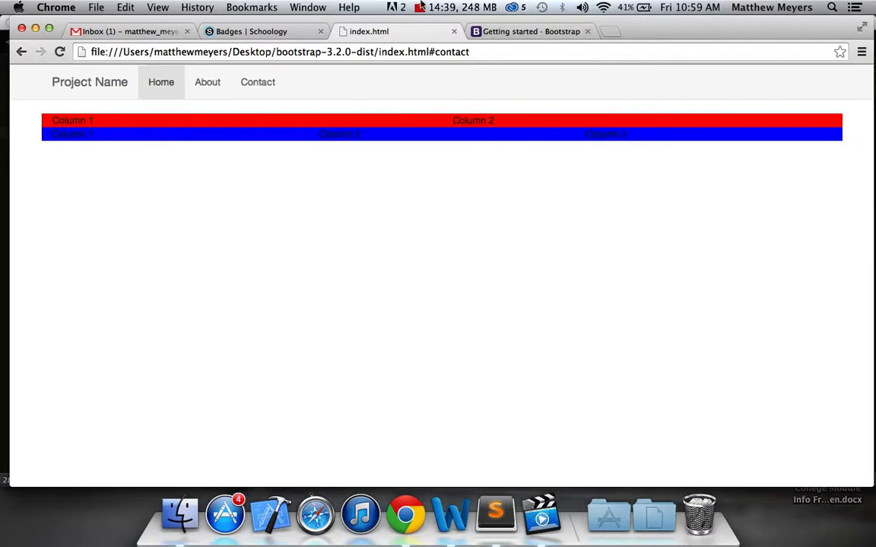
left_click(419, 7)
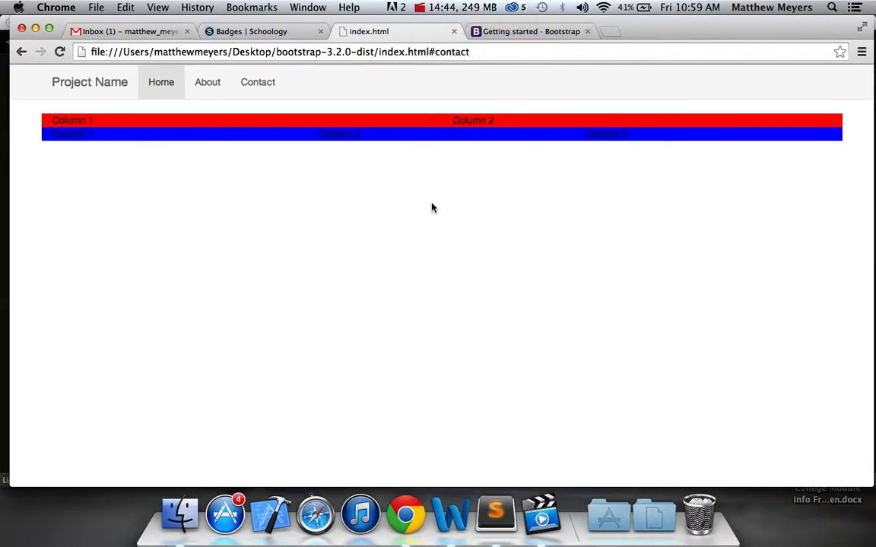
left_click(495, 513)
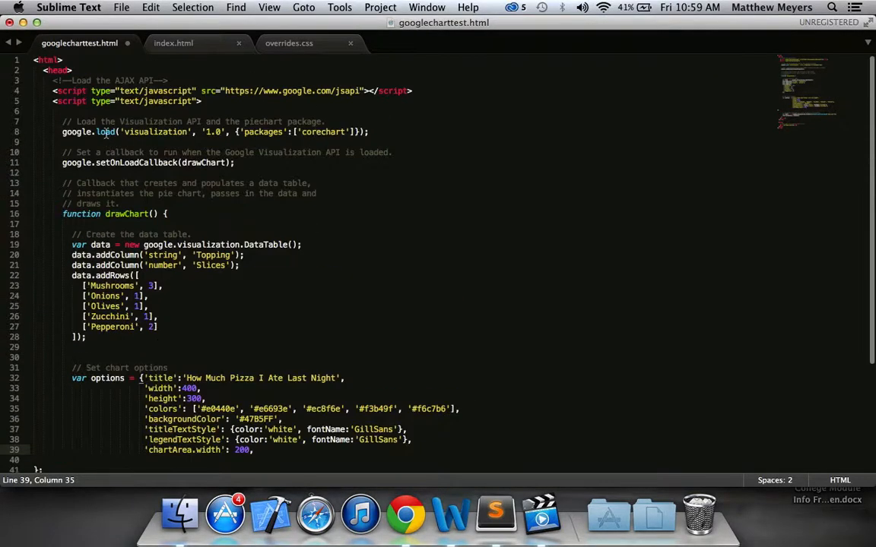
Scroll through googlecharttest.html's pie chart code and return to index.html.
scroll("down", 3)
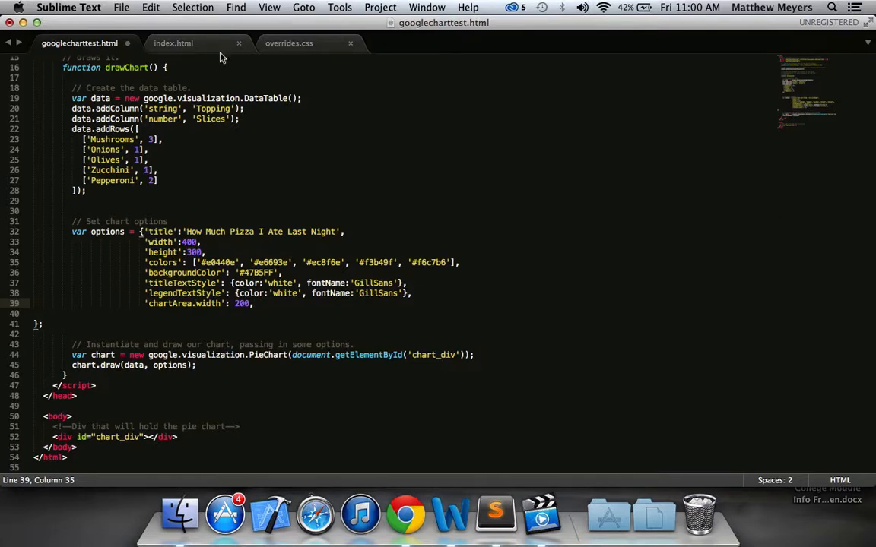
mouse_move(148, 49)
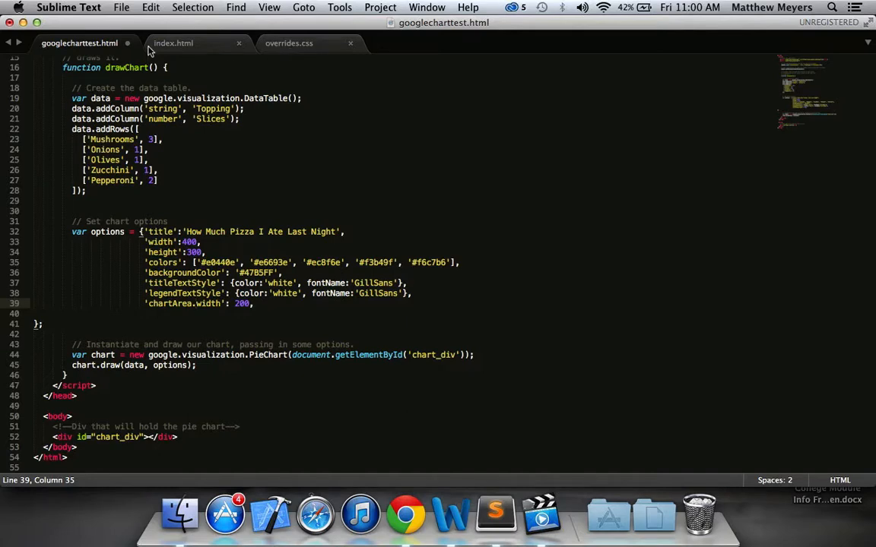
left_click(172, 43)
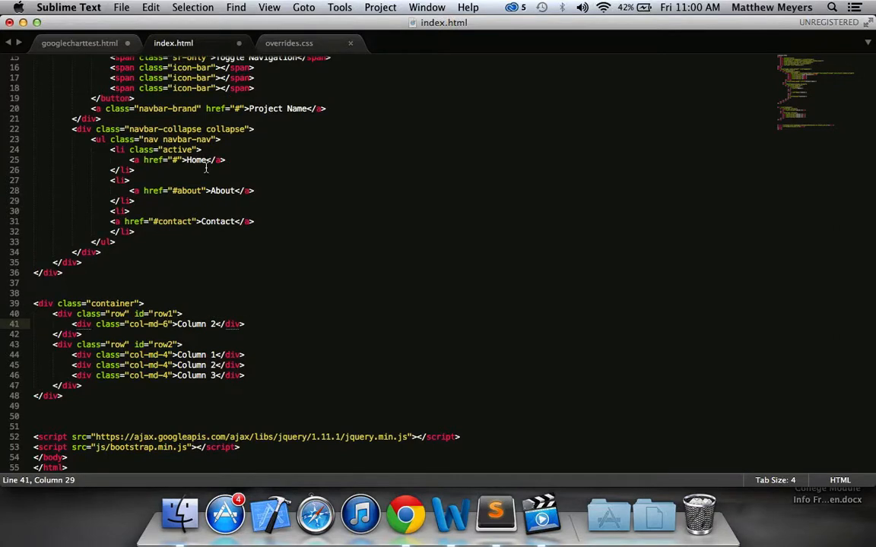
Type col-md-12 and the 'Data Visualization' heading, and select the row1 id value.
type("12")
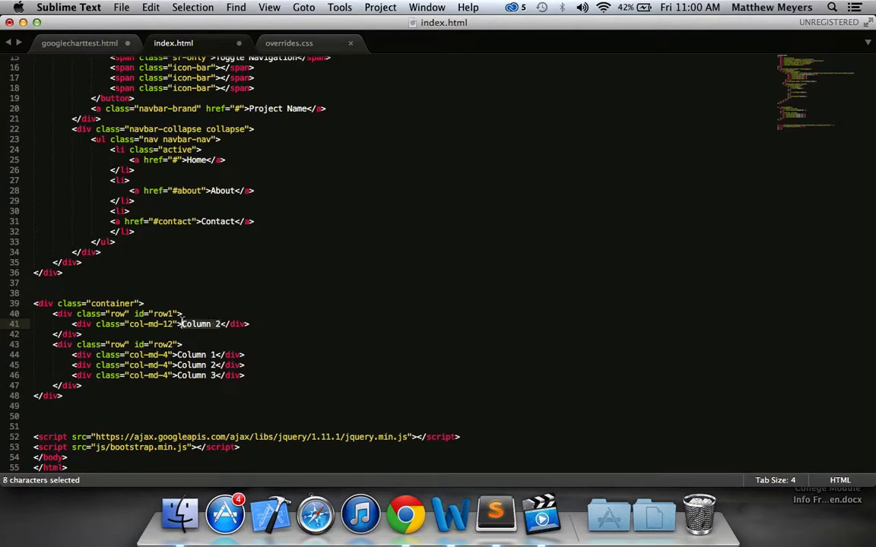
type("Data V")
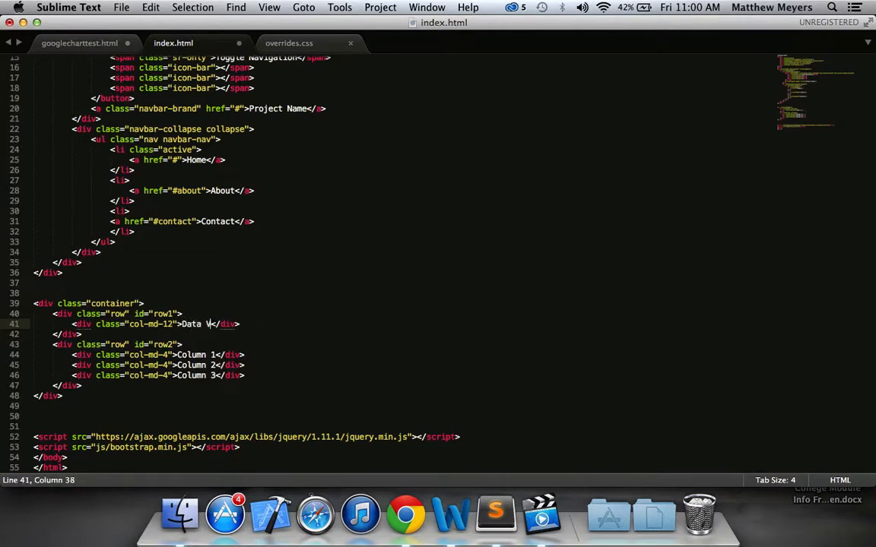
type("isualization")
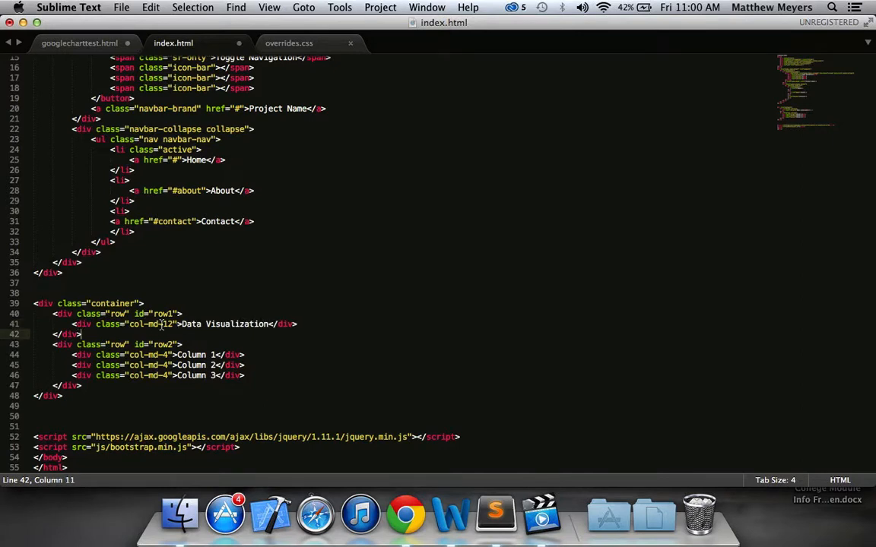
left_click(168, 314)
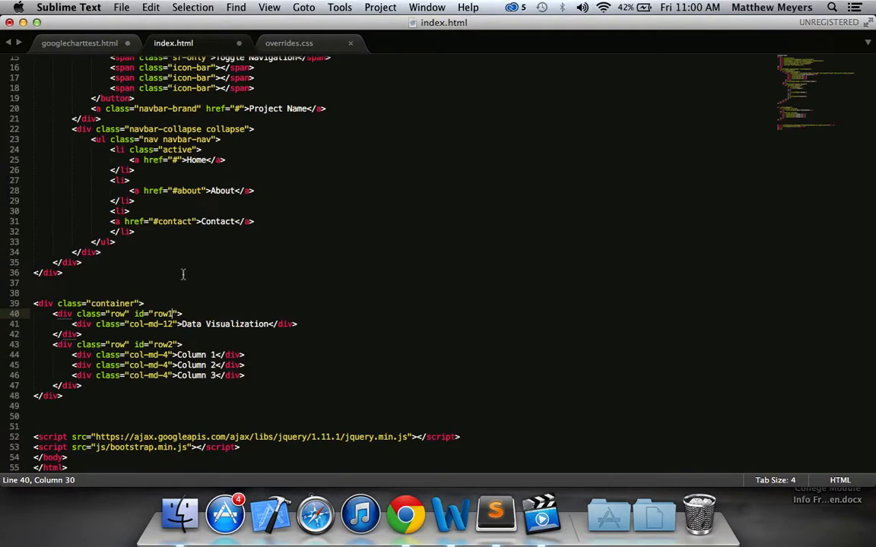
double_click(163, 314)
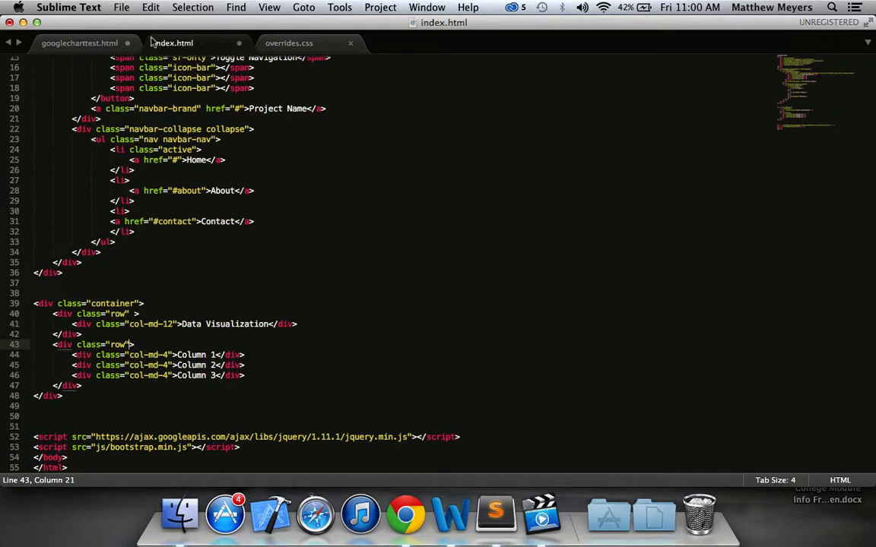
left_click(80, 43)
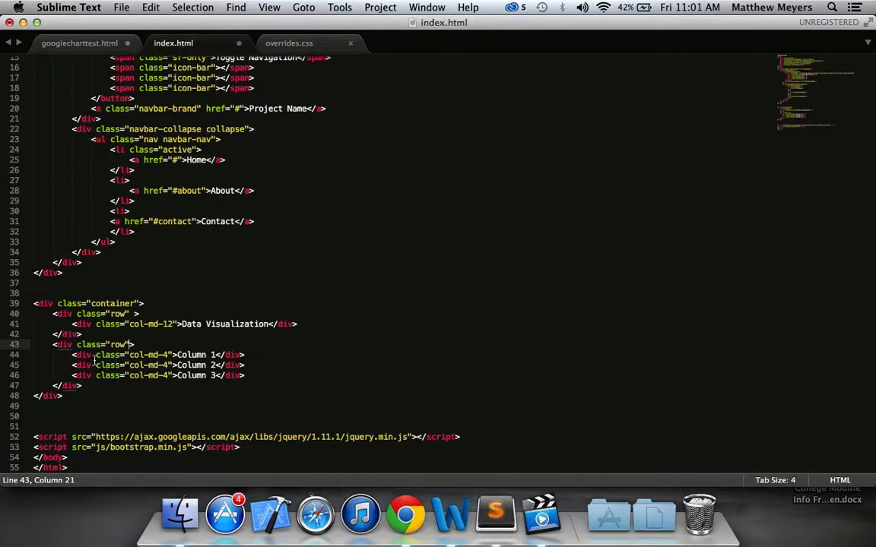
Delete the first two column divs, add id chart_div, and remove the Column 3 text.
left_click_drag(75, 354, 267, 365)
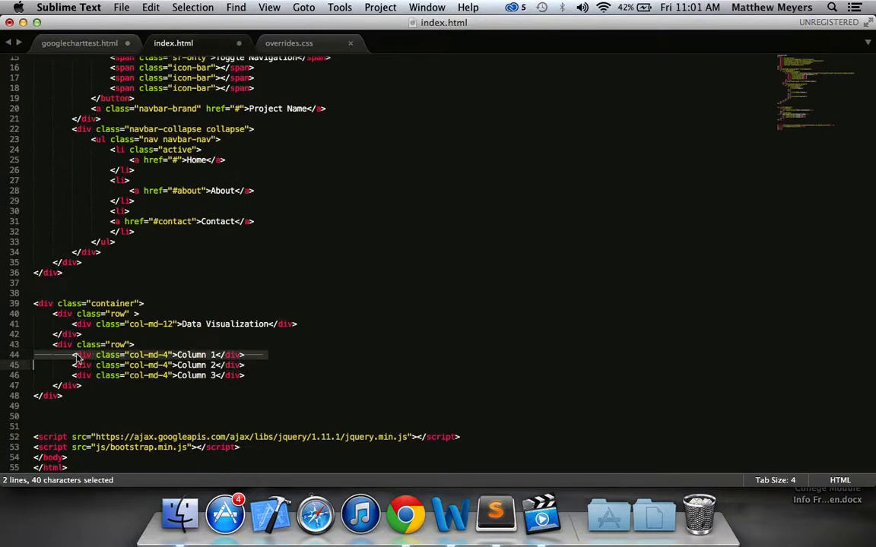
key("delete")
type("12")
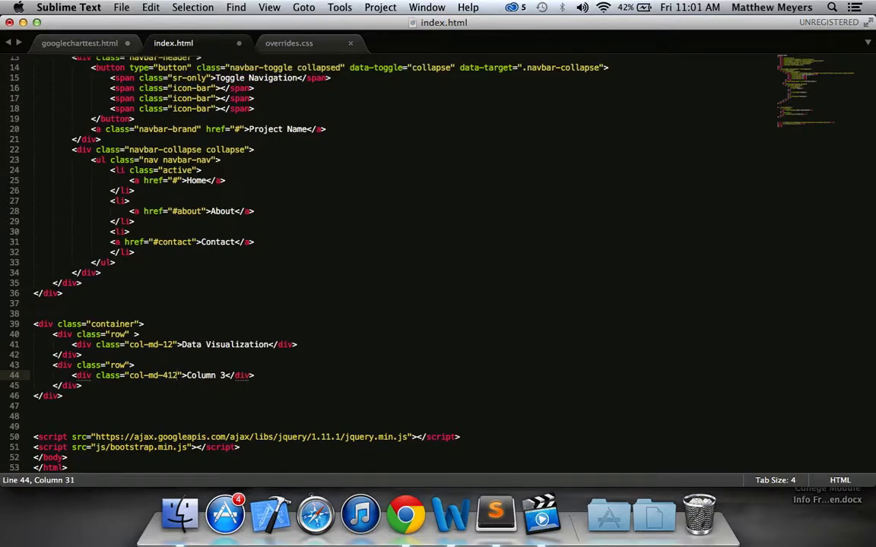
type("id=\"char")
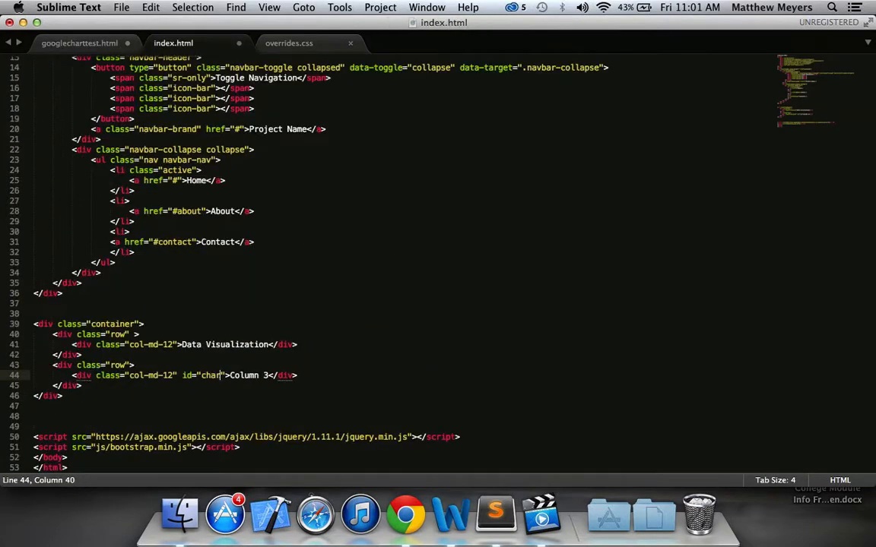
type("t_div")
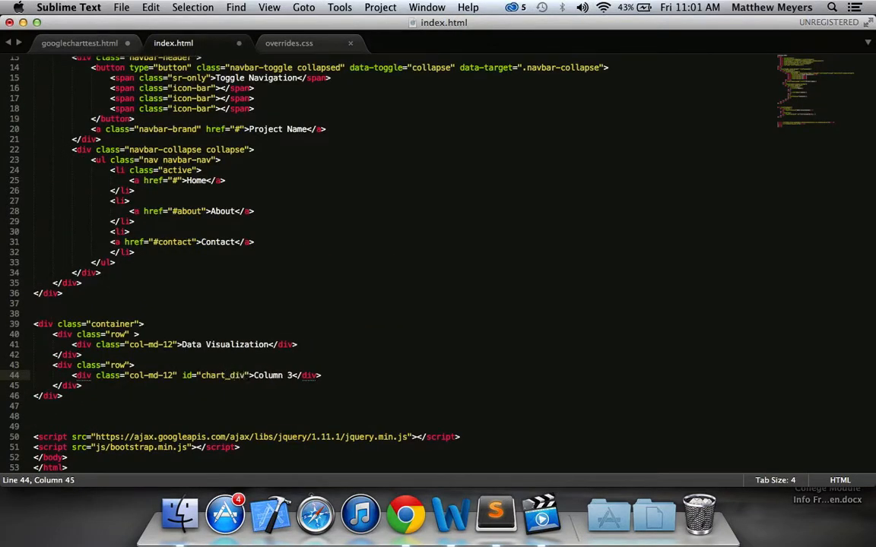
double_click(268, 374)
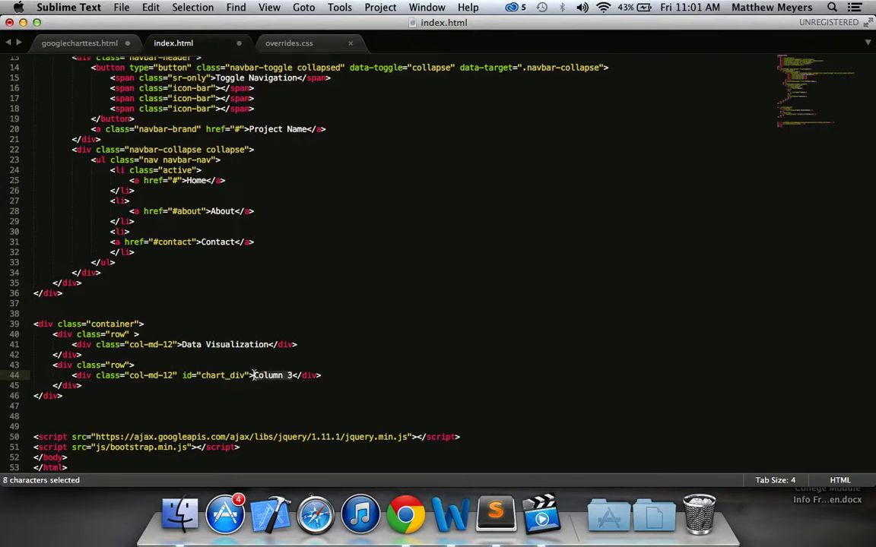
key("Delete")
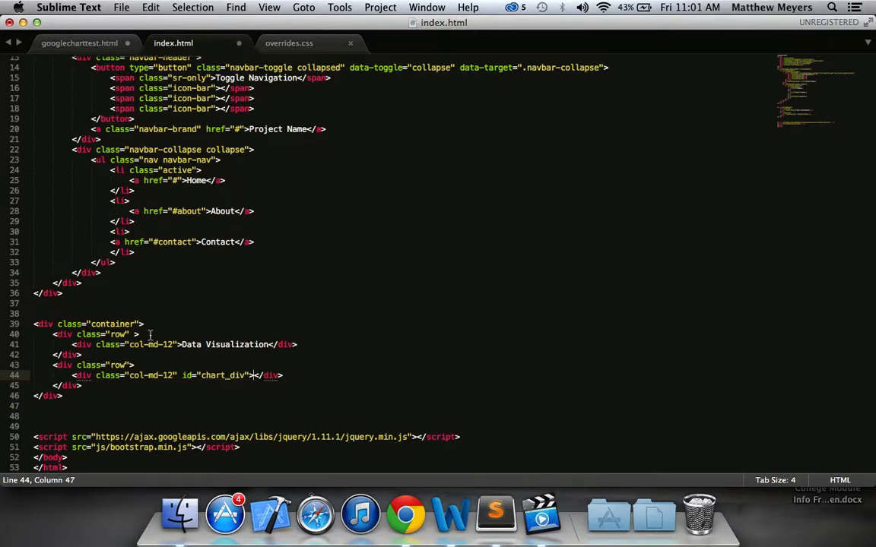
Paste the jsapi loader and drawChart pie-chart script into index.html's head and save.
scroll("up", 3)
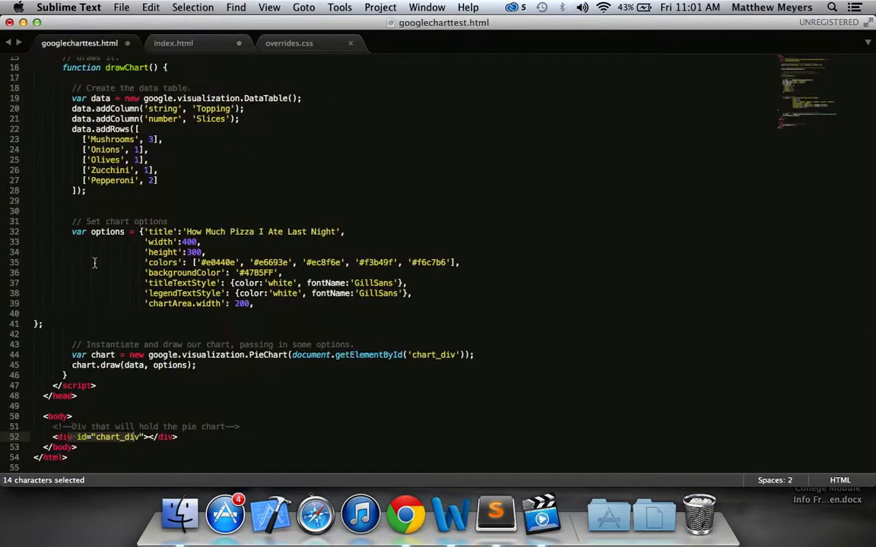
scroll("up", 3)
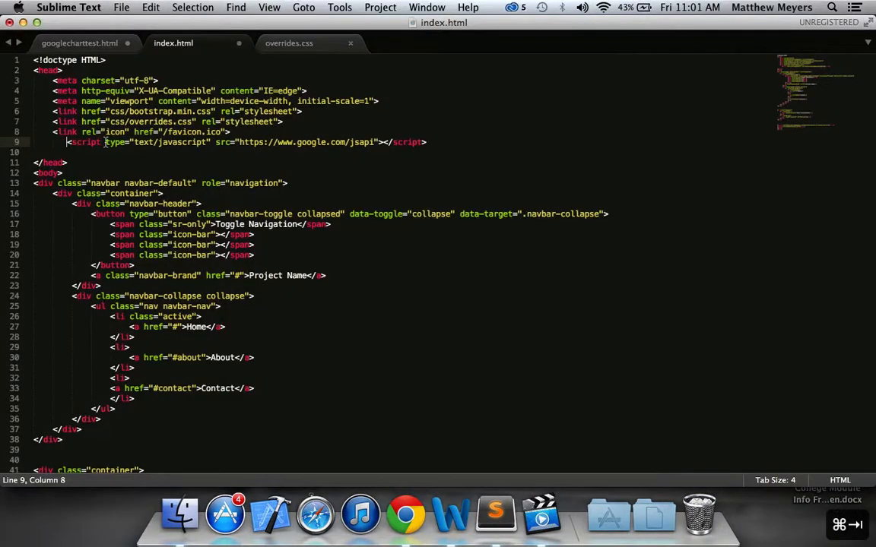
left_click(79, 42)
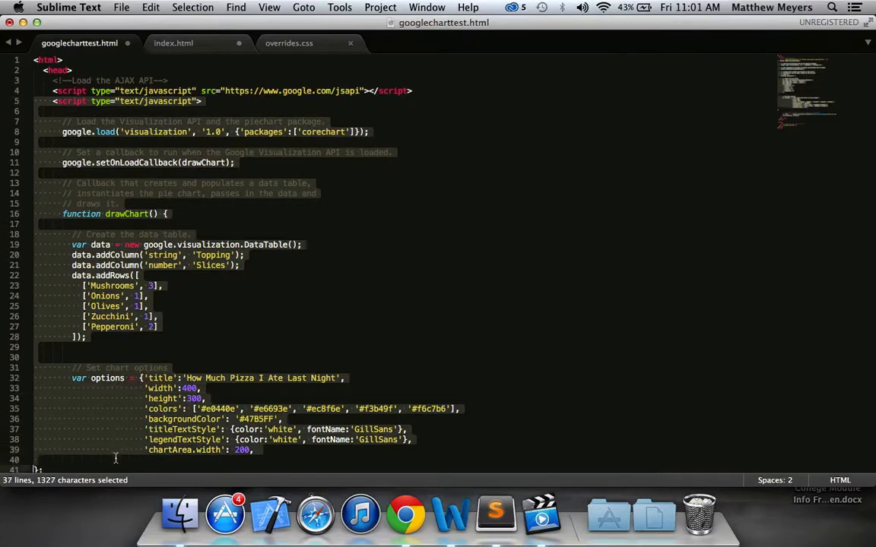
scroll("down", 3)
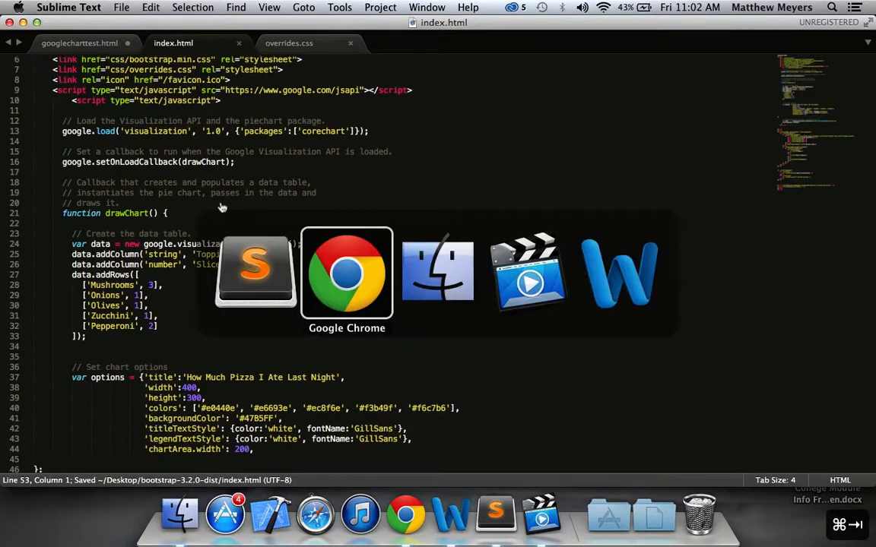
Reload index.html in Chrome to render the 'How Much Pizza I Ate Last Night' chart.
left_click(347, 272)
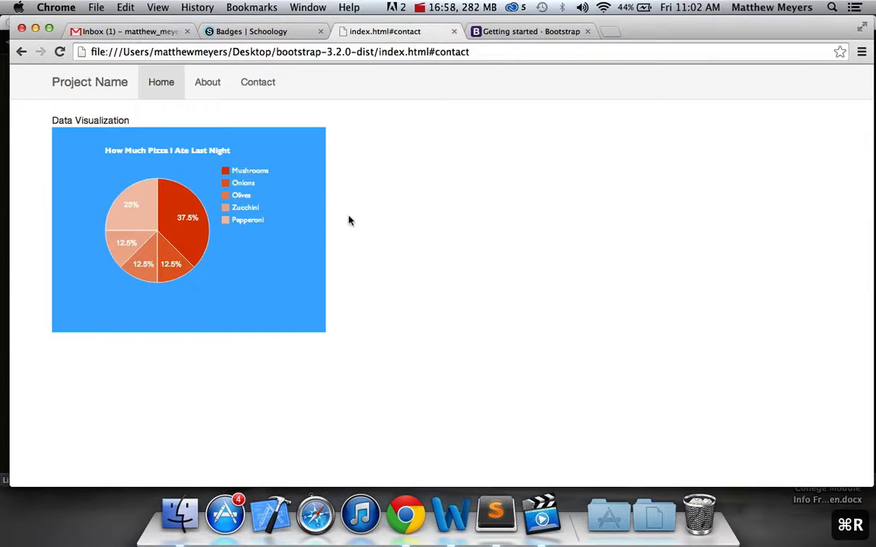
mouse_move(135, 149)
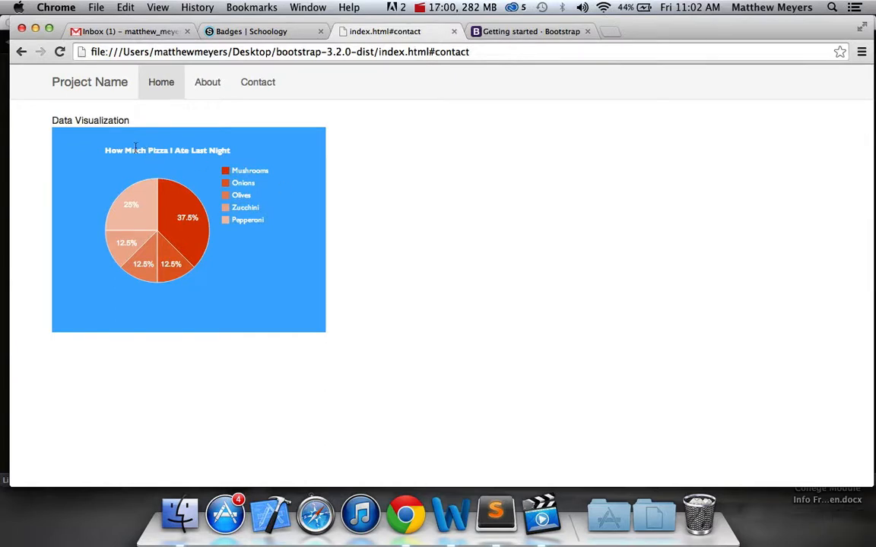
mouse_move(125, 126)
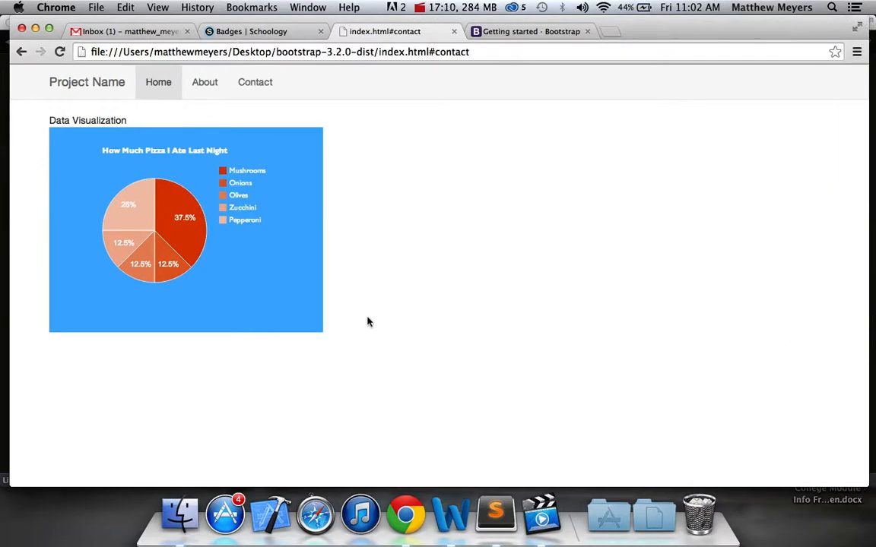
left_click(495, 515)
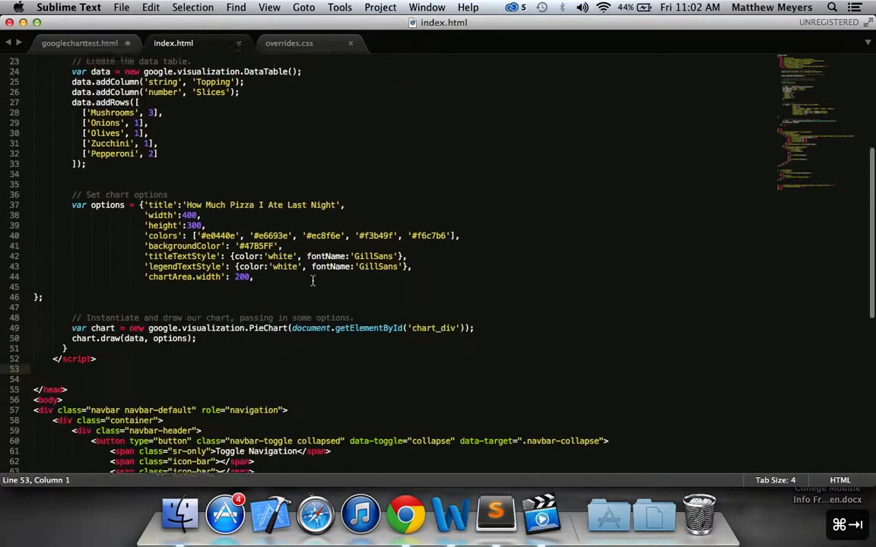
scroll("down", 3)
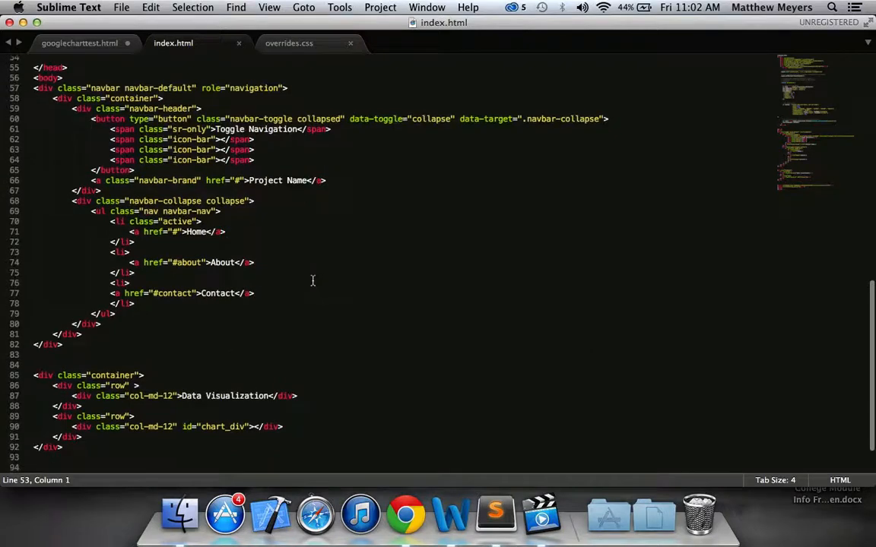
scroll("down", 3)
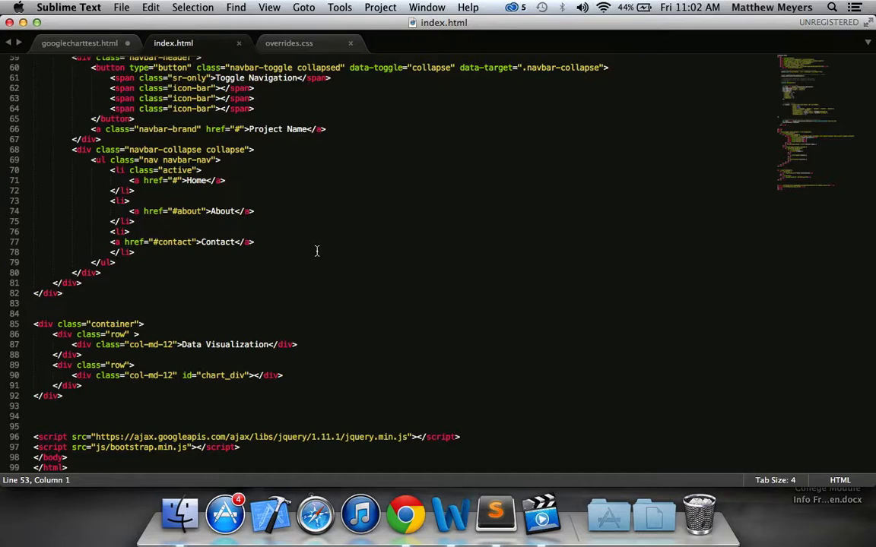
mouse_move(203, 312)
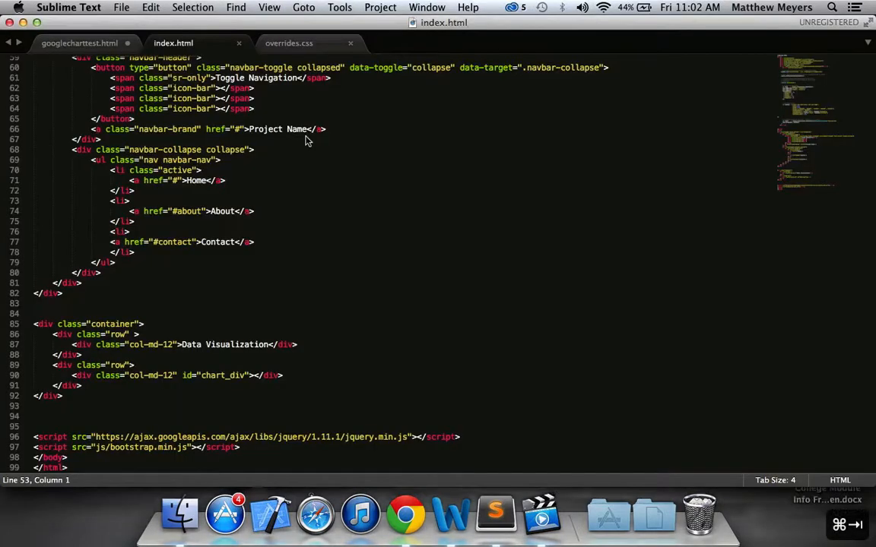
left_click(156, 344)
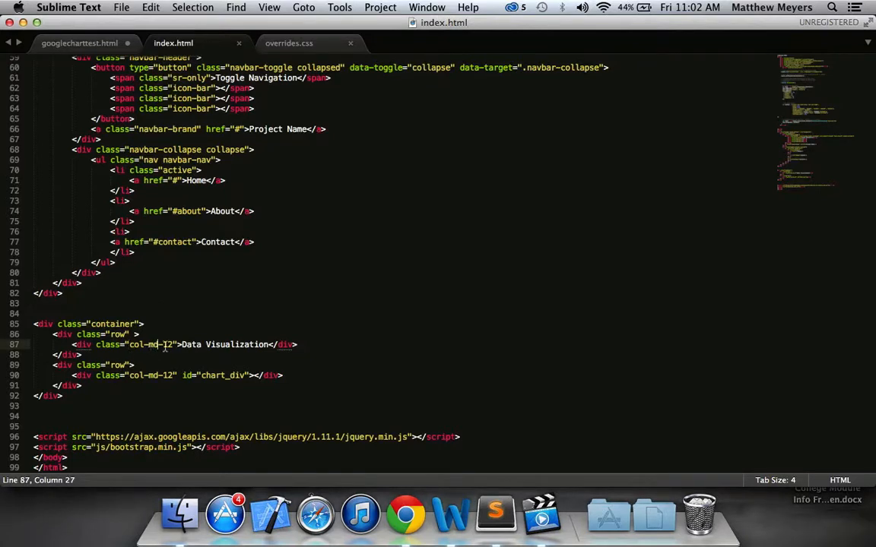
left_click(139, 344)
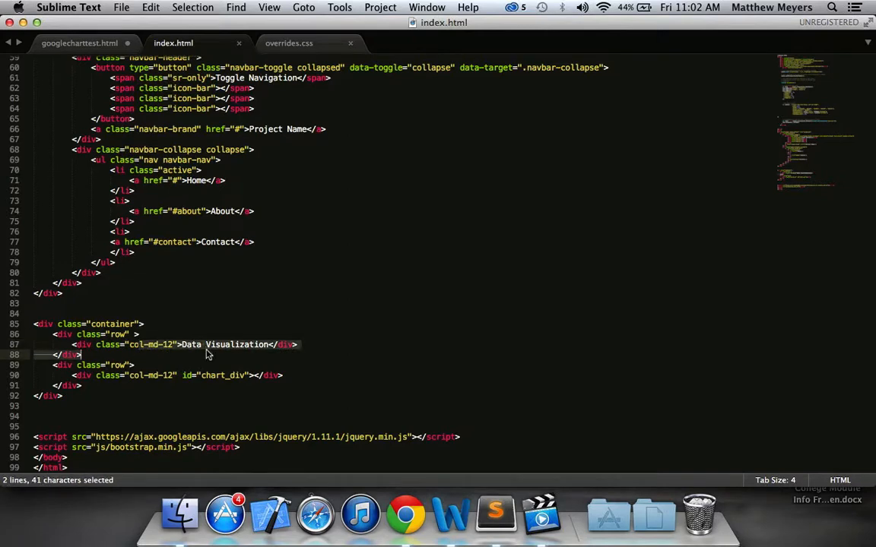
left_click(149, 344)
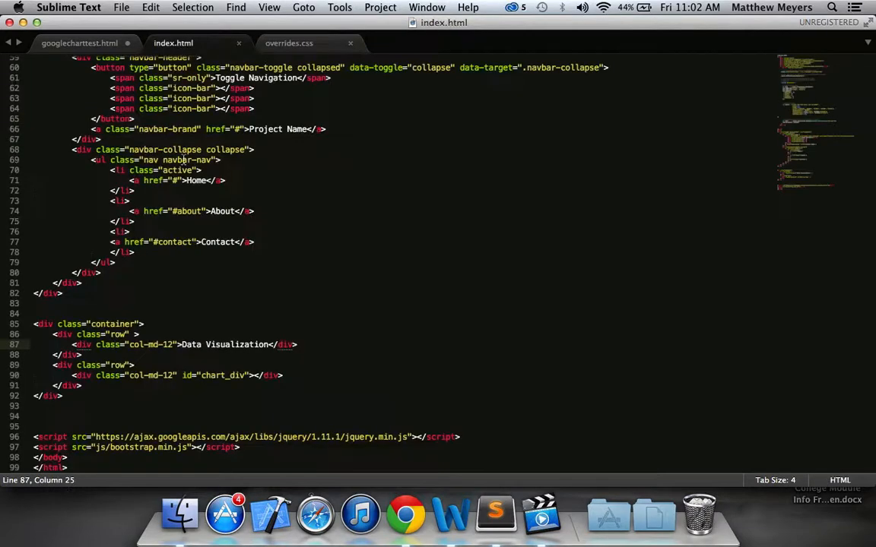
left_click(406, 514)
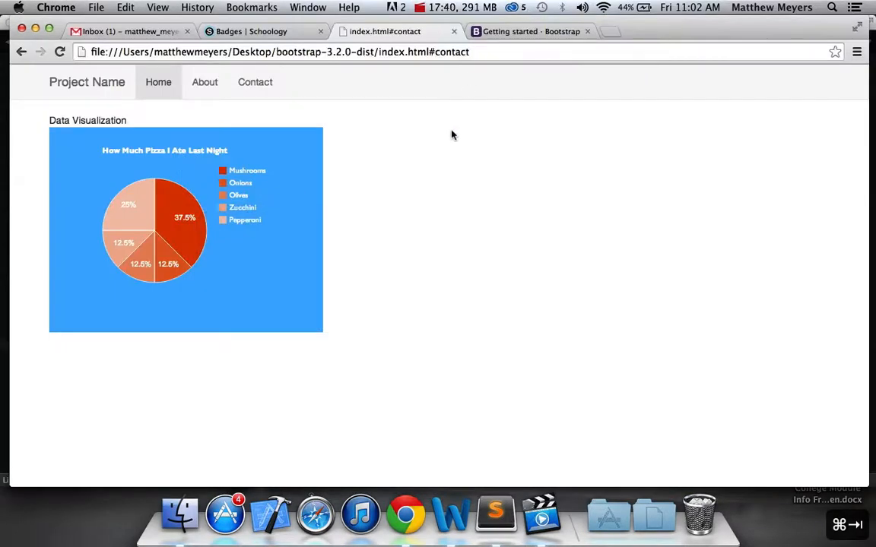
mouse_move(269, 256)
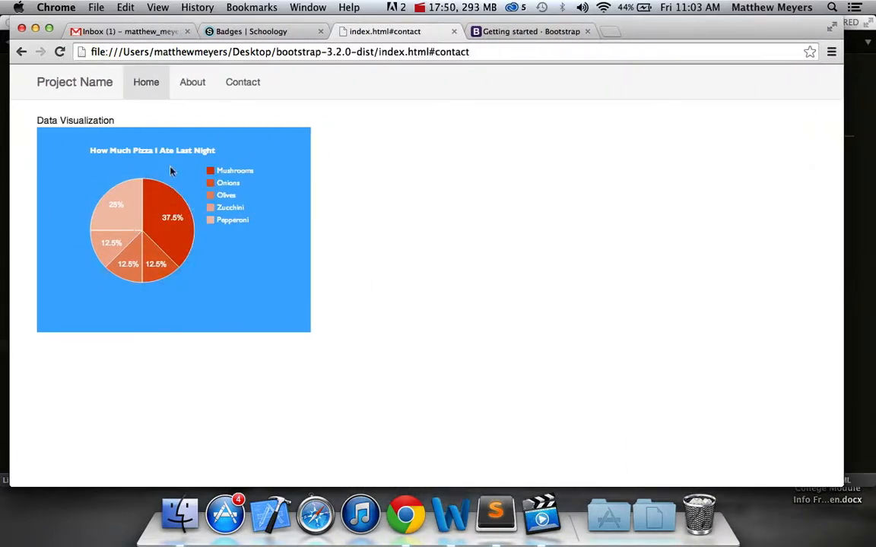
mouse_move(505, 127)
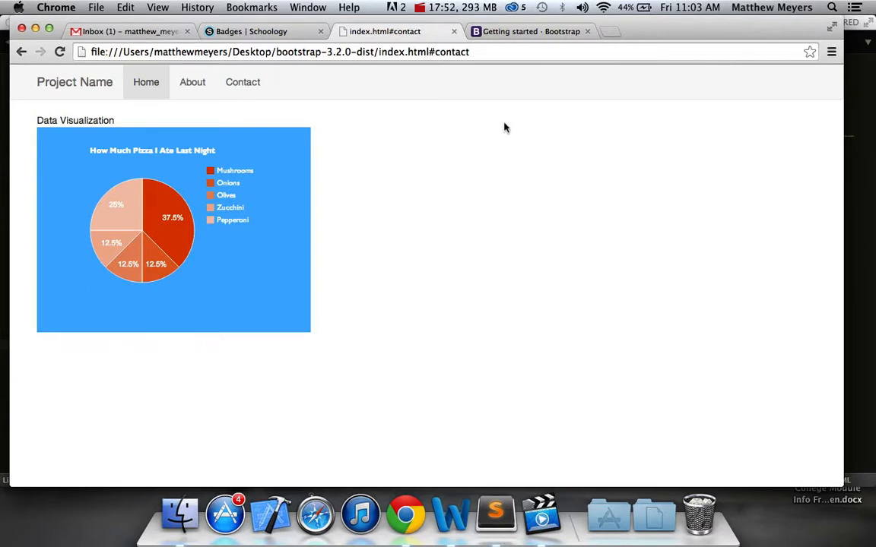